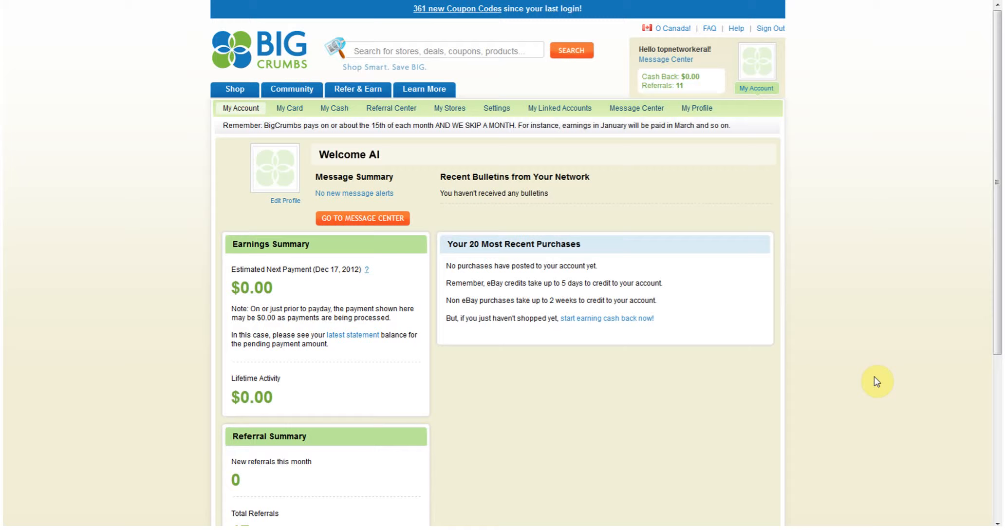
pyautogui.moveTo(630, 313)
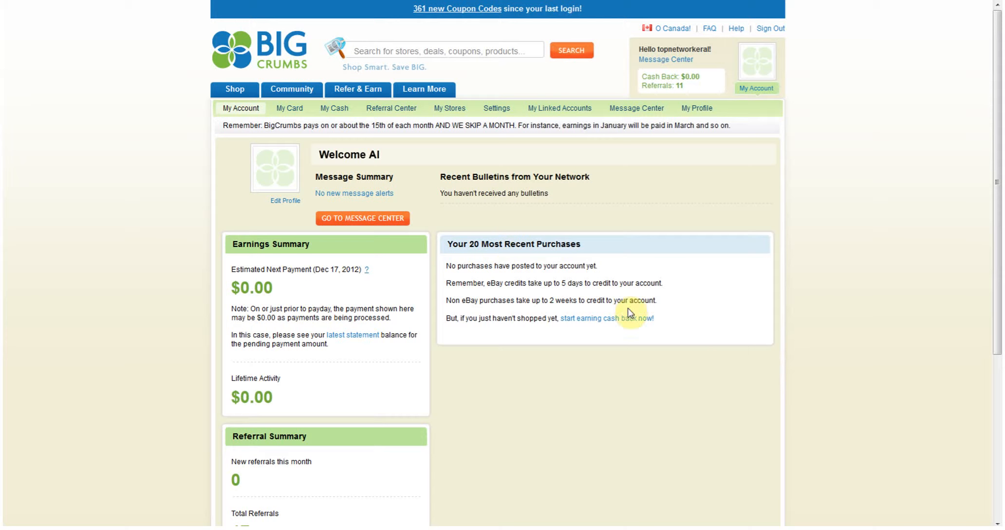
# Search BigCrumbs from the header search box for 'high def webcam'
pyautogui.scroll(-3)
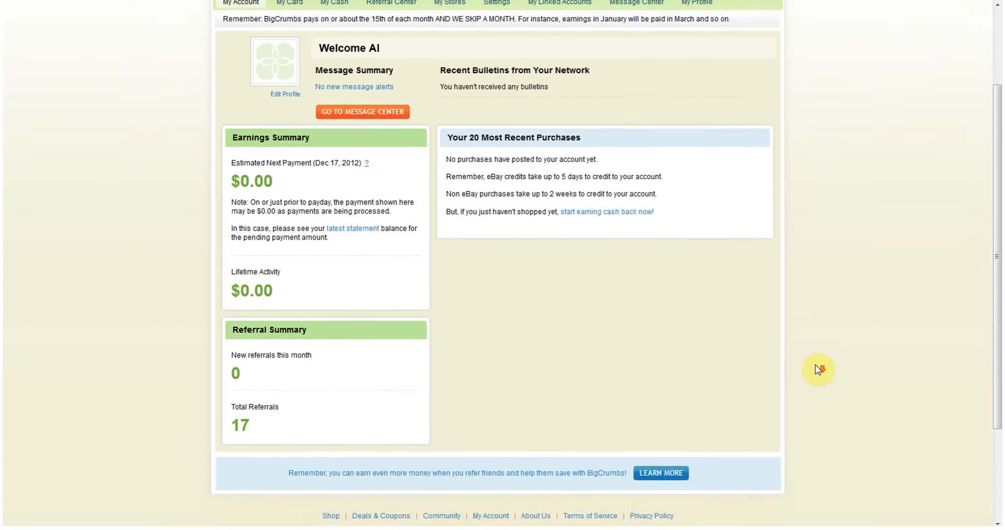
pyautogui.scroll(3)
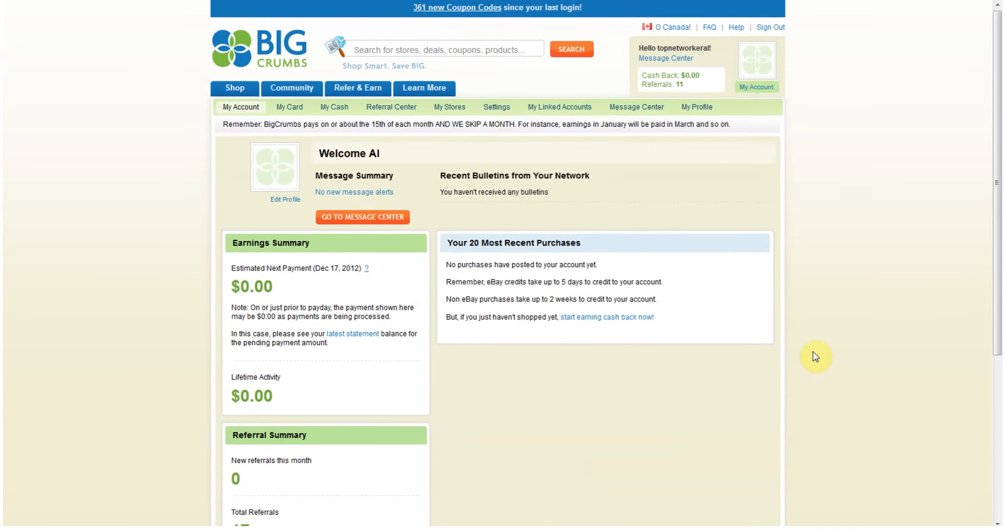
pyautogui.scroll(-3)
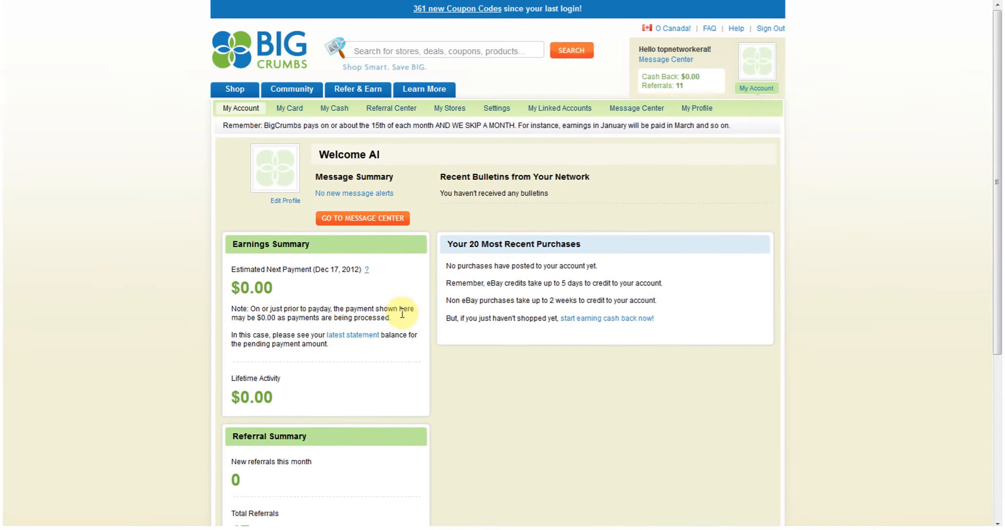
pyautogui.moveTo(509, 244)
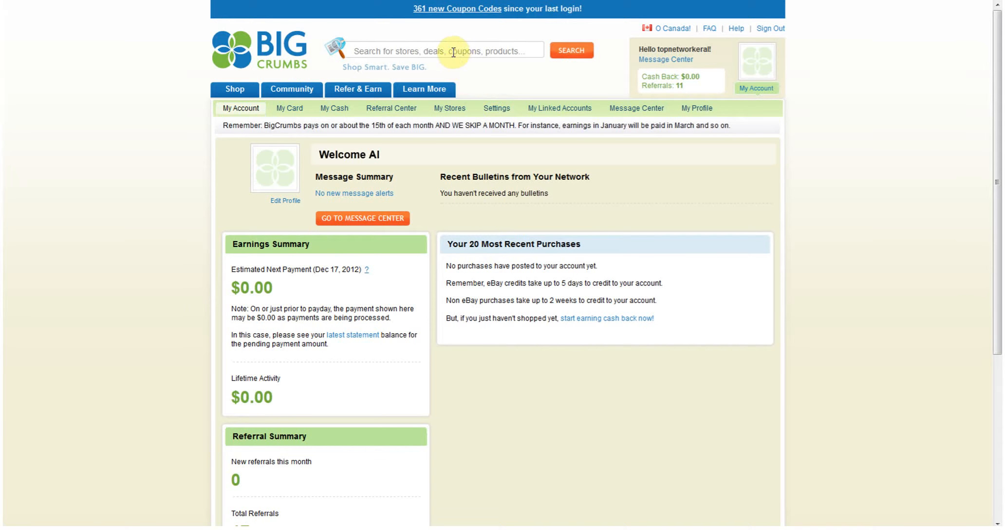
pyautogui.click(445, 50)
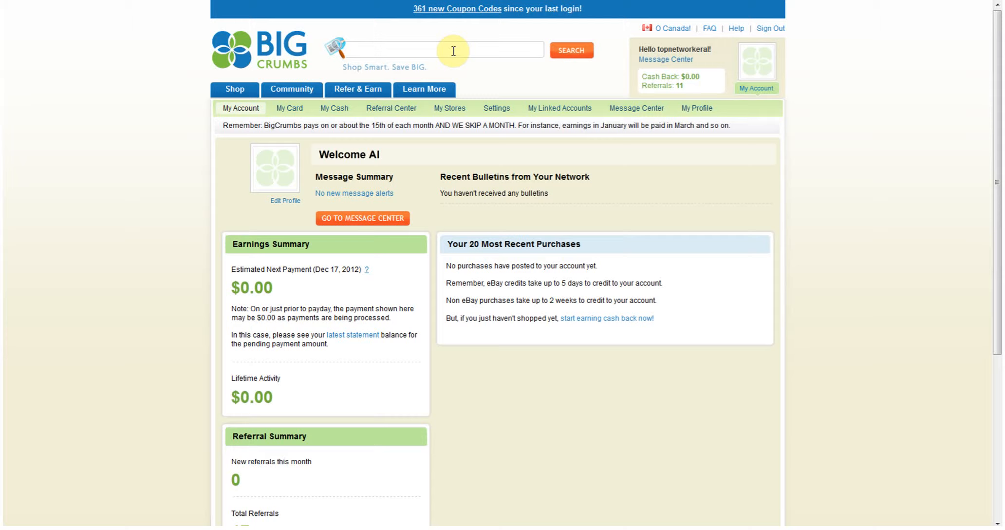
pyautogui.write('h')
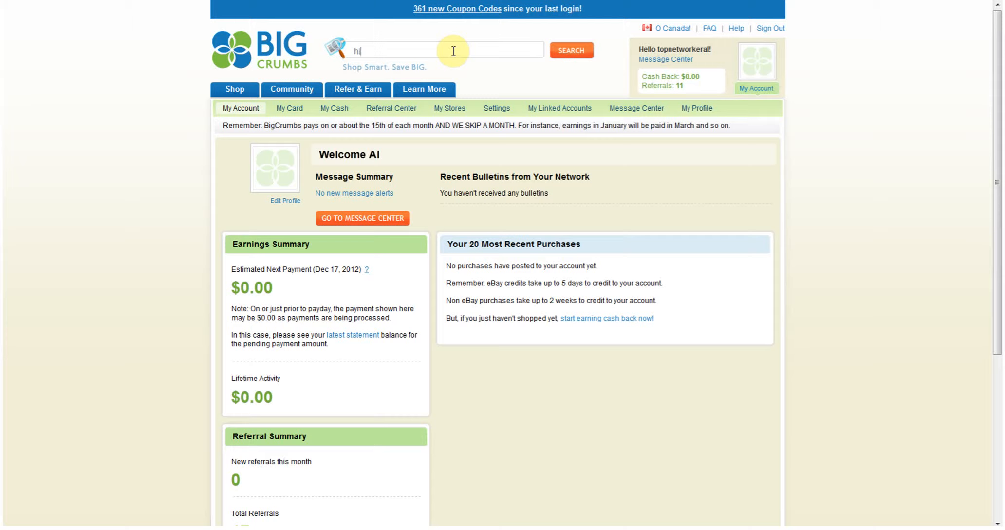
pyautogui.write('igh def webcam')
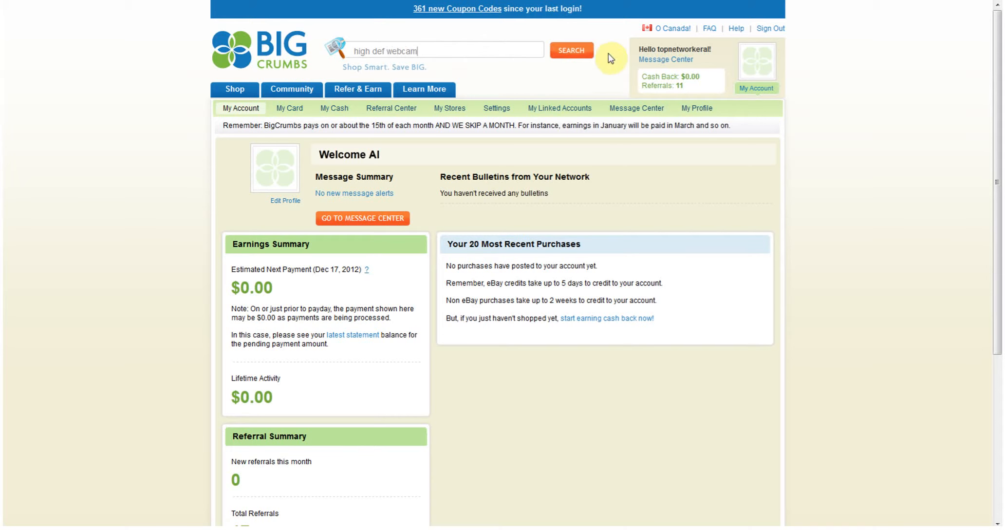
pyautogui.click(570, 50)
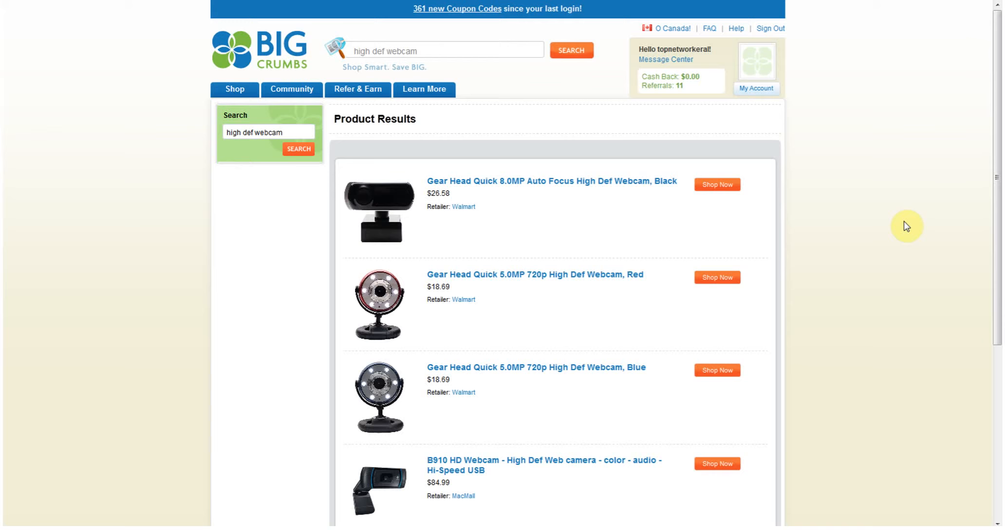
pyautogui.scroll(-3)
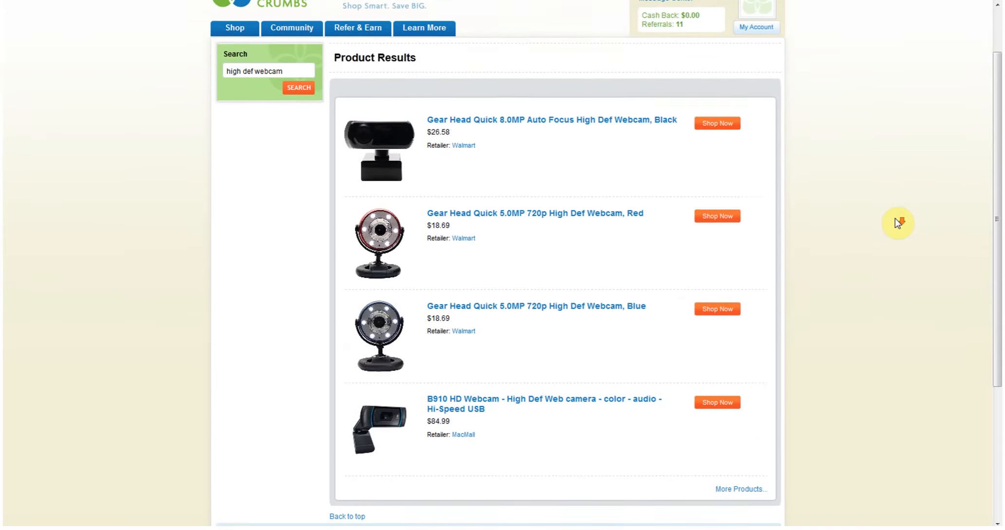
pyautogui.scroll(-3)
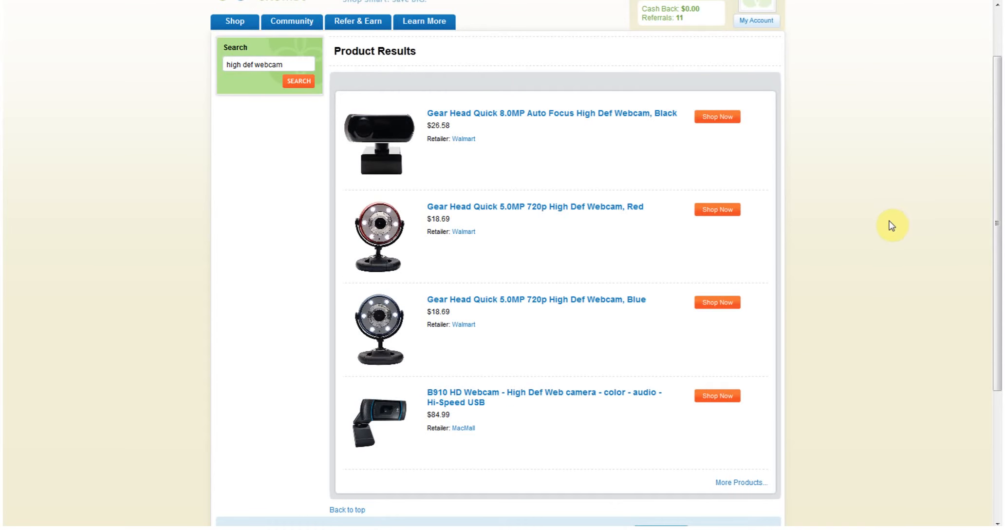
pyautogui.scroll(-3)
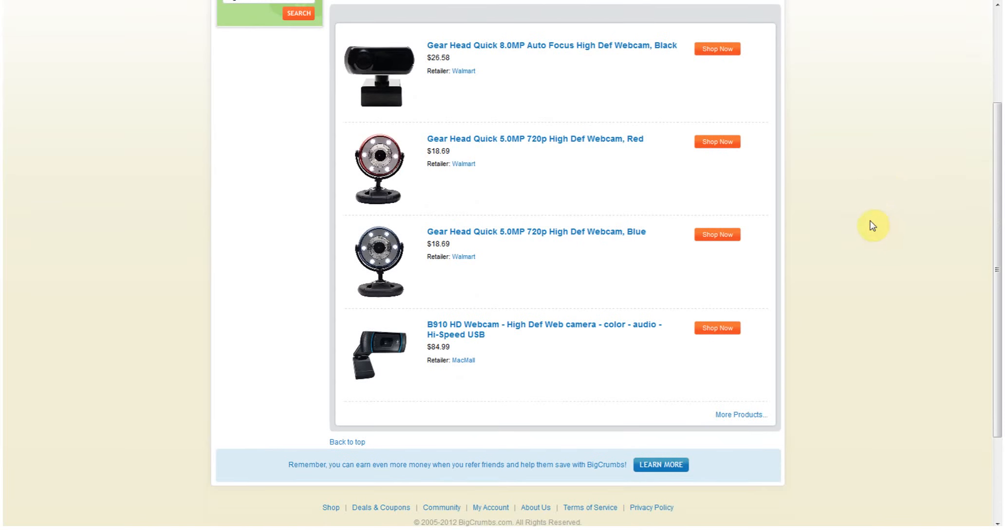
pyautogui.moveTo(483, 50)
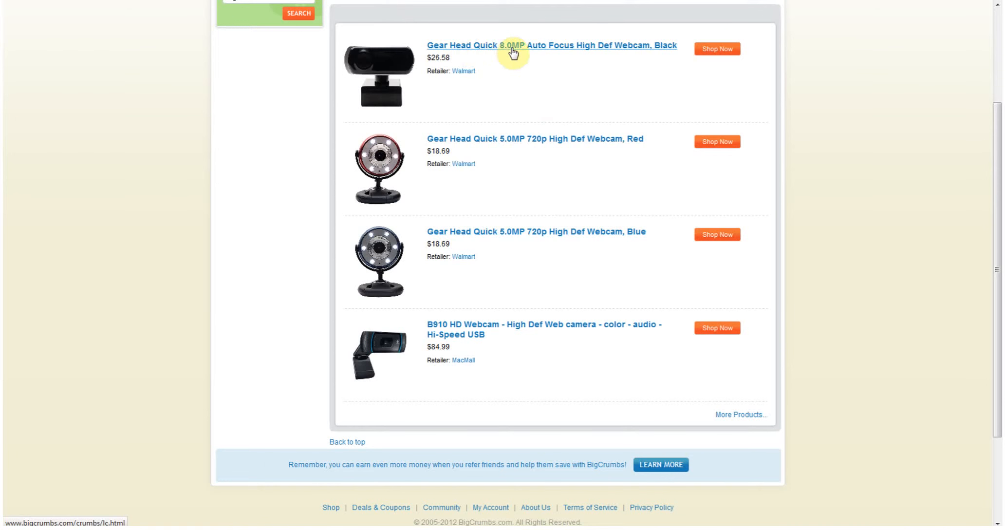
pyautogui.moveTo(626, 59)
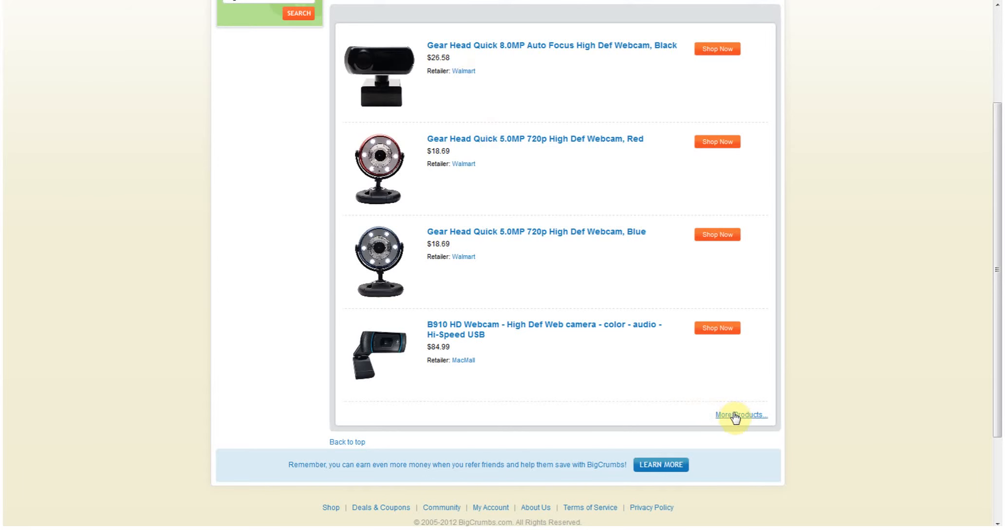
# Open the full list of five high def webcam results, then pick the Walmart retailer
pyautogui.click(740, 415)
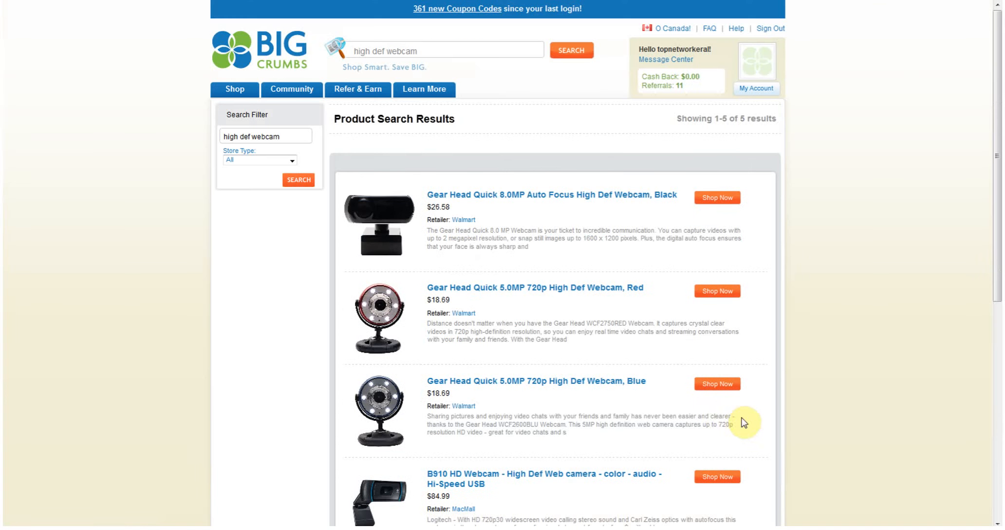
pyautogui.moveTo(612, 355)
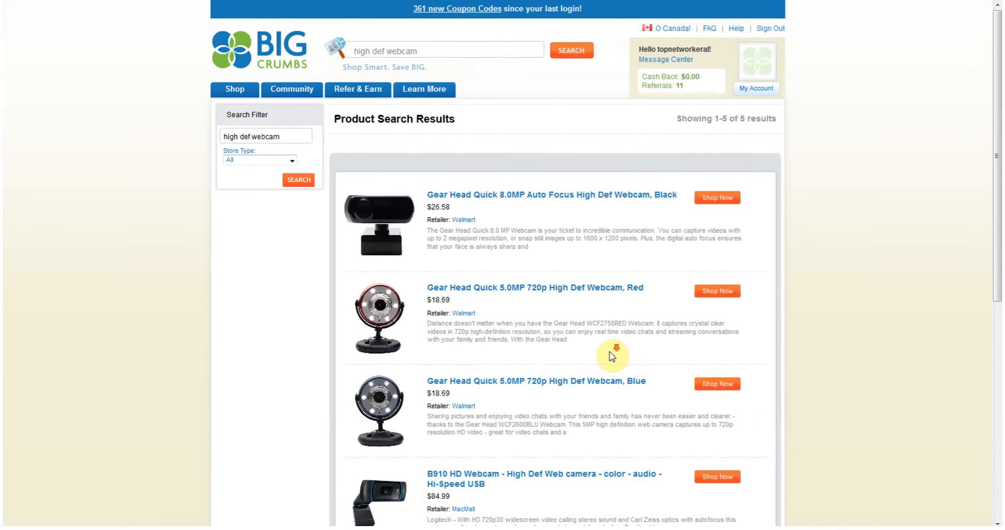
pyautogui.scroll(-3)
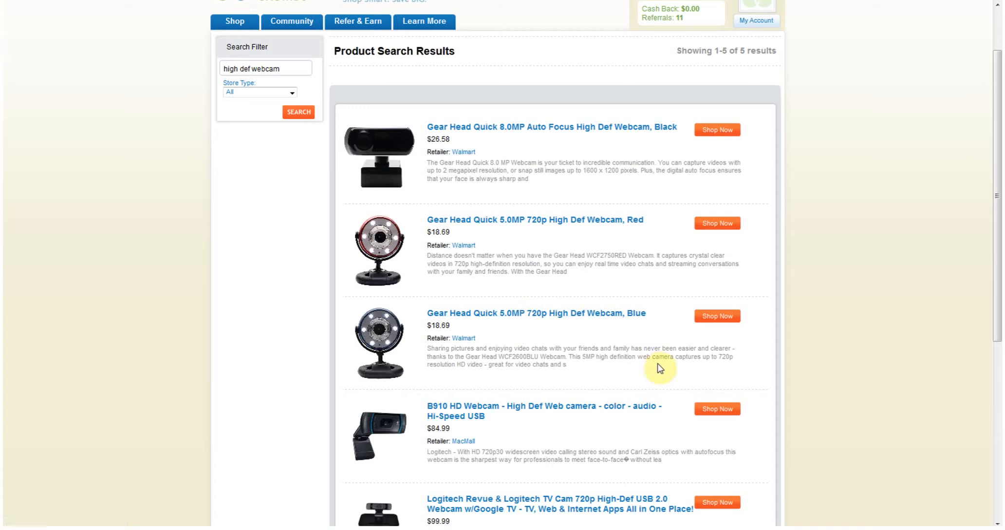
pyautogui.scroll(-3)
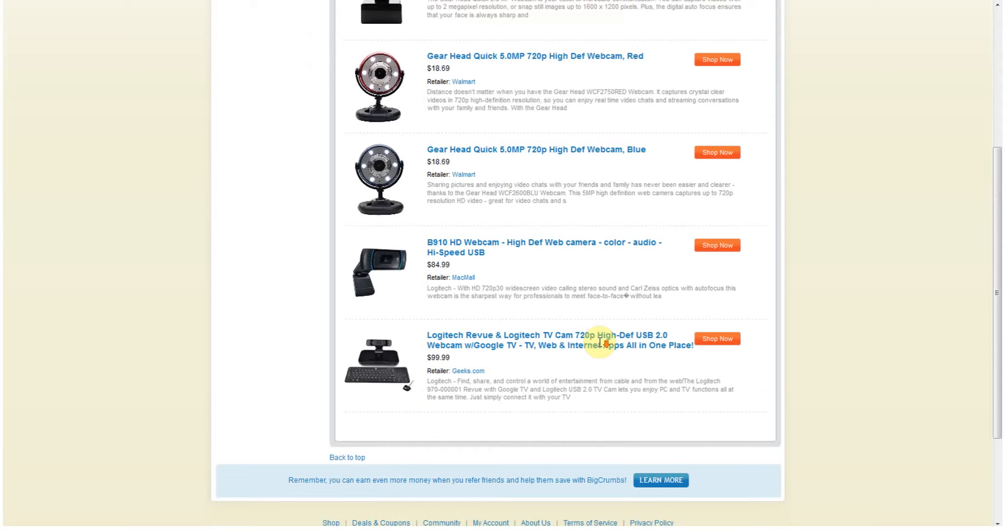
pyautogui.scroll(-3)
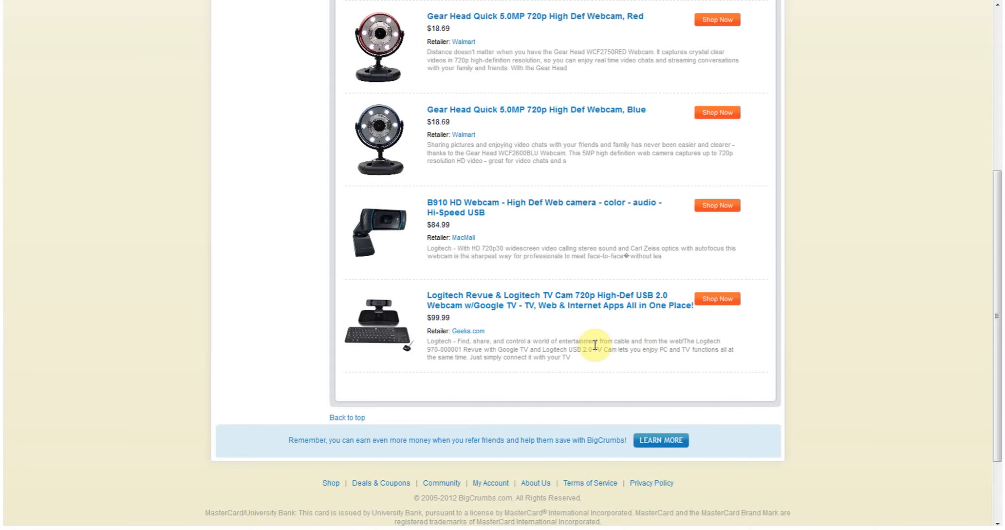
pyautogui.moveTo(468, 331)
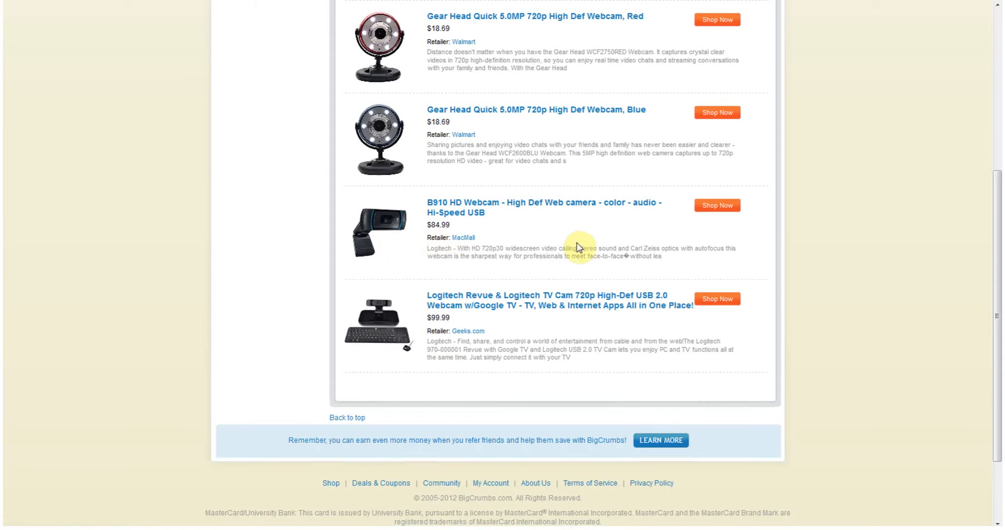
pyautogui.scroll(3)
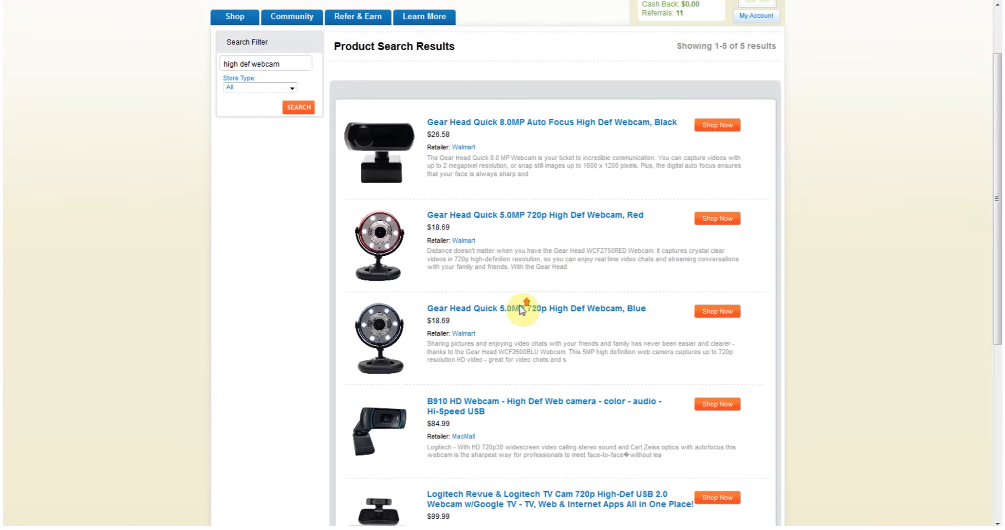
pyautogui.scroll(-3)
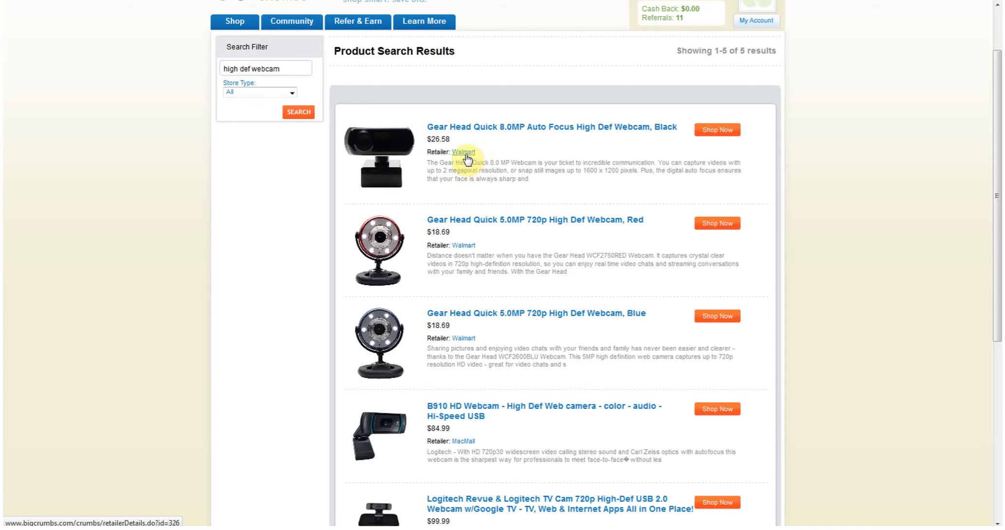
pyautogui.click(462, 152)
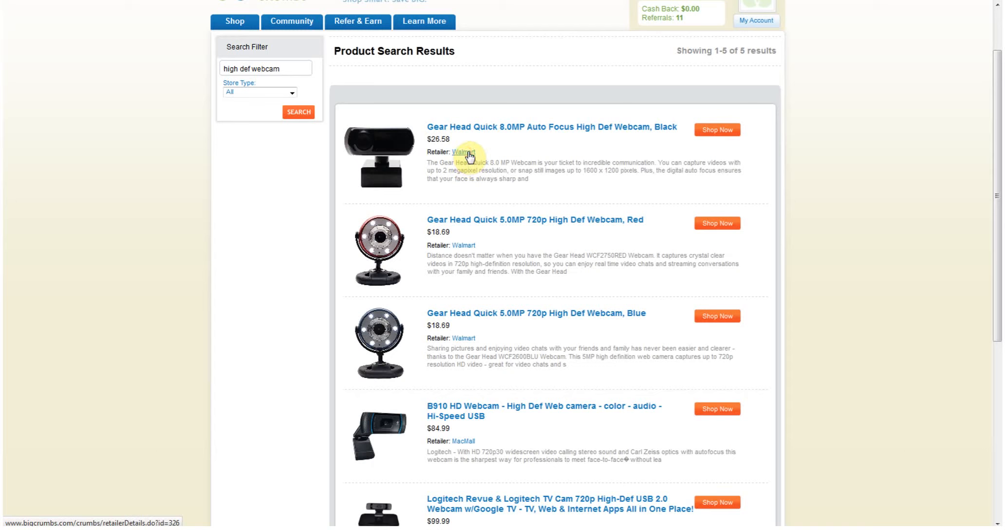
# Review Walmart's store page (up to 2.8% cash back) and go shop at Walmart
pyautogui.click(463, 152)
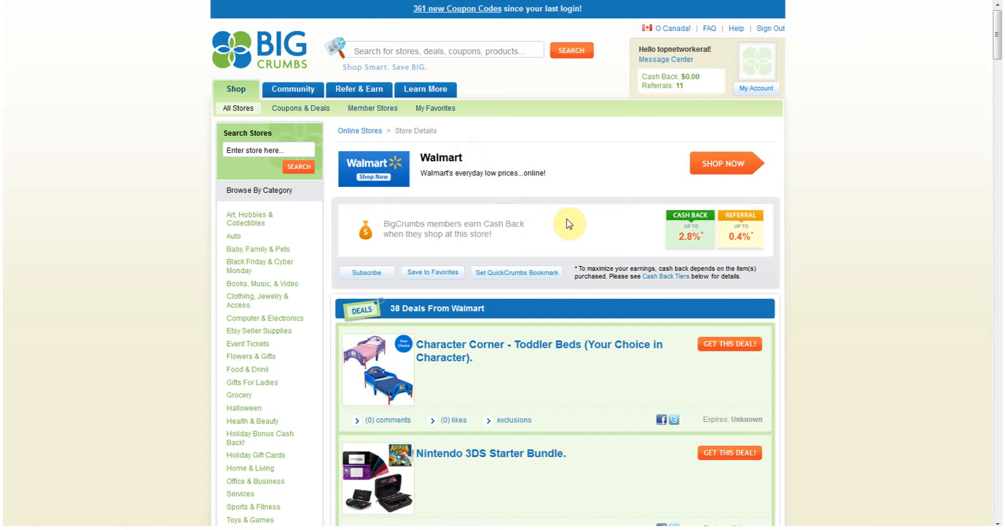
pyautogui.moveTo(685, 251)
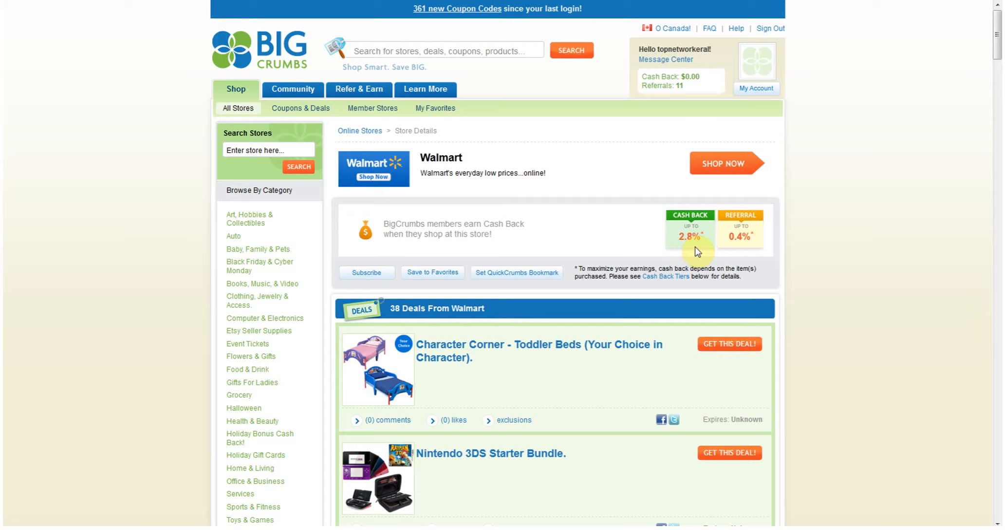
pyautogui.scroll(-3)
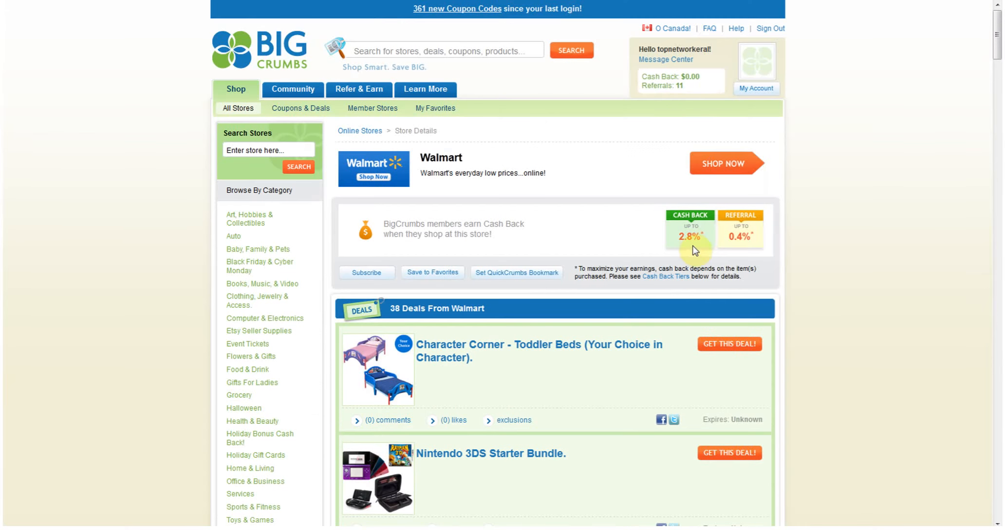
pyautogui.moveTo(689, 250)
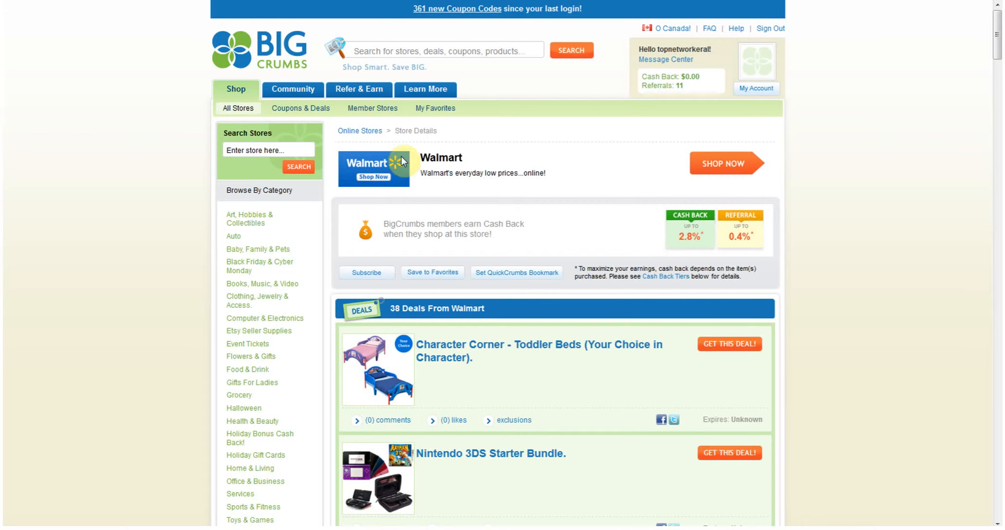
pyautogui.moveTo(727, 167)
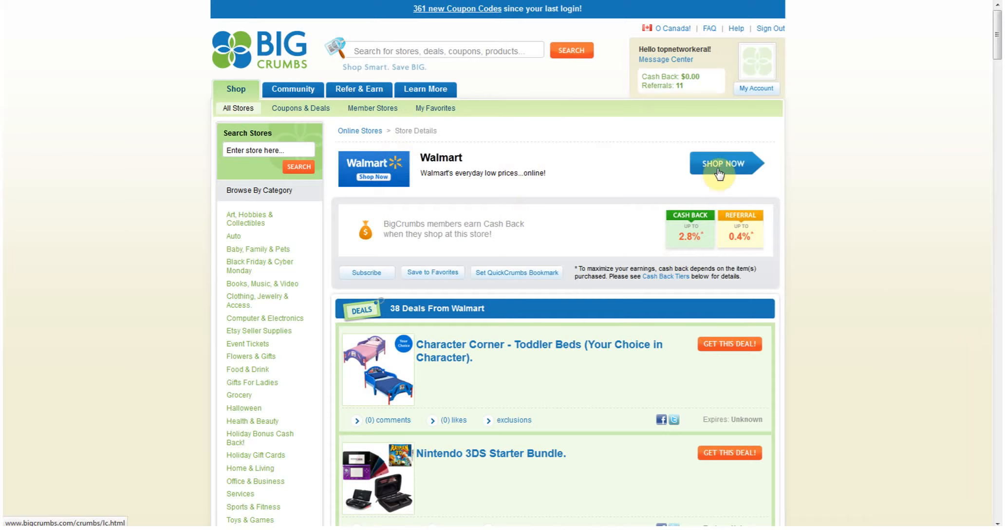
pyautogui.click(723, 168)
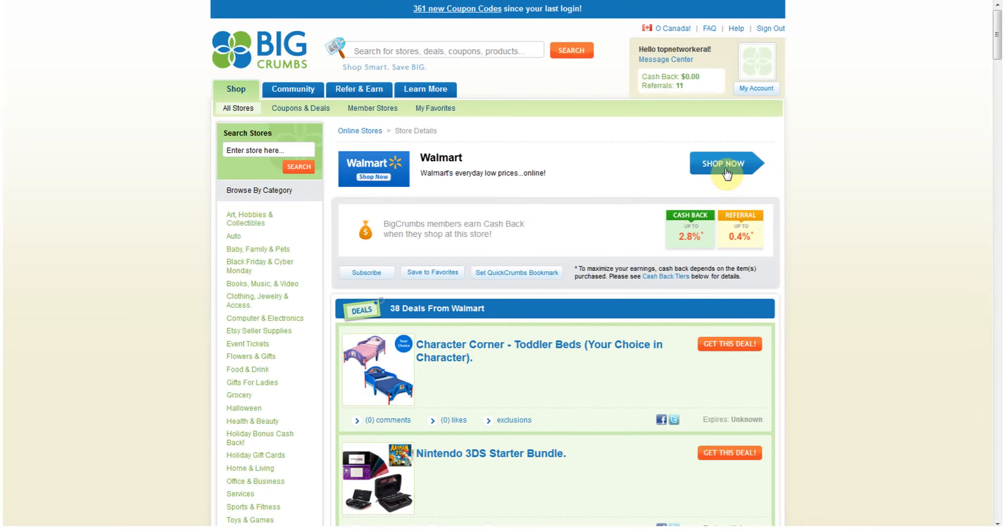
pyautogui.moveTo(726, 163)
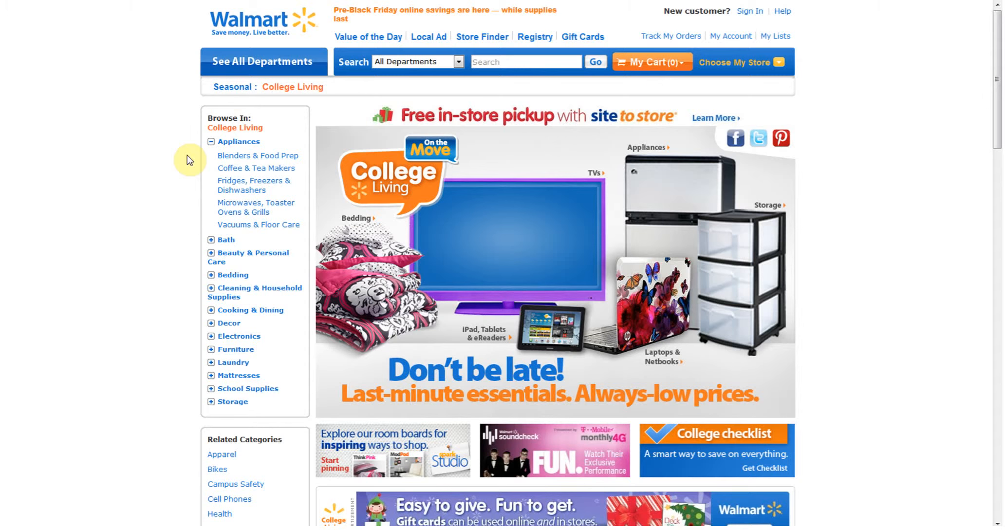
pyautogui.moveTo(276, 115)
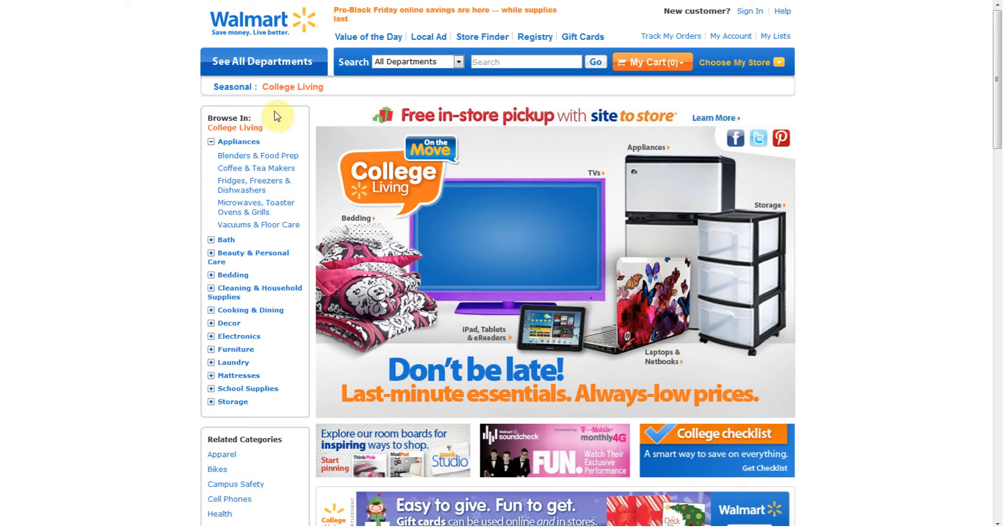
pyautogui.moveTo(167, 132)
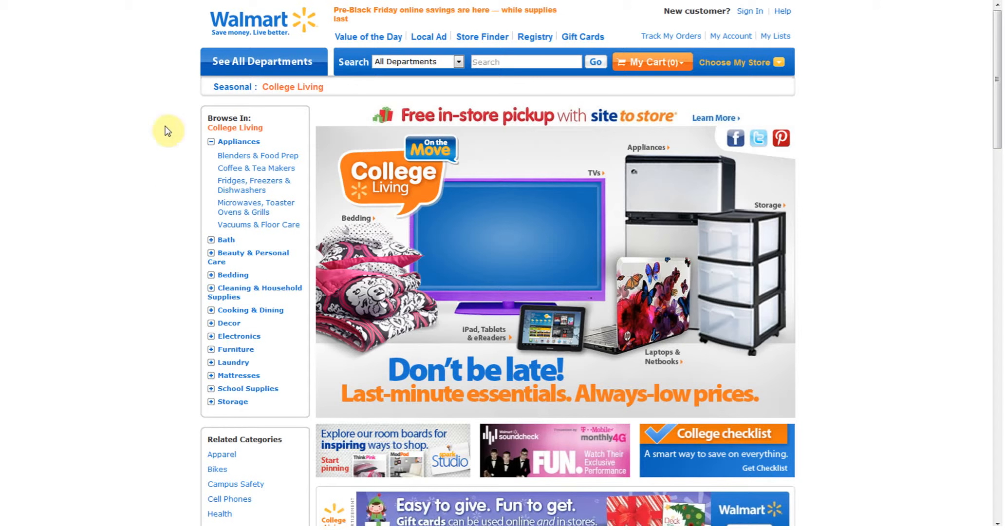
pyautogui.moveTo(114, 150)
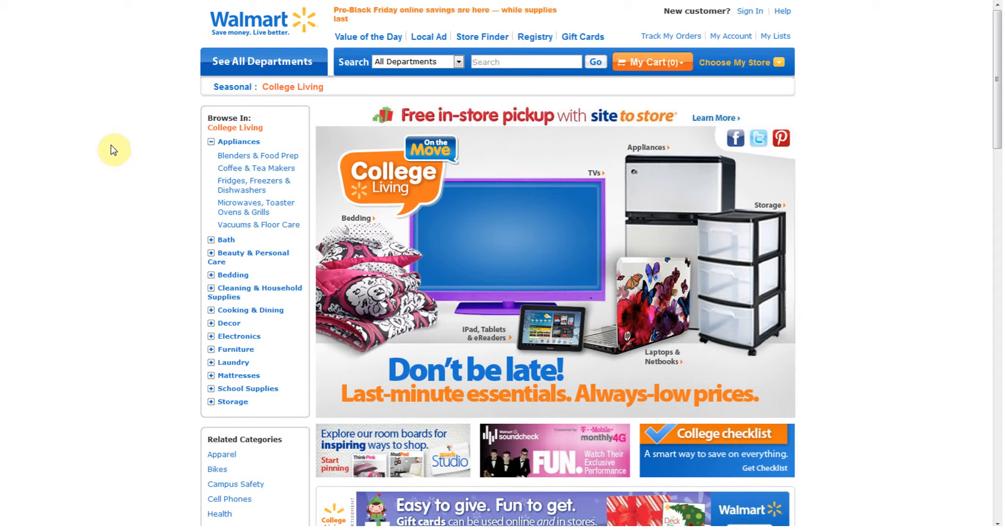
pyautogui.scroll(-3)
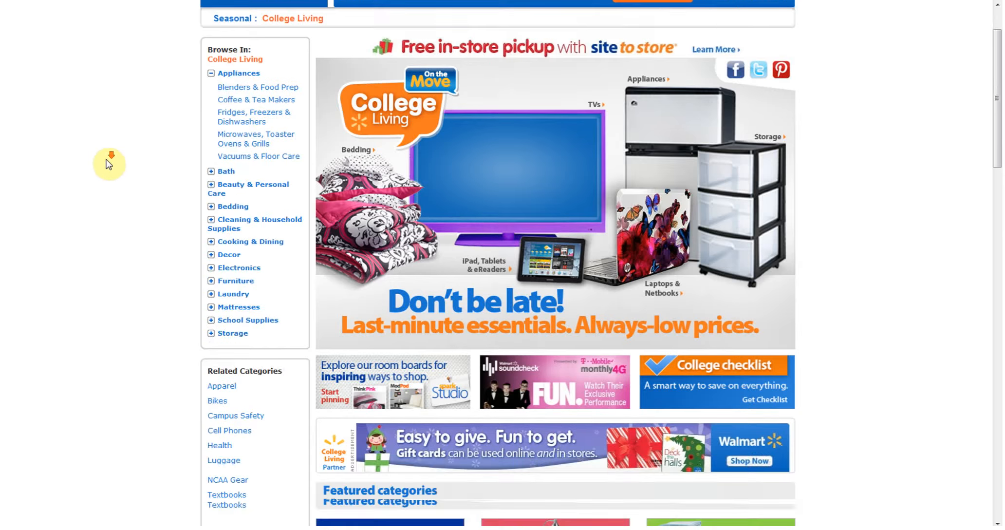
pyautogui.scroll(-3)
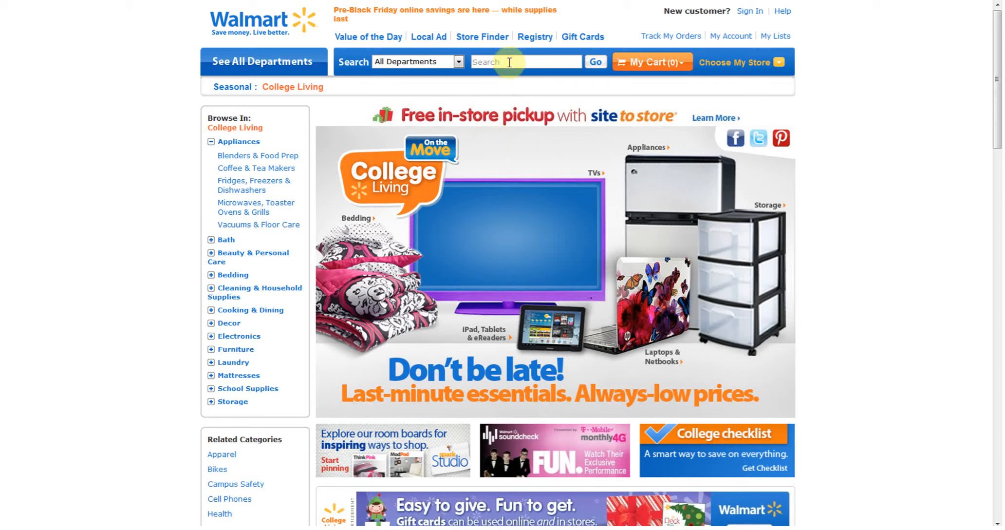
# Search Walmart for 'high def webcam'
pyautogui.click(524, 62)
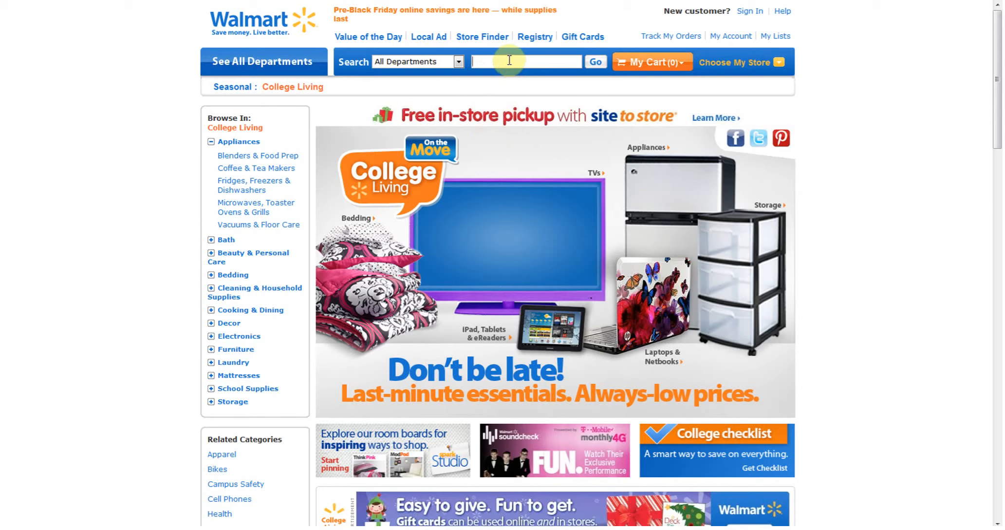
pyautogui.write('high')
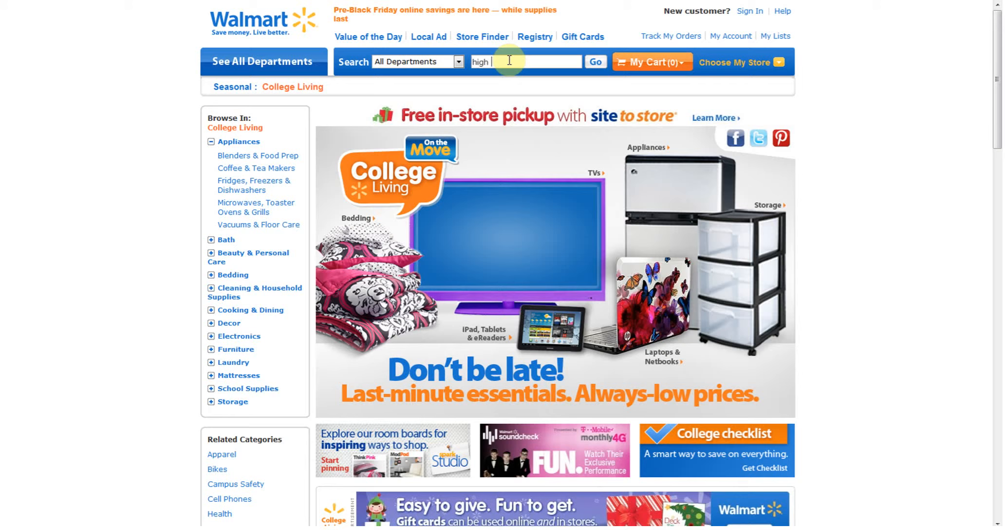
pyautogui.write('def web')
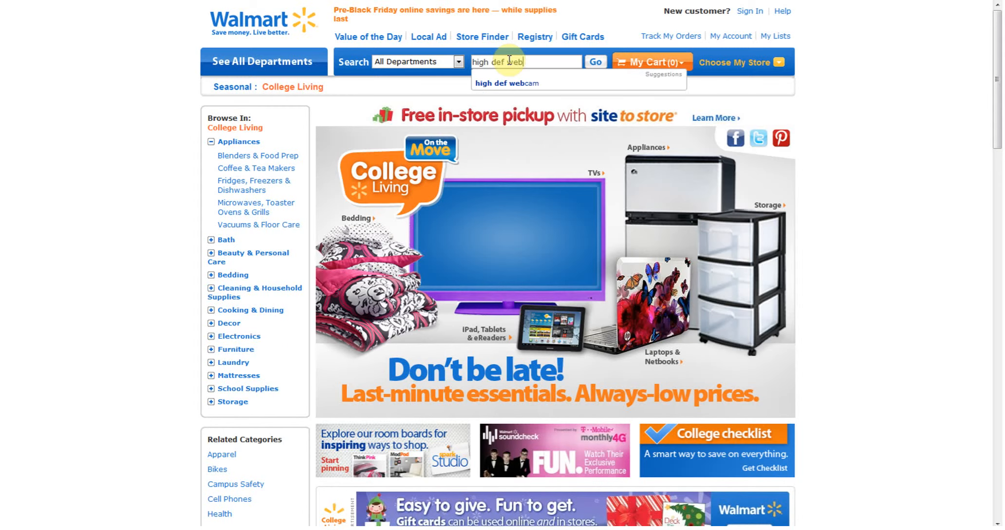
pyautogui.write('c')
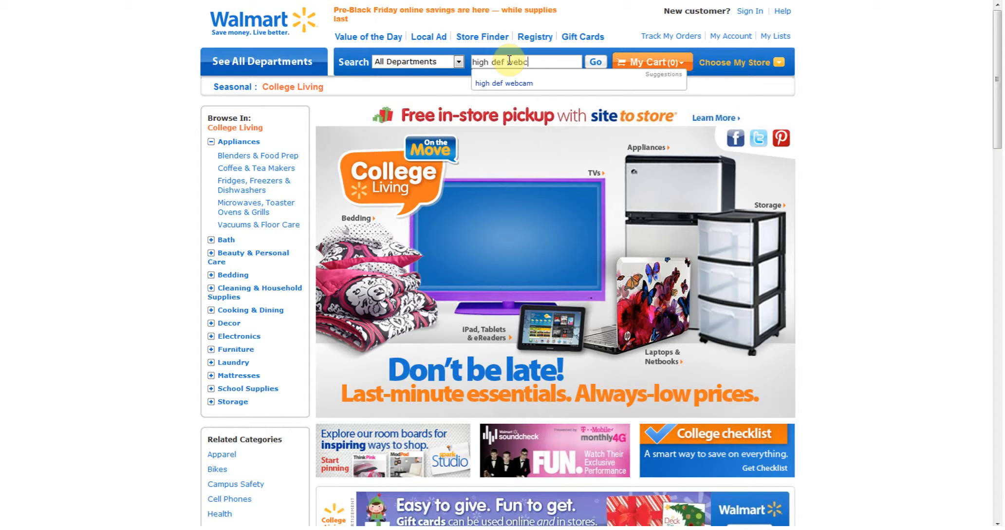
pyautogui.click(595, 61)
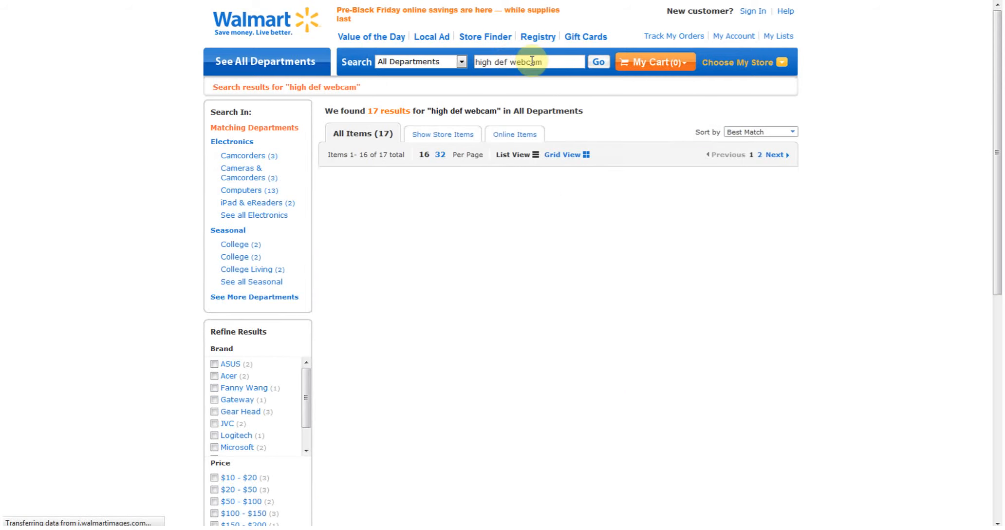
# Scroll the 17 results and open the Microsoft LifeCam Cinema 720p webcam ($51.77)
pyautogui.scroll(-3)
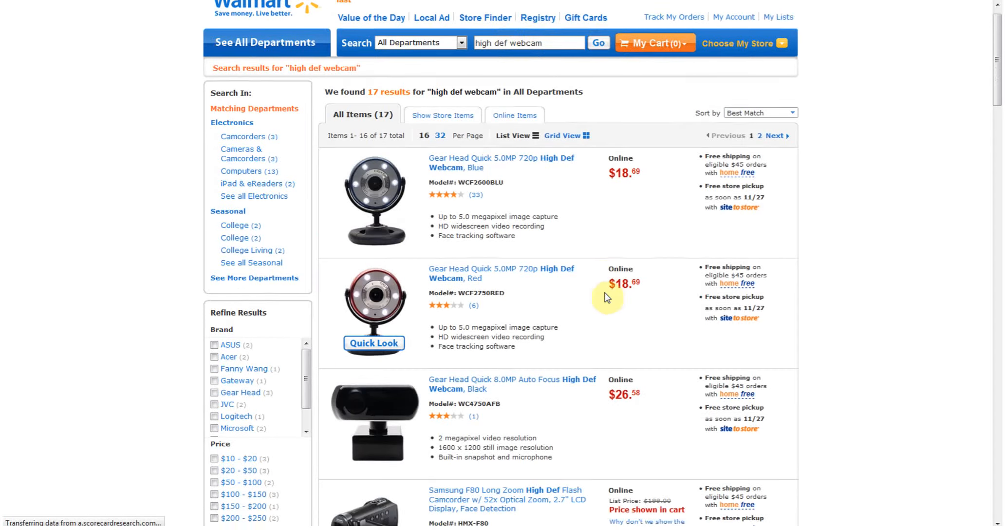
pyautogui.scroll(-3)
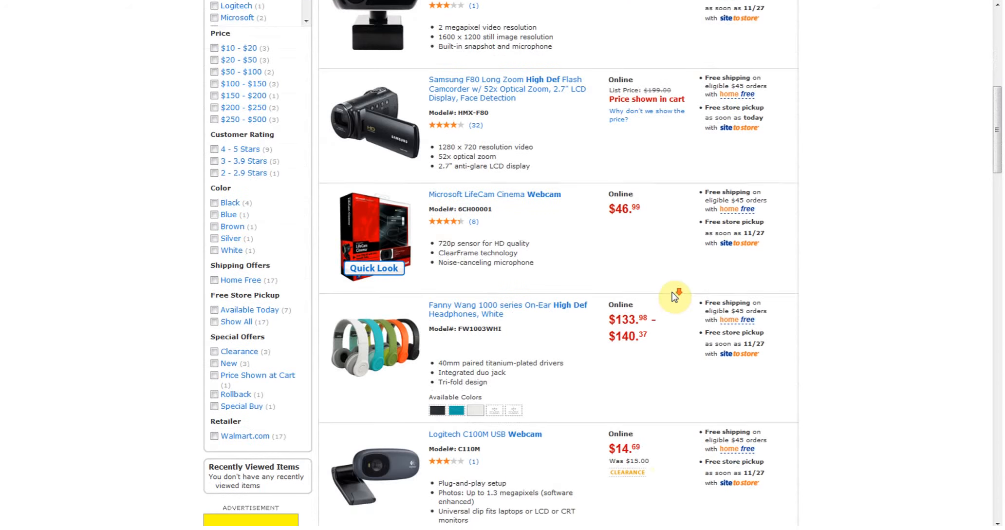
pyautogui.scroll(-3)
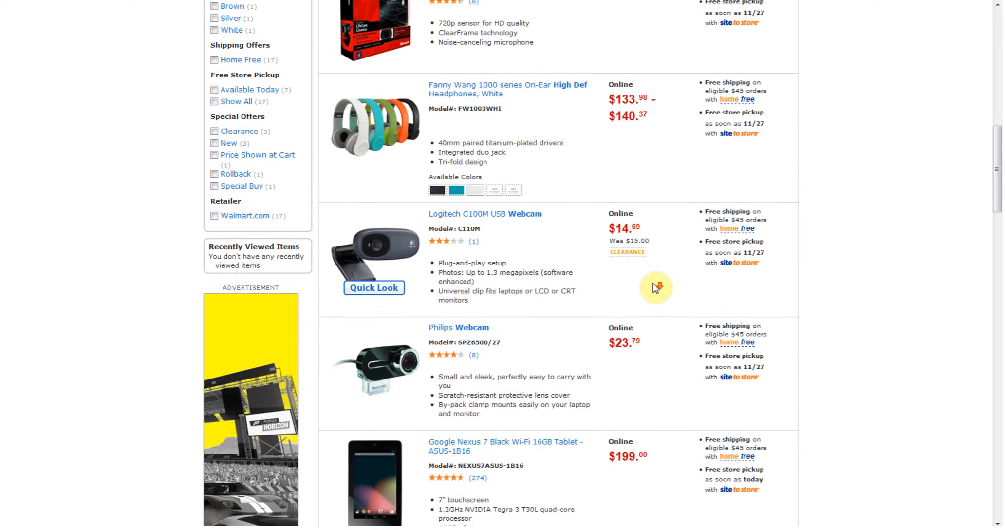
pyautogui.scroll(-3)
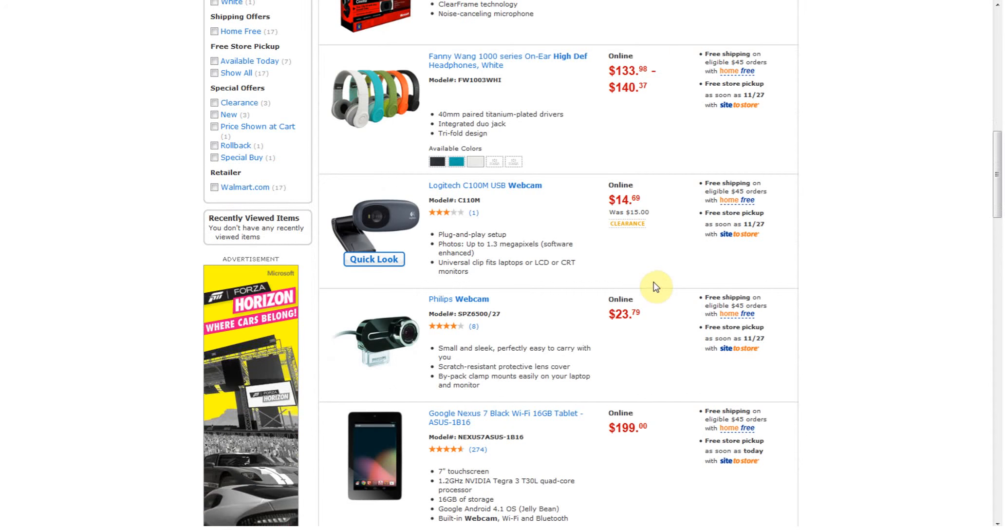
pyautogui.scroll(-3)
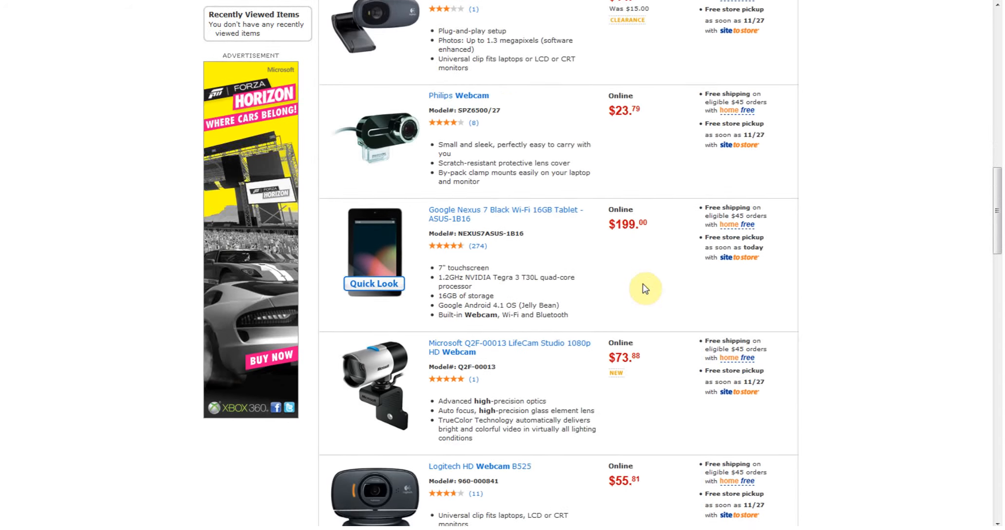
pyautogui.scroll(-3)
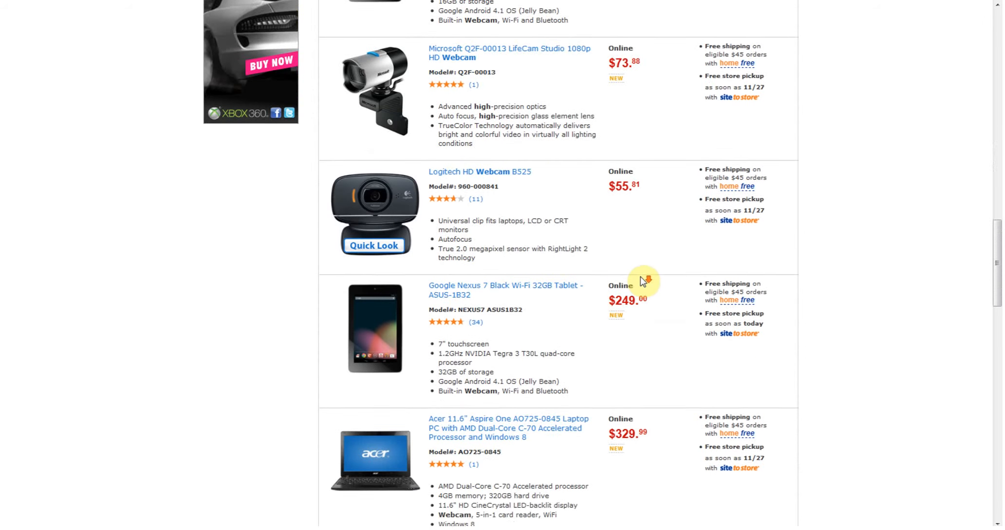
pyautogui.scroll(-3)
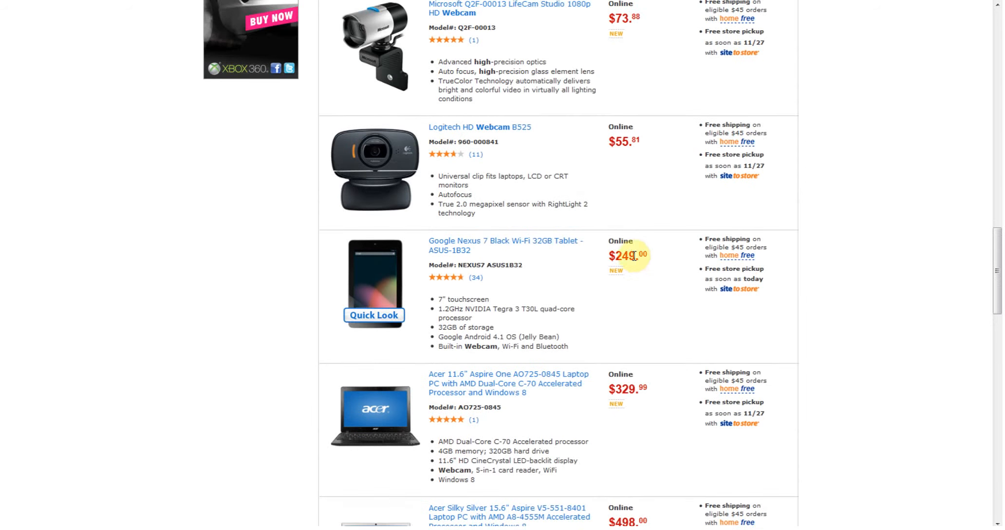
pyautogui.moveTo(458, 181)
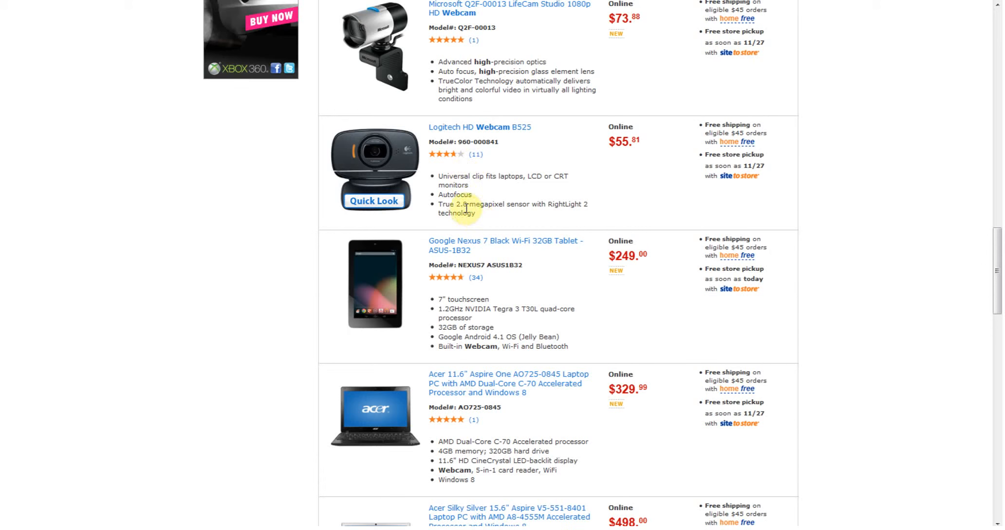
pyautogui.moveTo(472, 217)
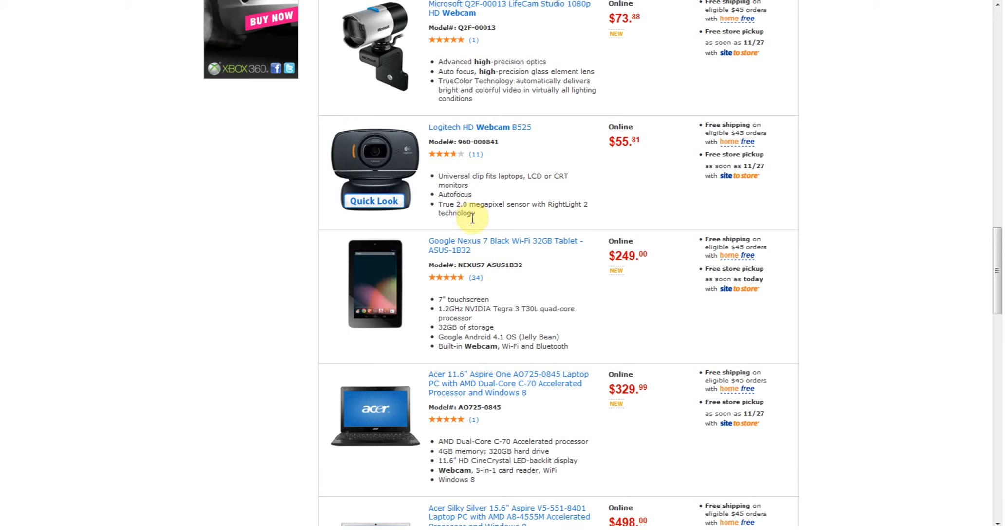
pyautogui.moveTo(473, 223)
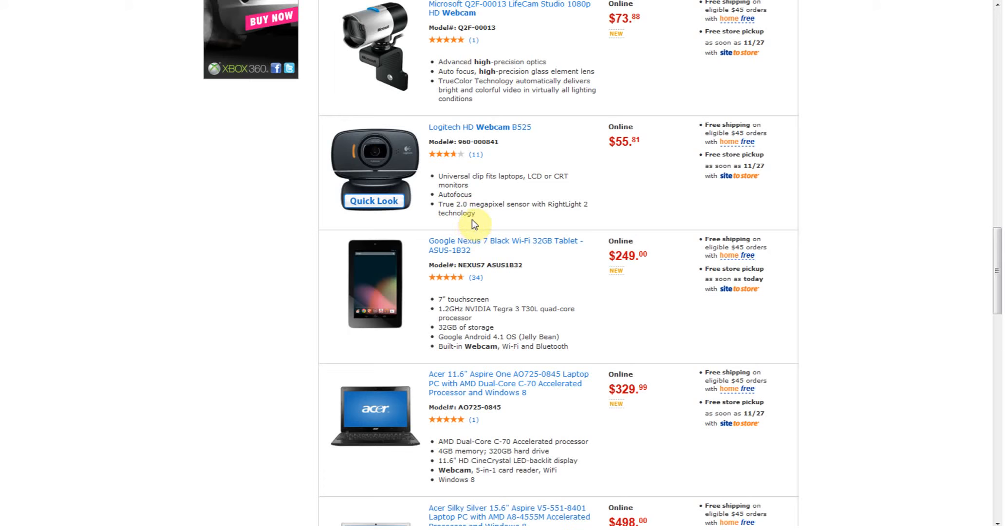
pyautogui.scroll(-3)
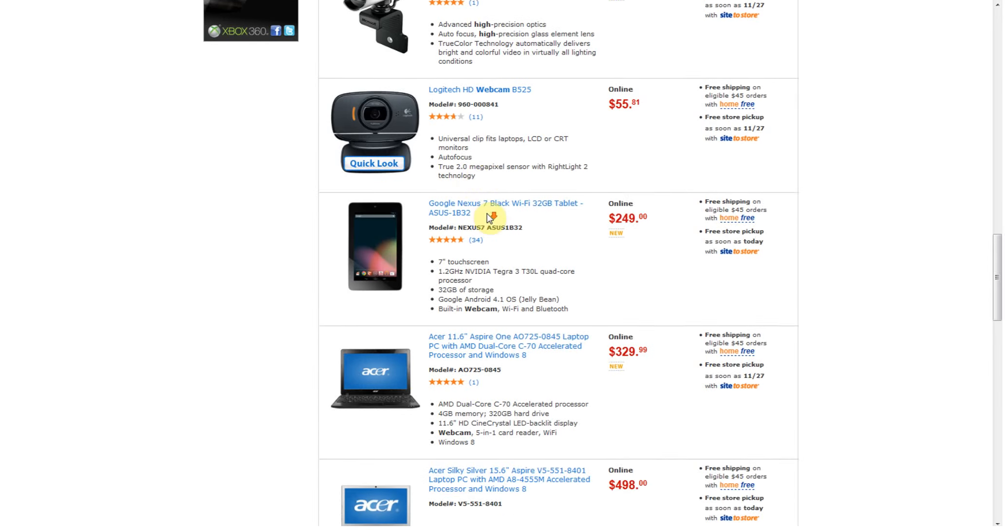
pyautogui.scroll(-3)
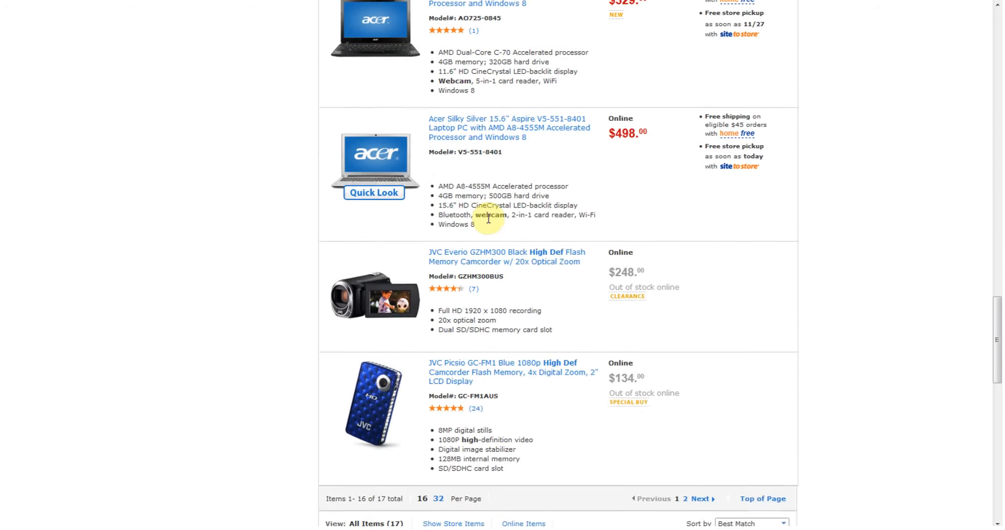
pyautogui.click(751, 302)
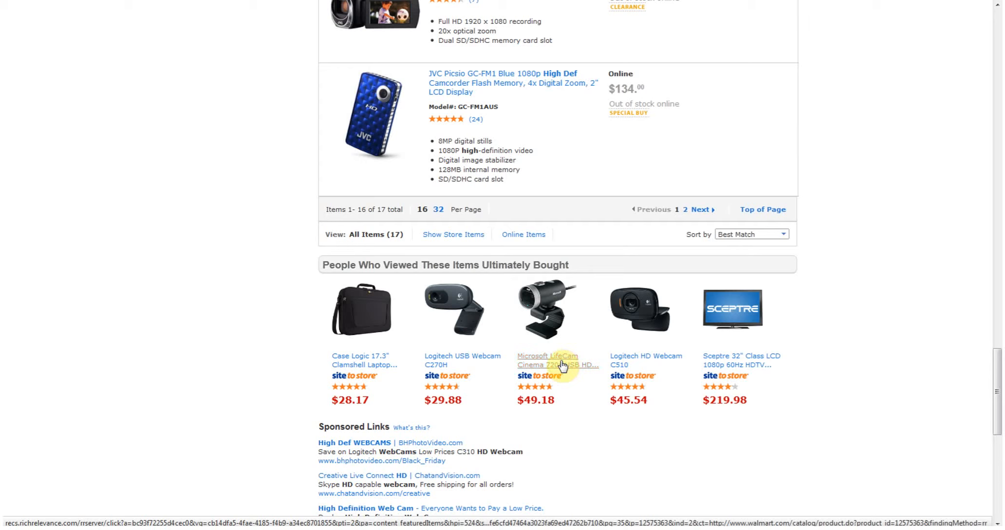
pyautogui.click(548, 360)
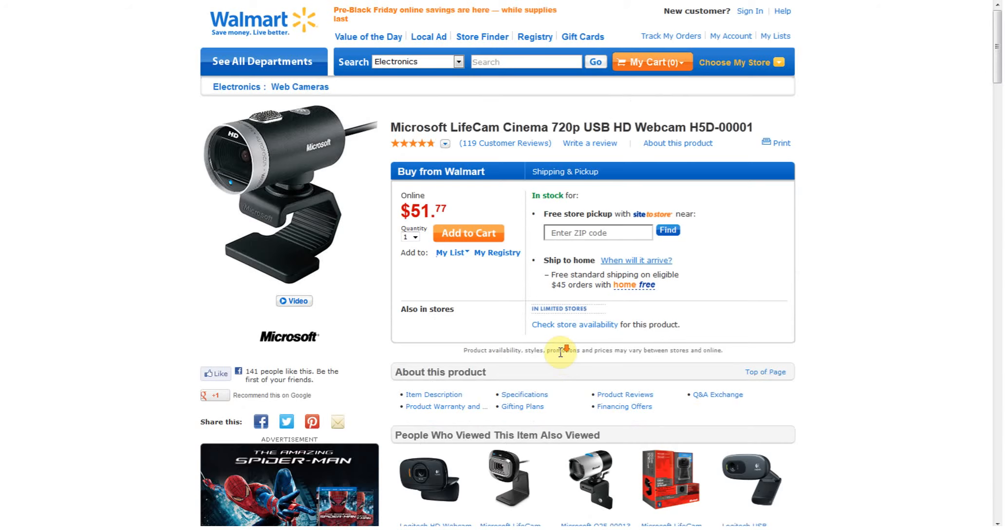
# Scroll to the LifeCam Cinema's description and system requirements: 720p, USB 2.0, Windows
pyautogui.scroll(-3)
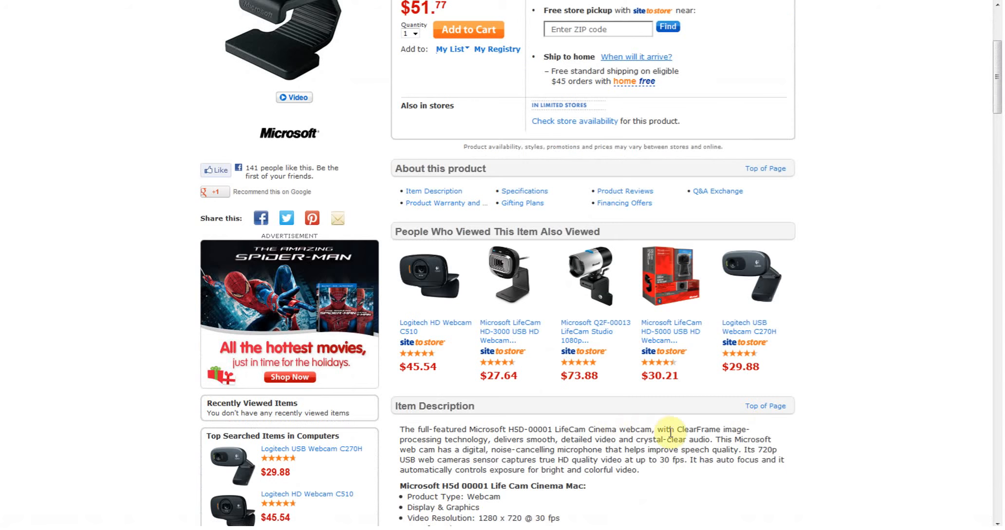
pyautogui.moveTo(834, 406)
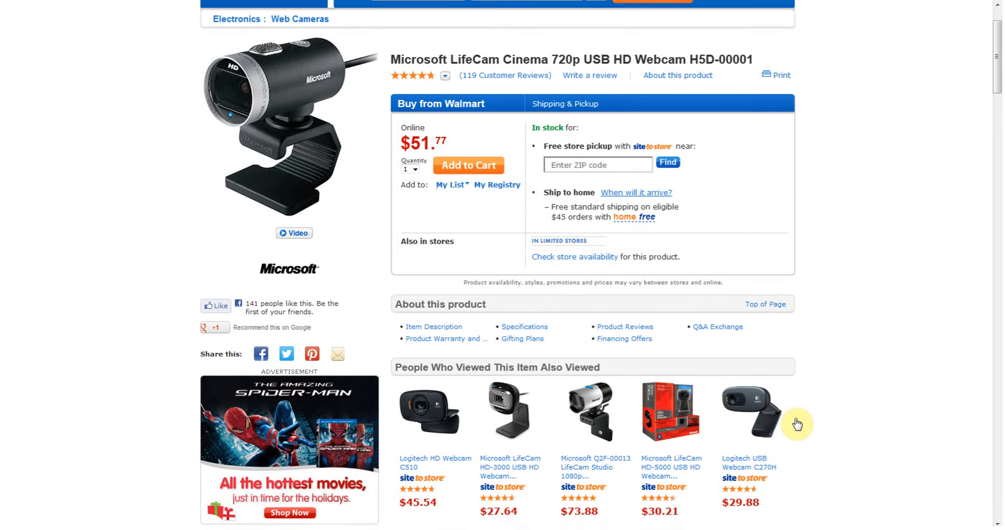
pyautogui.moveTo(754, 414)
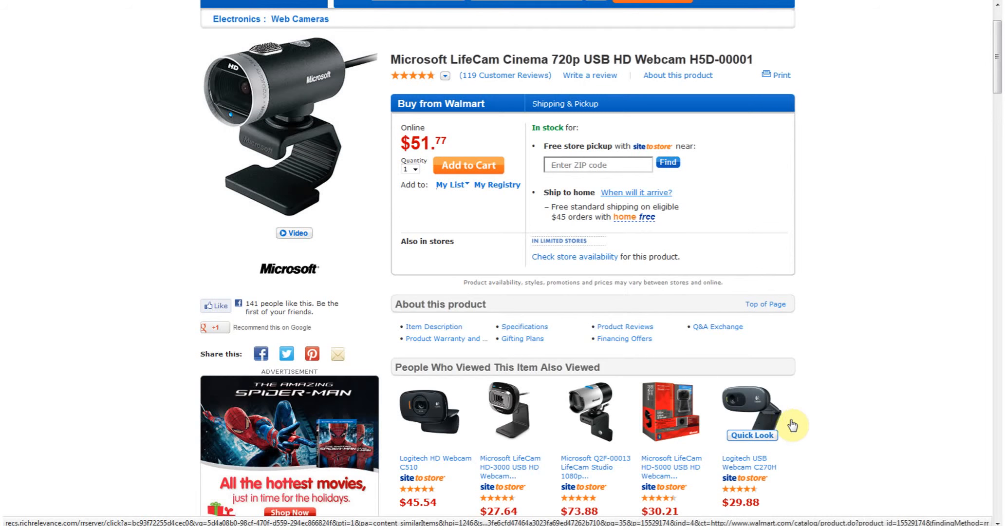
pyautogui.moveTo(794, 352)
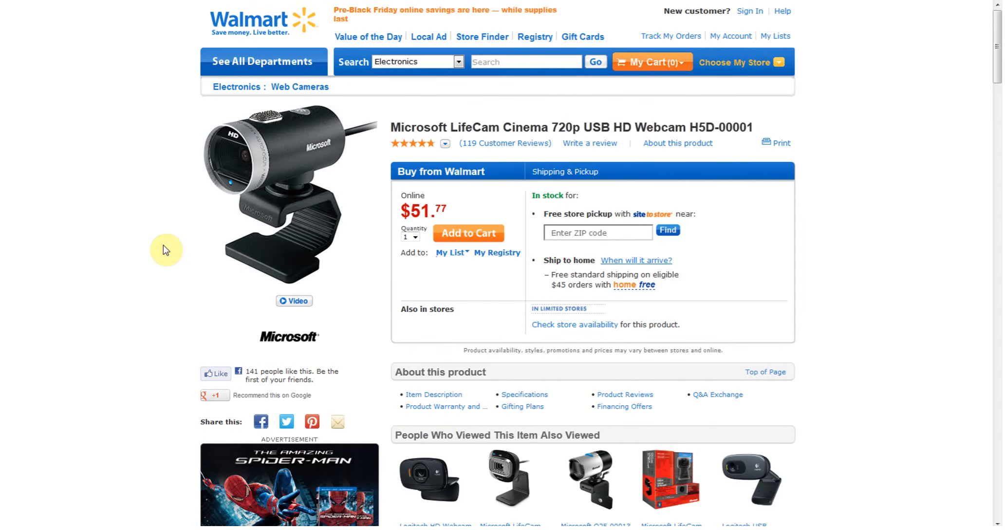
pyautogui.scroll(-3)
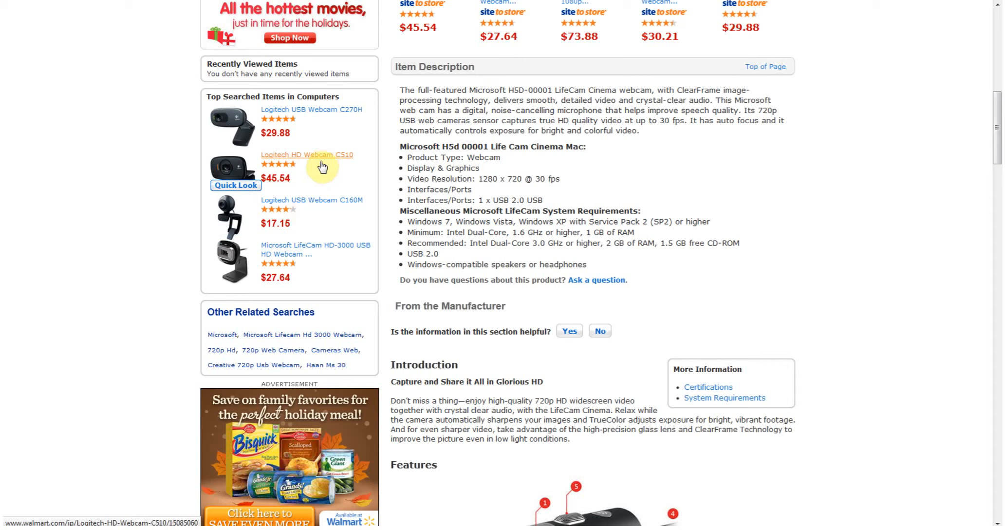
pyautogui.moveTo(288, 215)
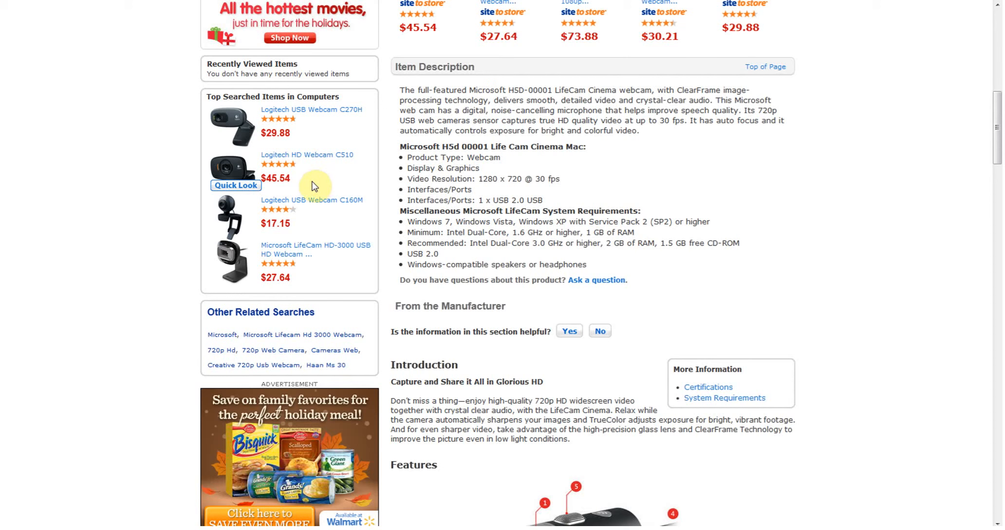
pyautogui.moveTo(333, 155)
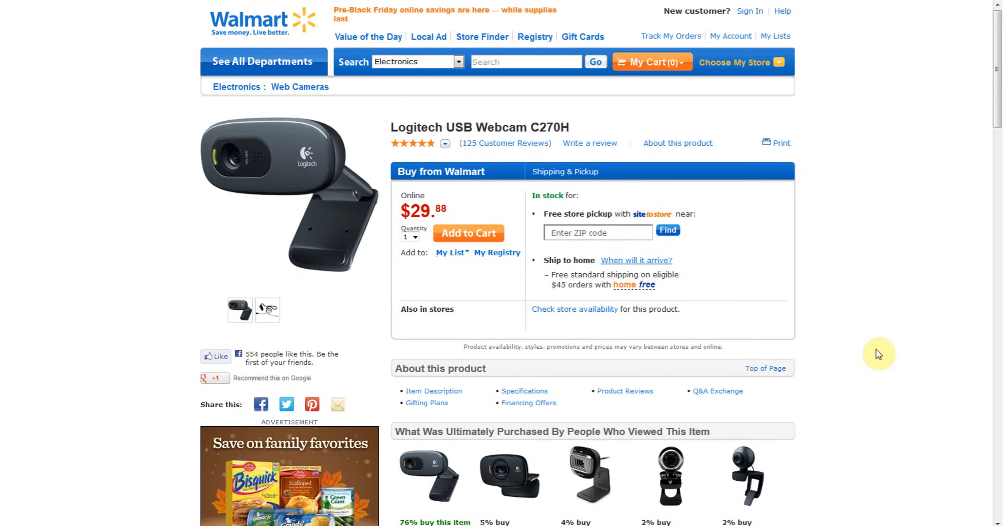
# Read through the Logitech C270H webcam ($29.88) description on Walmart
pyautogui.scroll(-3)
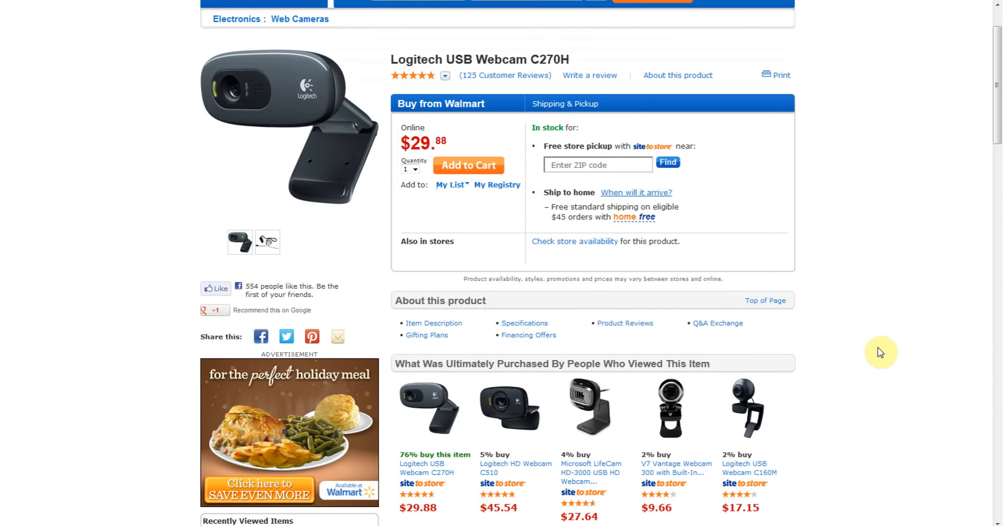
pyautogui.scroll(-3)
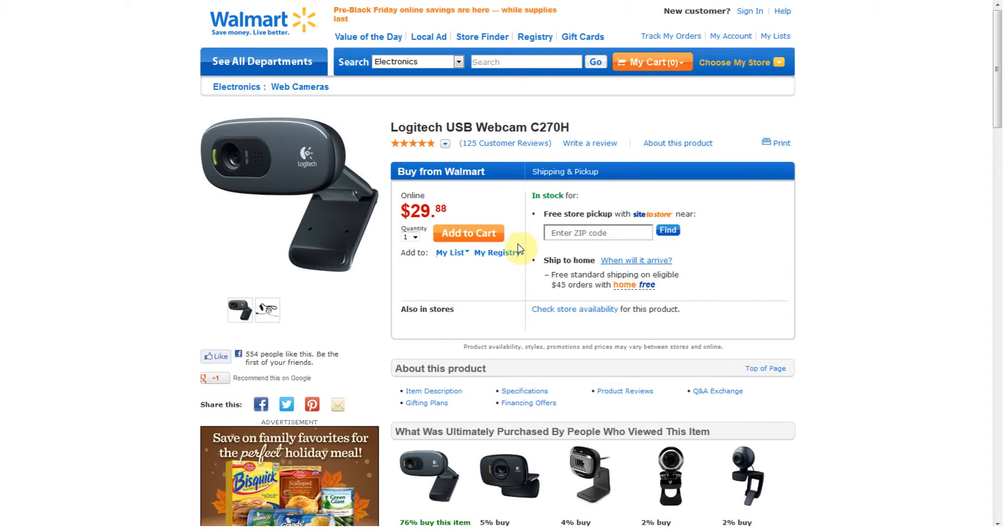
pyautogui.moveTo(487, 164)
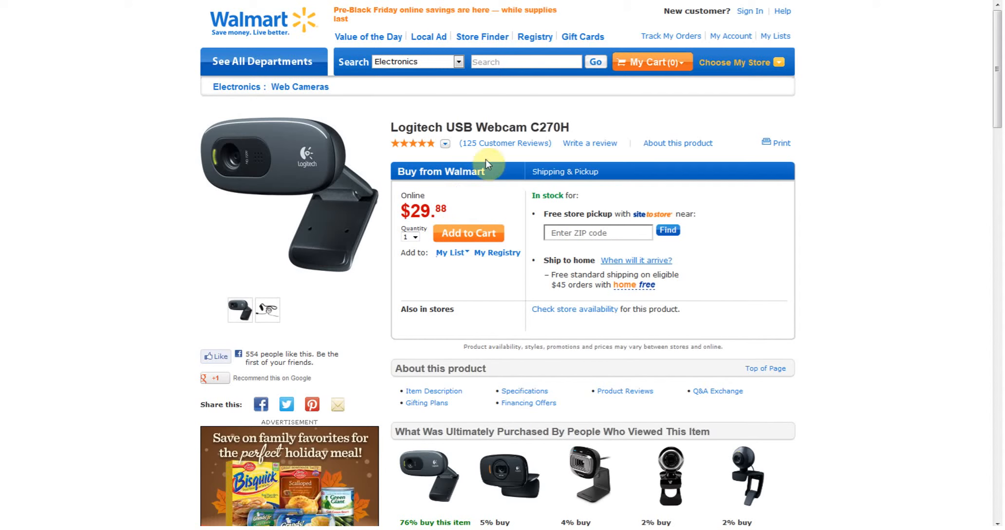
pyautogui.scroll(-3)
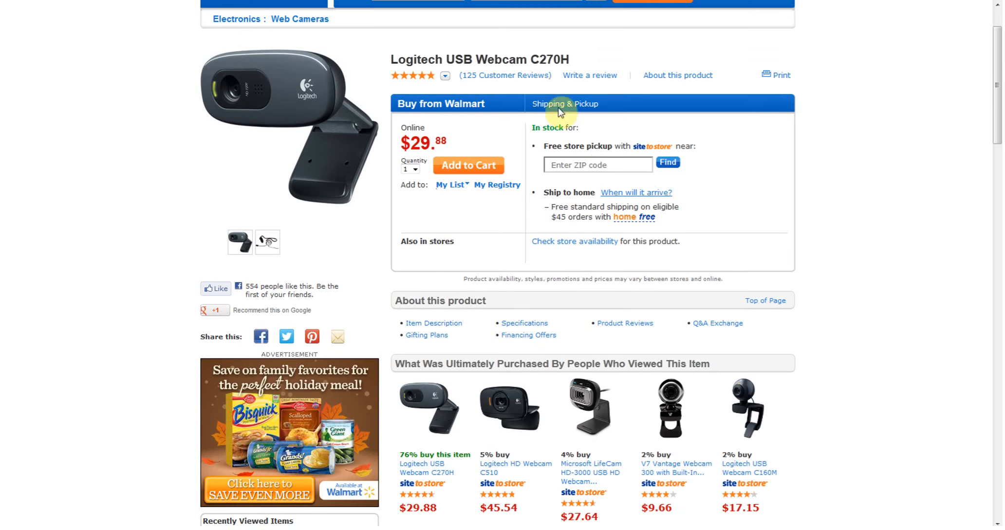
pyautogui.scroll(-3)
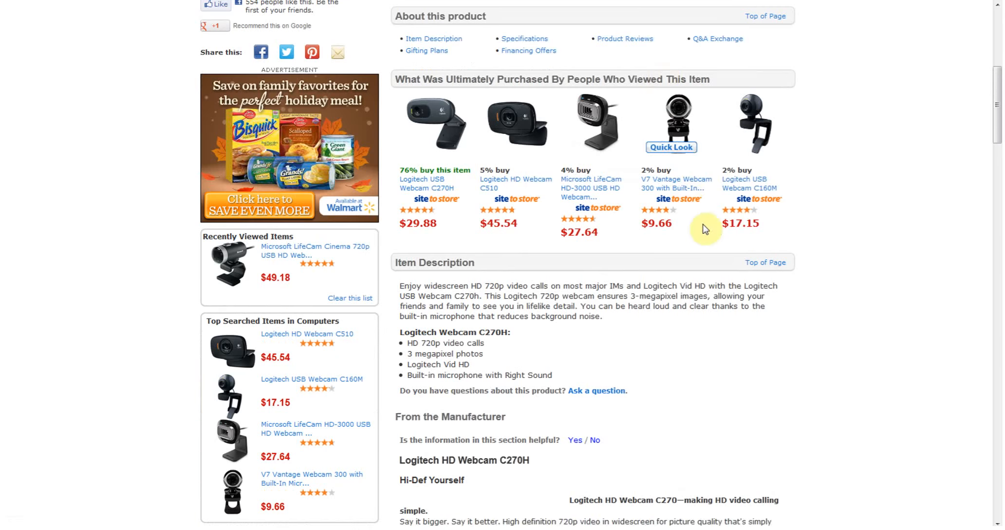
pyautogui.scroll(-3)
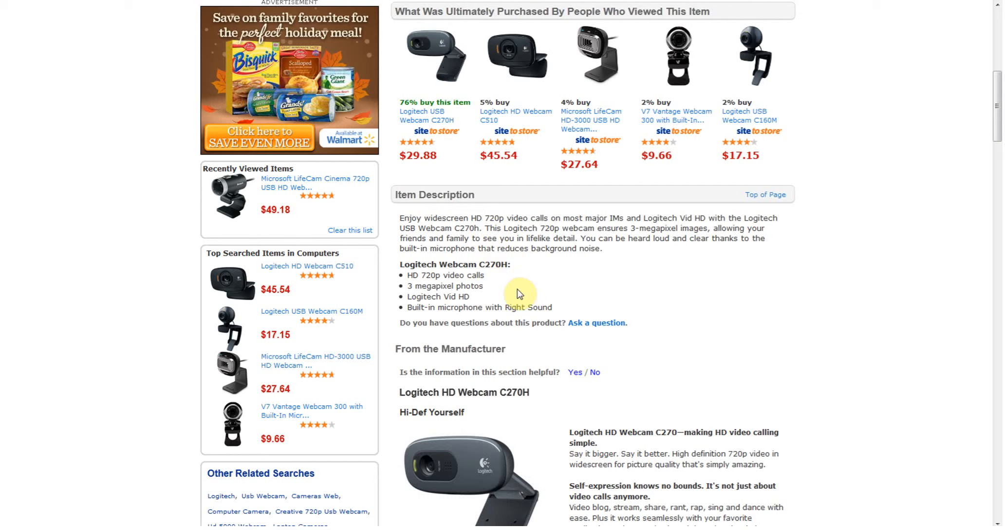
pyautogui.moveTo(640, 241)
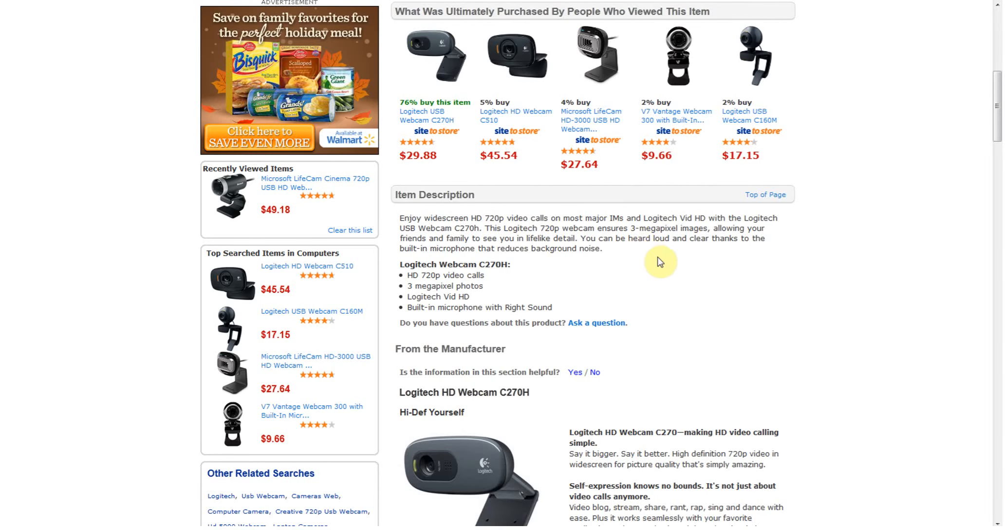
pyautogui.scroll(-3)
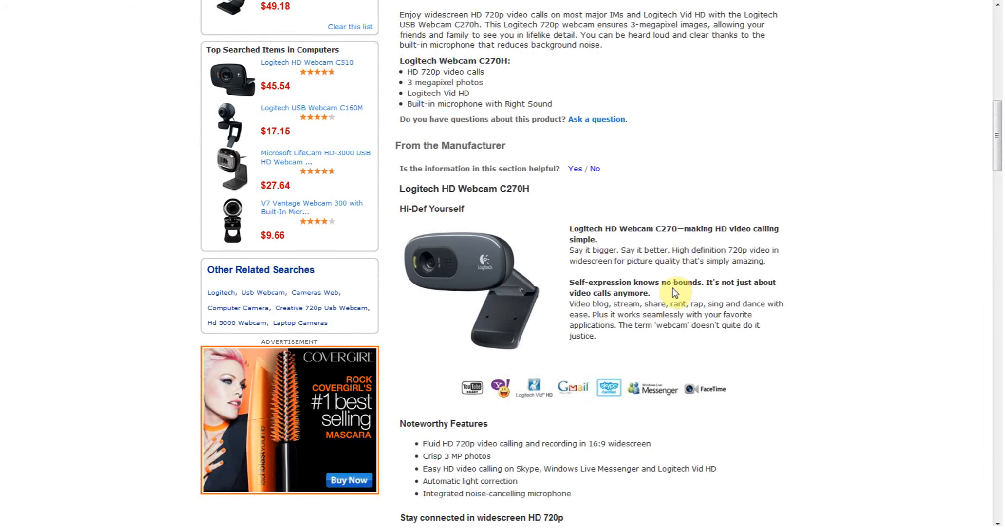
pyautogui.scroll(3)
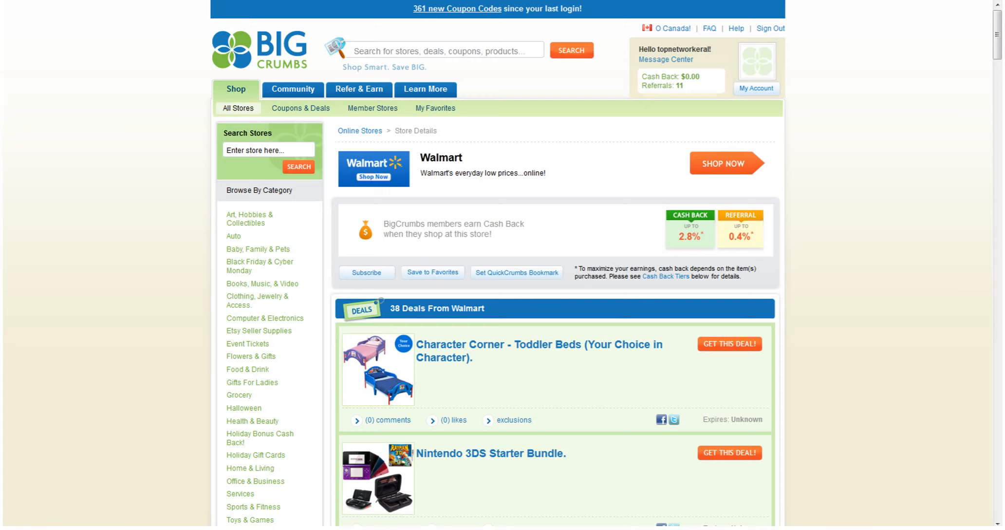
# Open the All Stores directory from the Shop menu
pyautogui.click(294, 90)
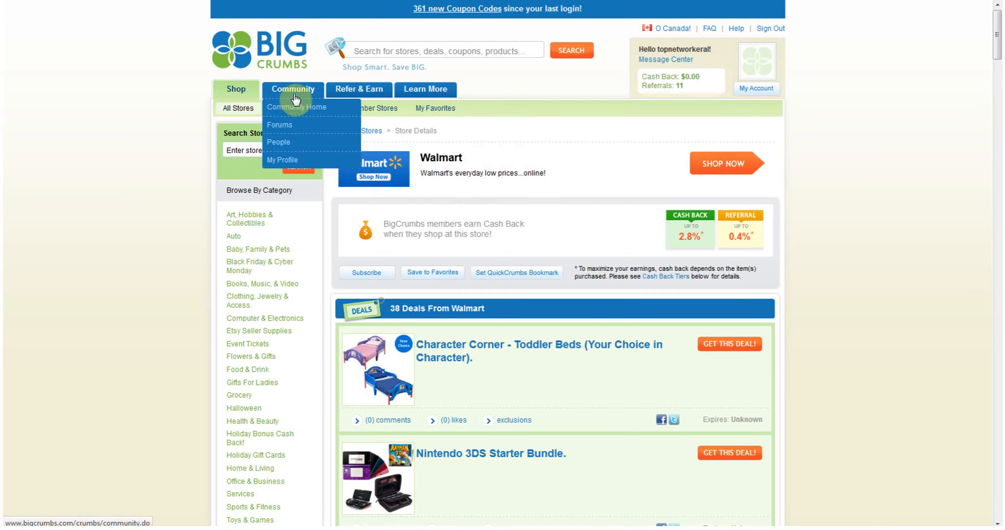
pyautogui.click(239, 108)
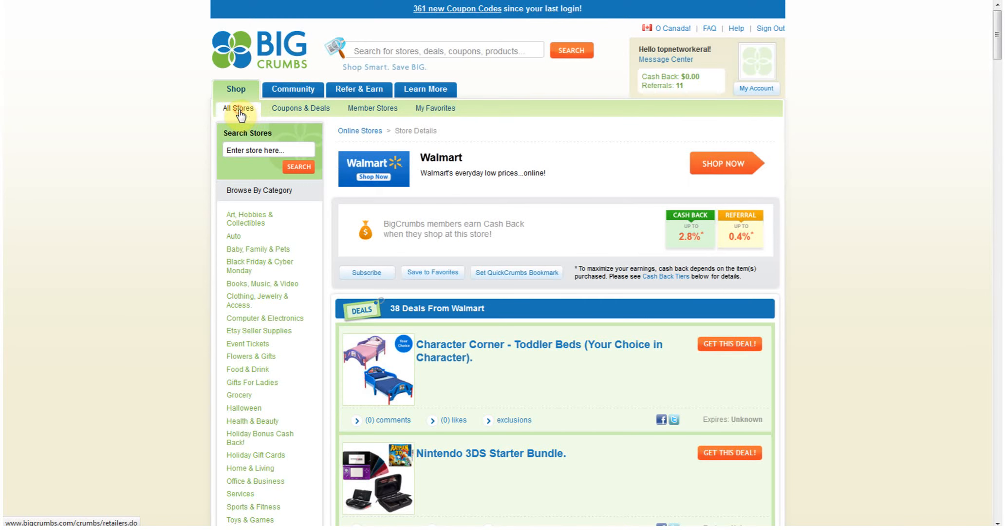
pyautogui.click(239, 108)
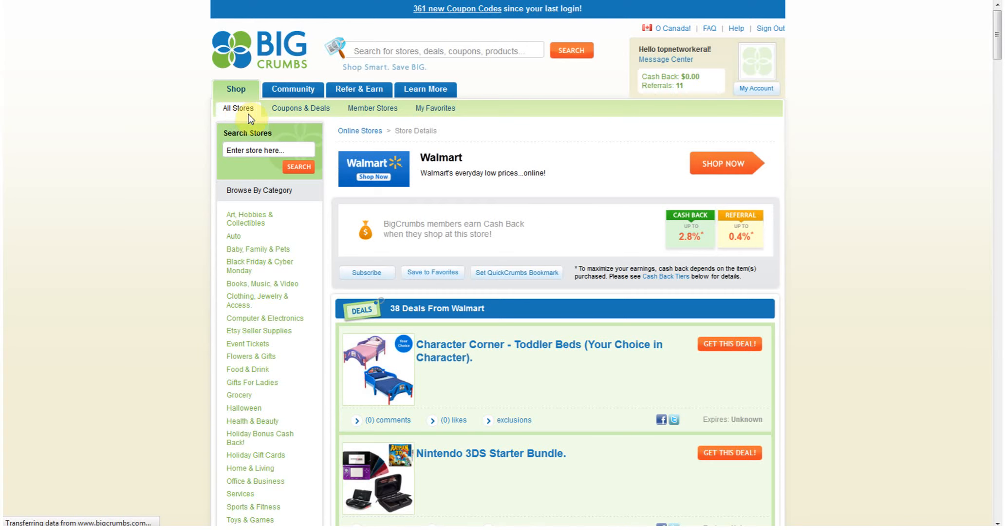
pyautogui.click(238, 108)
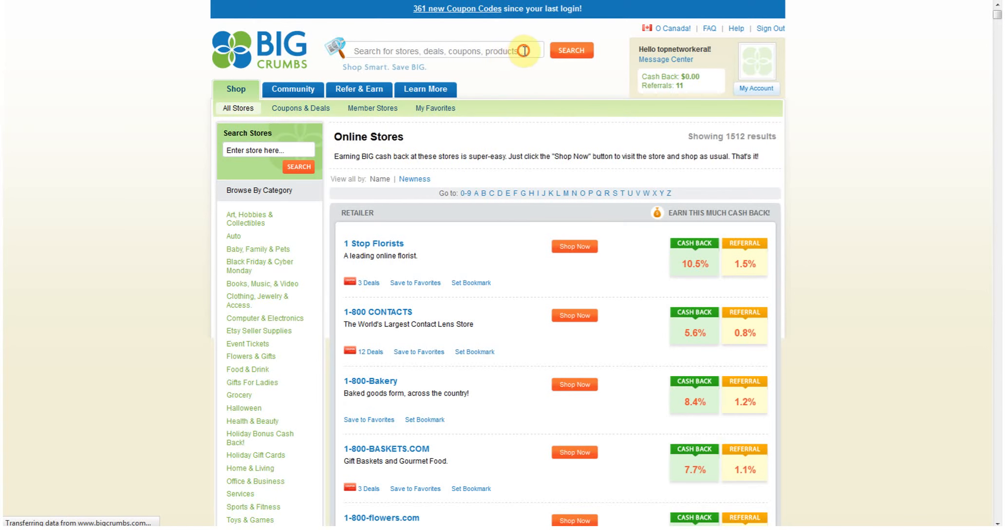
# Search BigCrumbs for 'webcam' and open the complete product results
pyautogui.write('we')
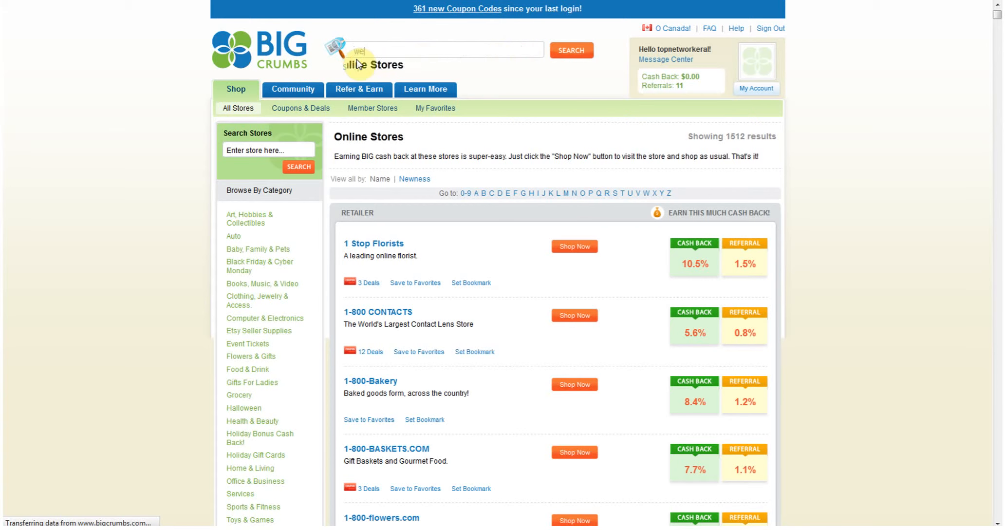
pyautogui.write('webcam')
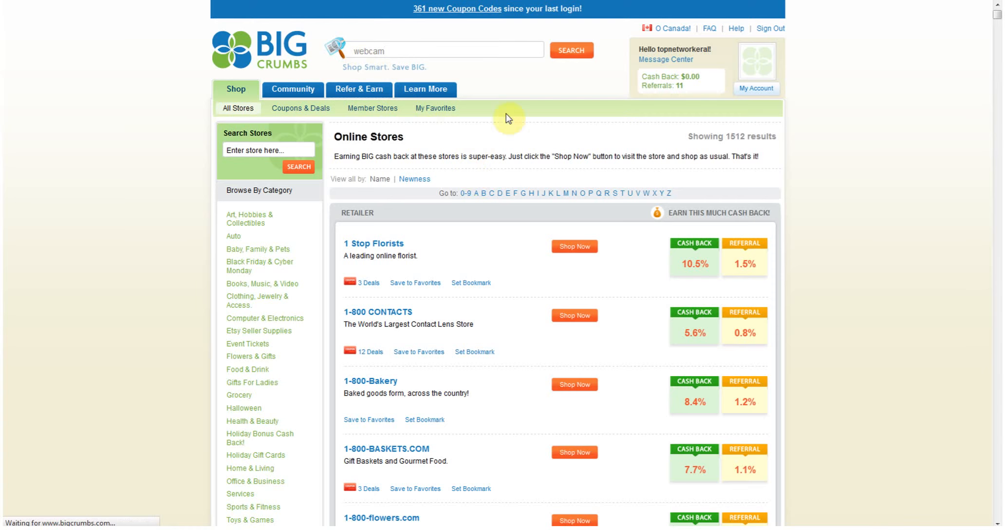
pyautogui.click(571, 51)
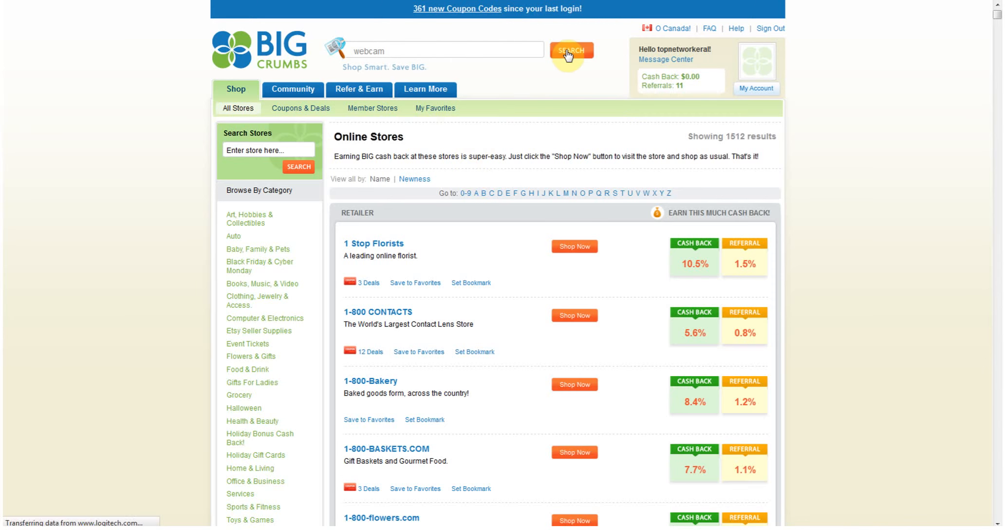
pyautogui.click(571, 50)
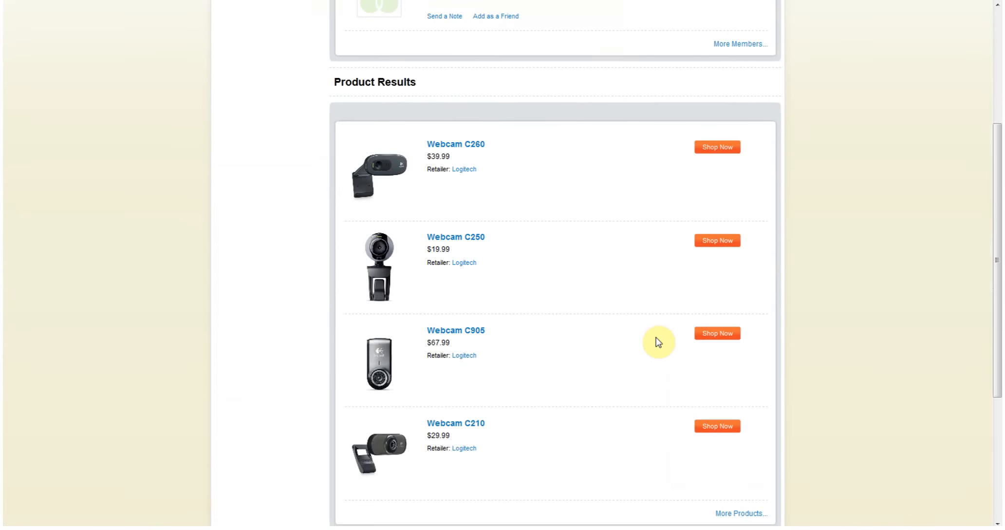
pyautogui.scroll(-3)
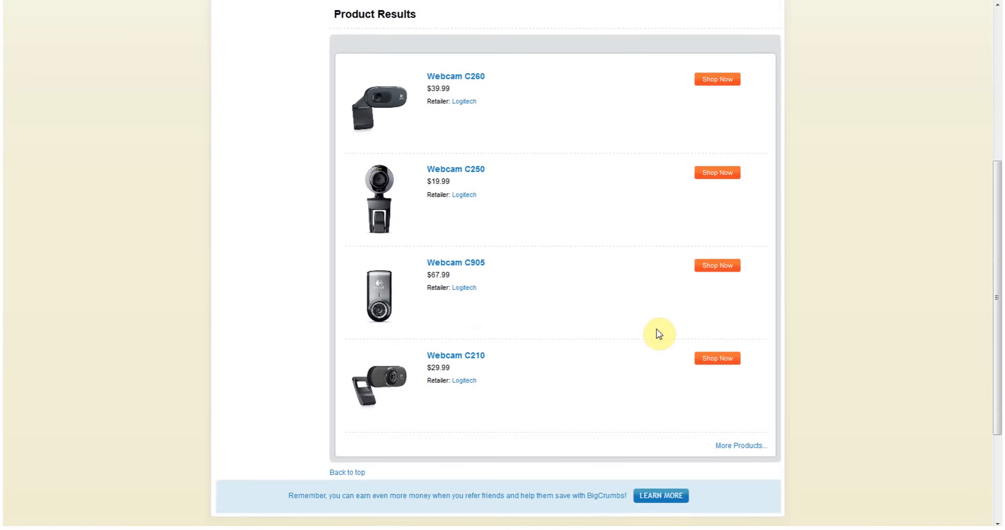
pyautogui.moveTo(464, 195)
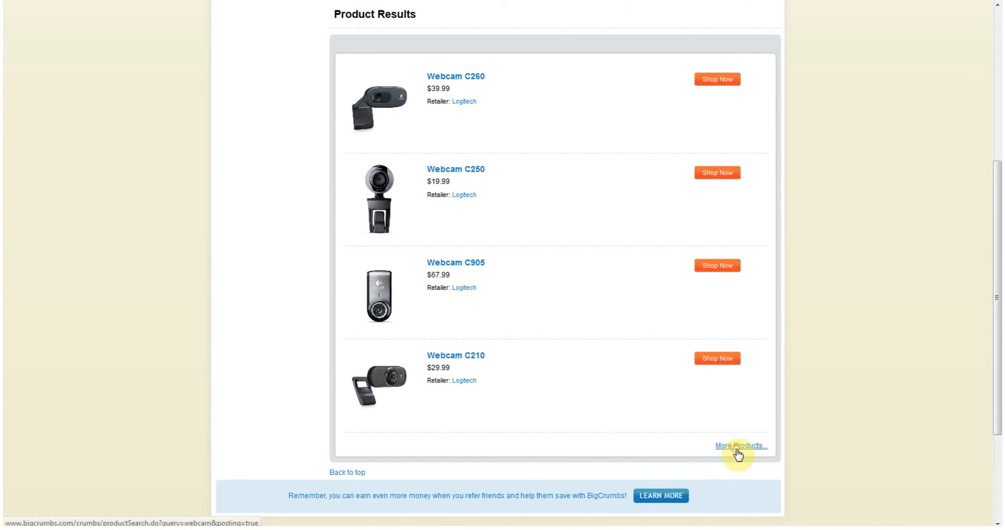
pyautogui.click(740, 445)
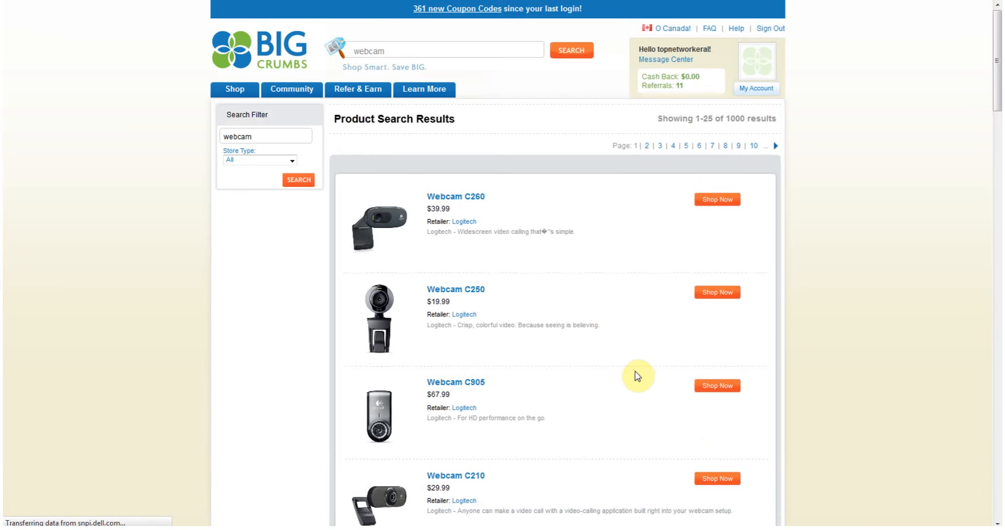
# Scroll page 1 of the webcam results down to the page links and back up
pyautogui.scroll(-3)
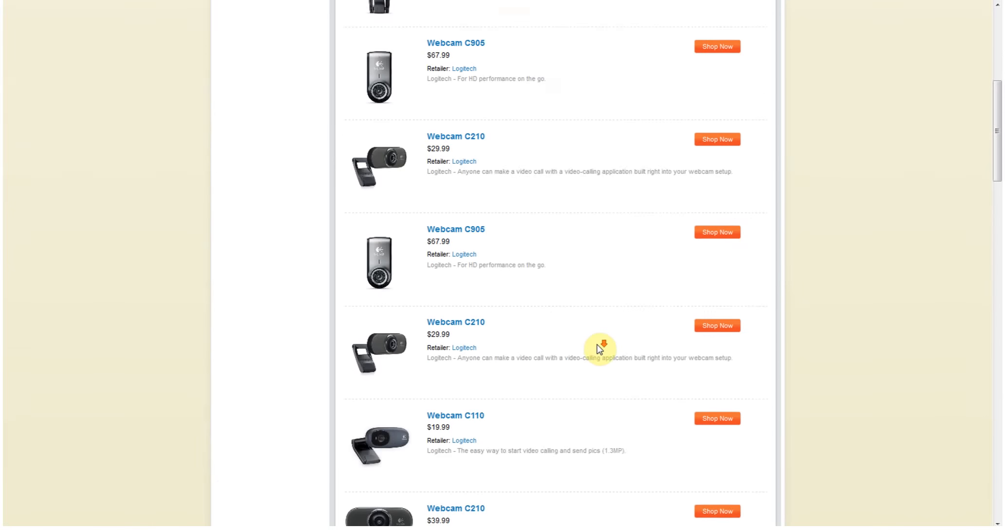
pyautogui.scroll(-3)
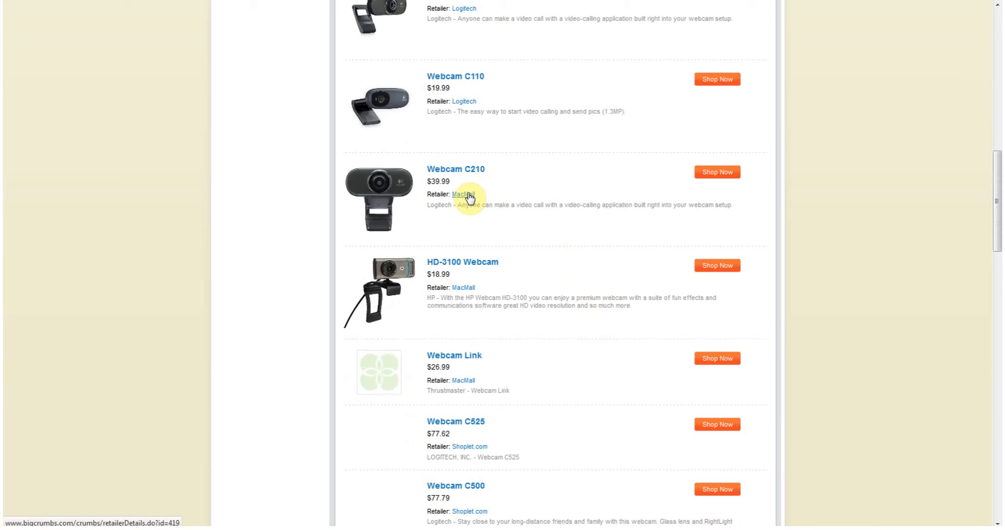
pyautogui.scroll(-3)
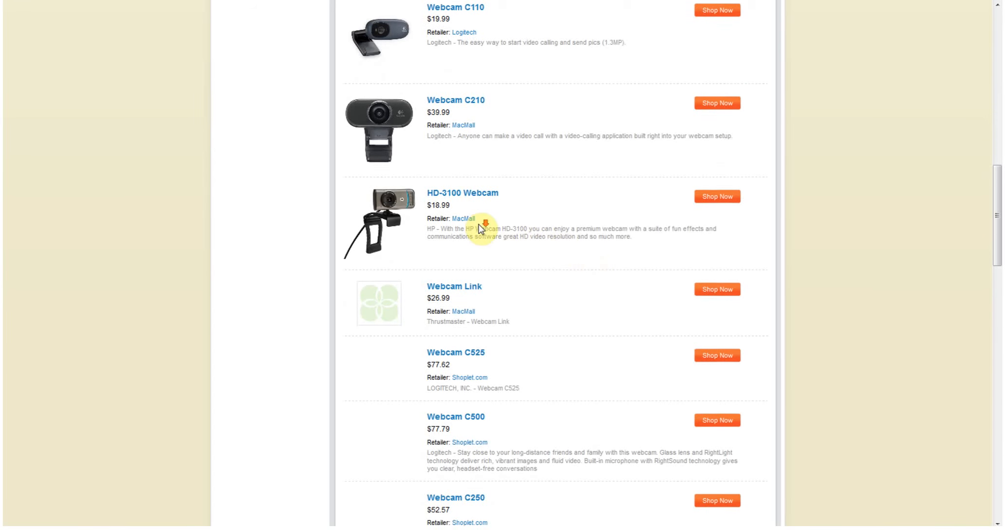
pyautogui.scroll(-3)
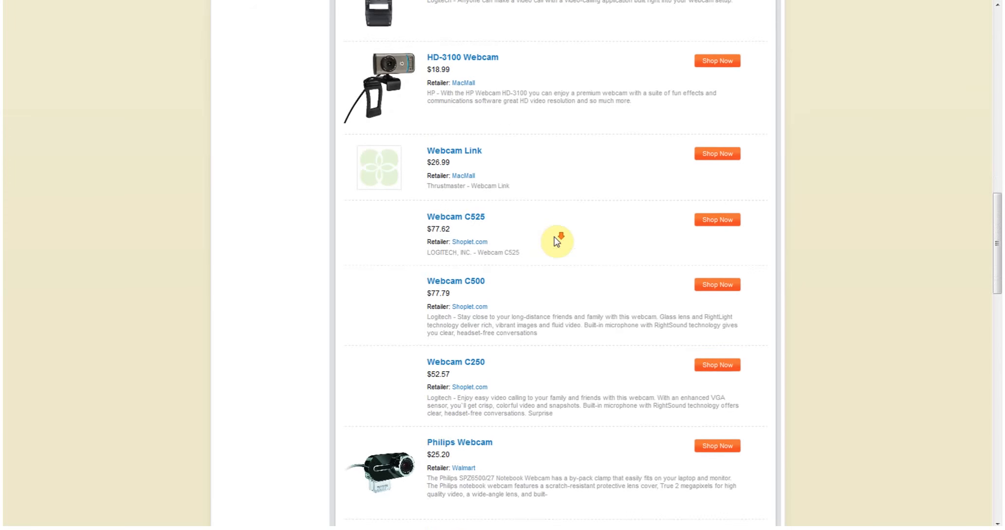
pyautogui.scroll(-3)
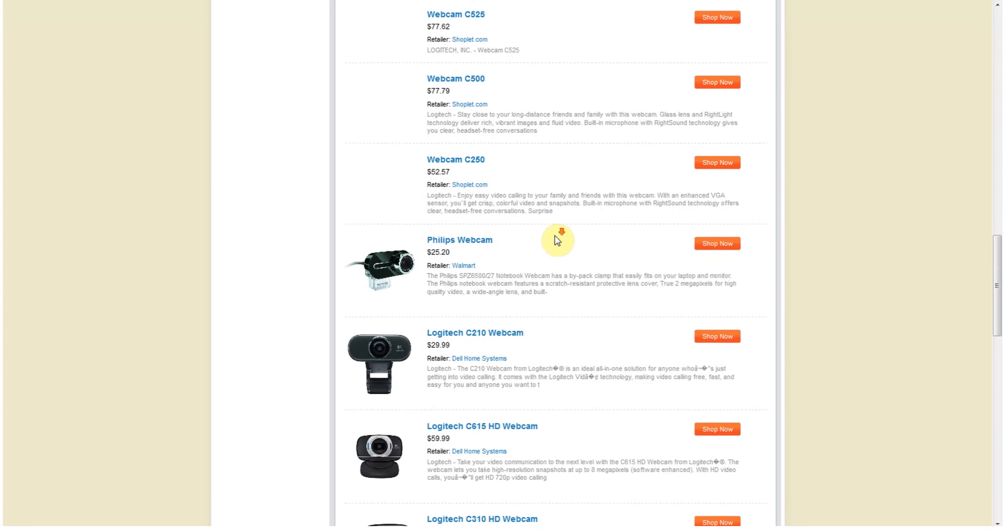
pyautogui.scroll(-3)
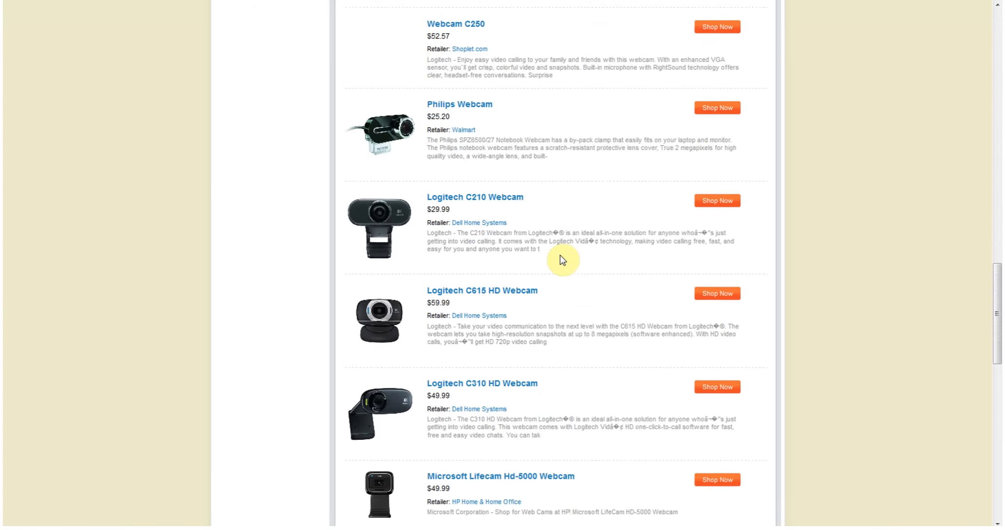
pyautogui.scroll(-3)
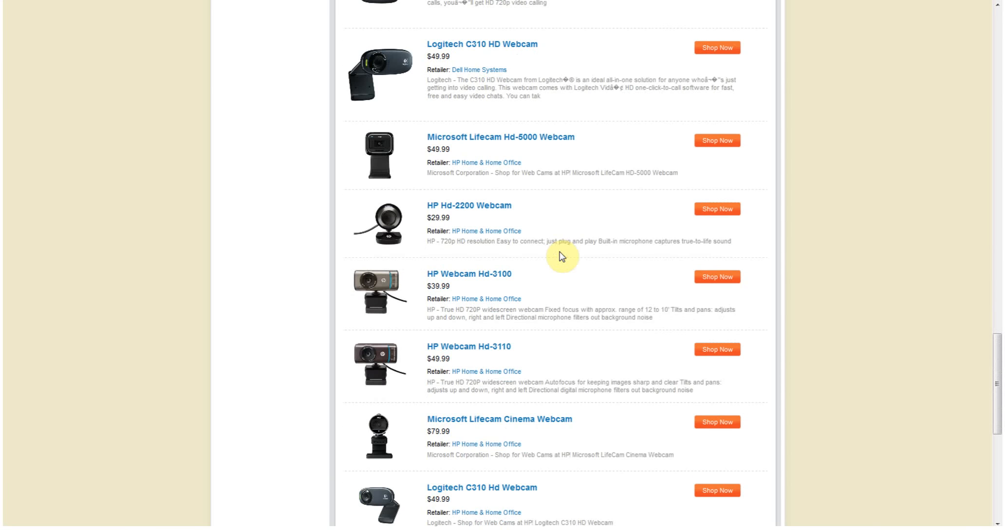
pyautogui.scroll(-3)
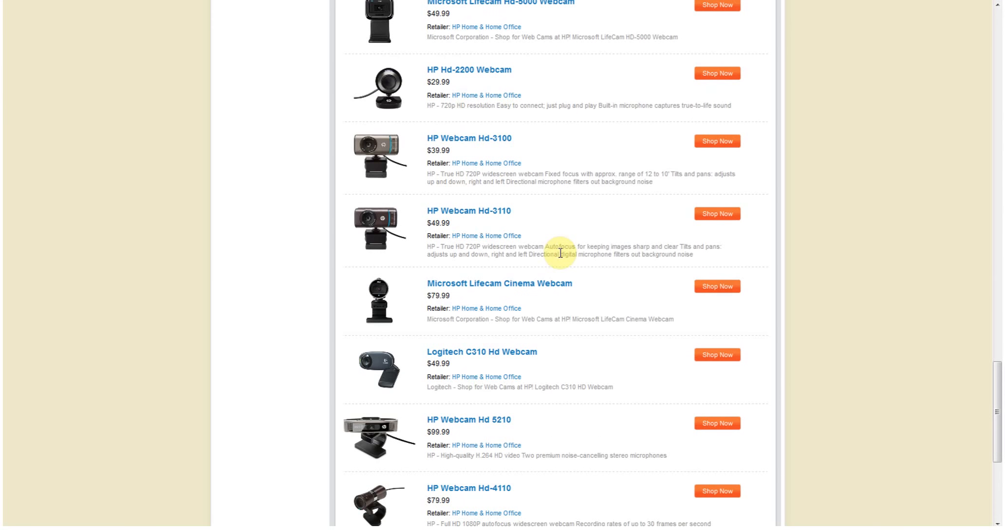
pyautogui.moveTo(563, 235)
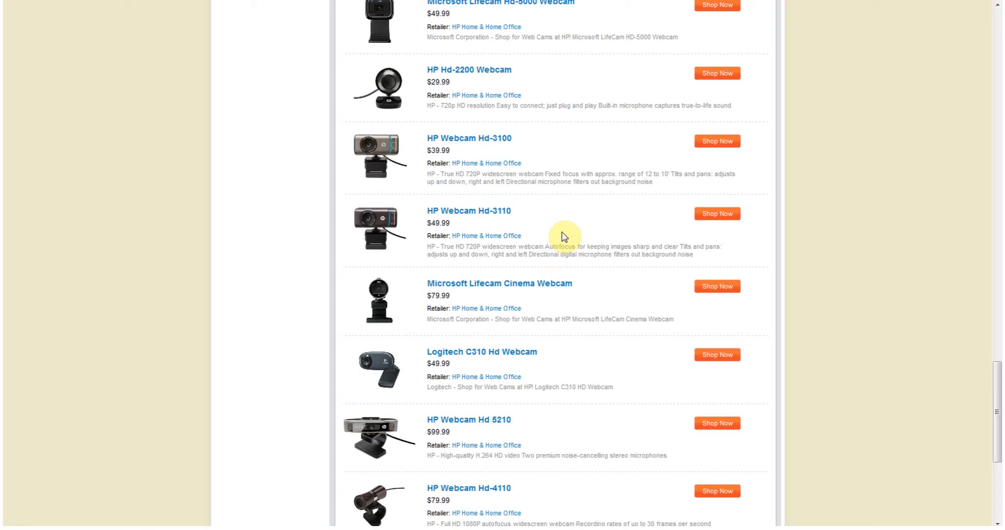
pyautogui.scroll(-3)
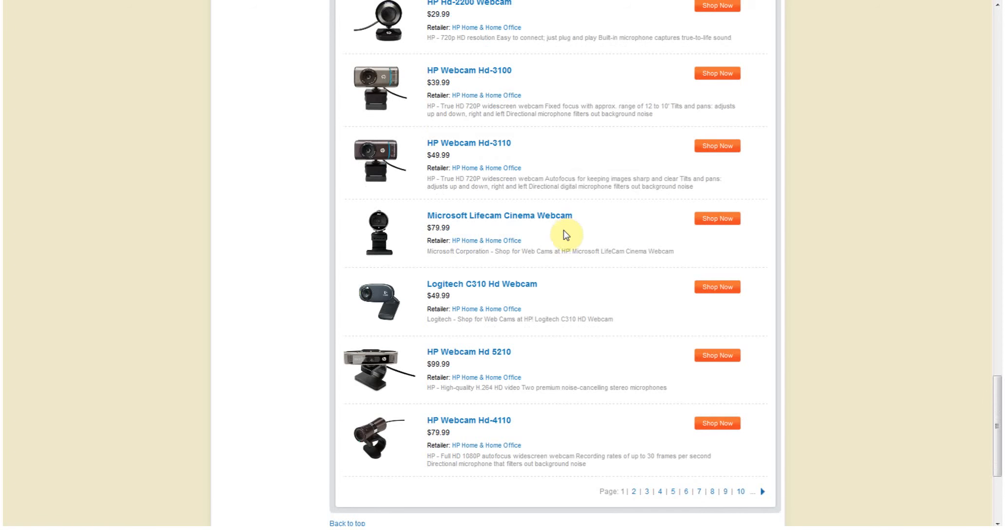
pyautogui.scroll(3)
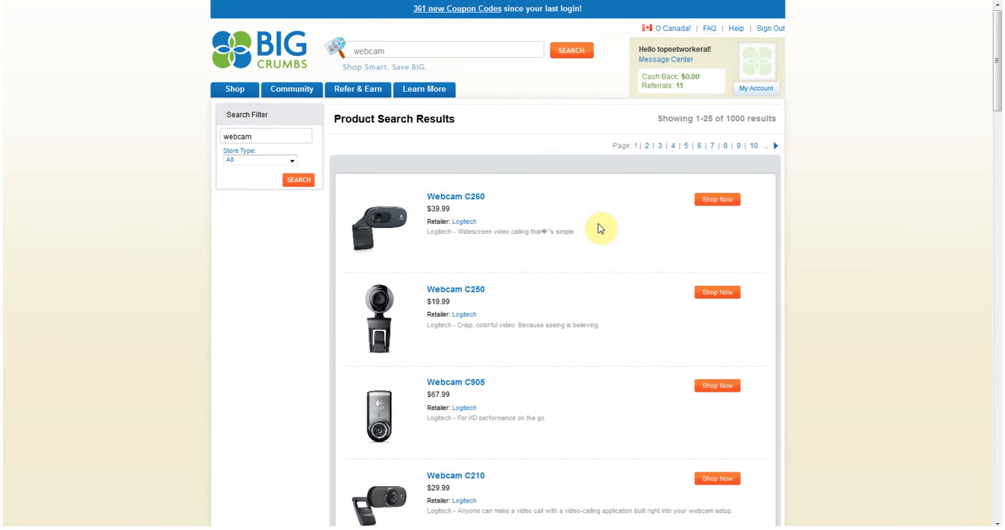
pyautogui.moveTo(685, 95)
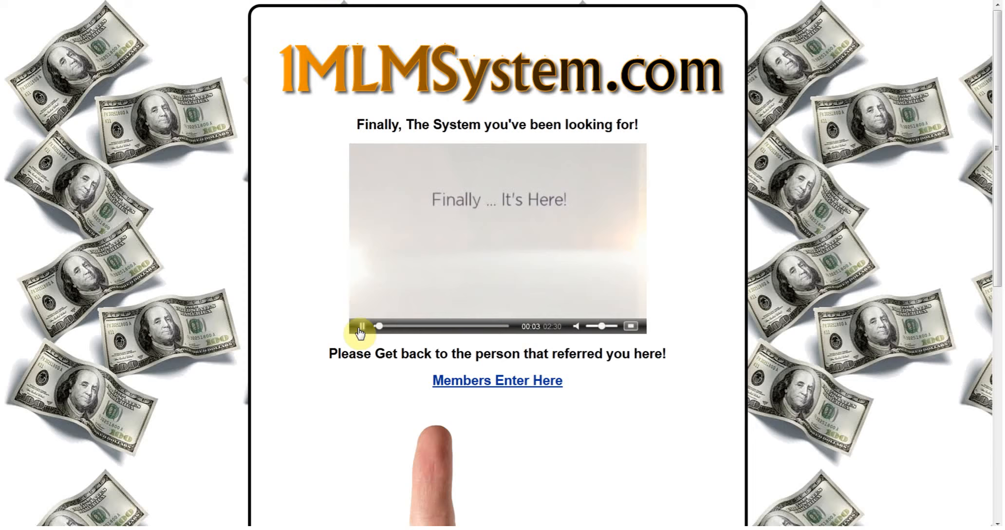
# Pause the 1MLMSystem.com welcome video, enter the members area, and scroll its referral links
pyautogui.click(497, 380)
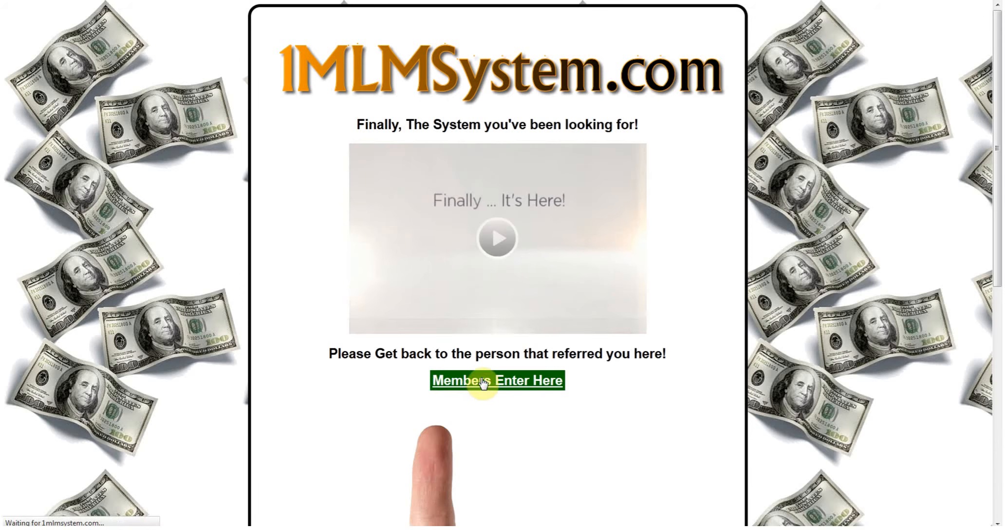
pyautogui.click(497, 379)
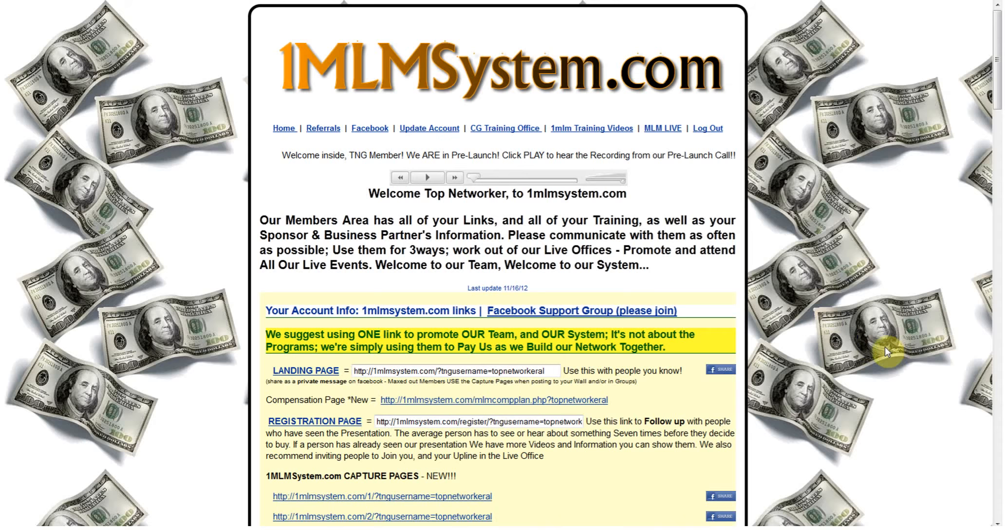
pyautogui.scroll(-3)
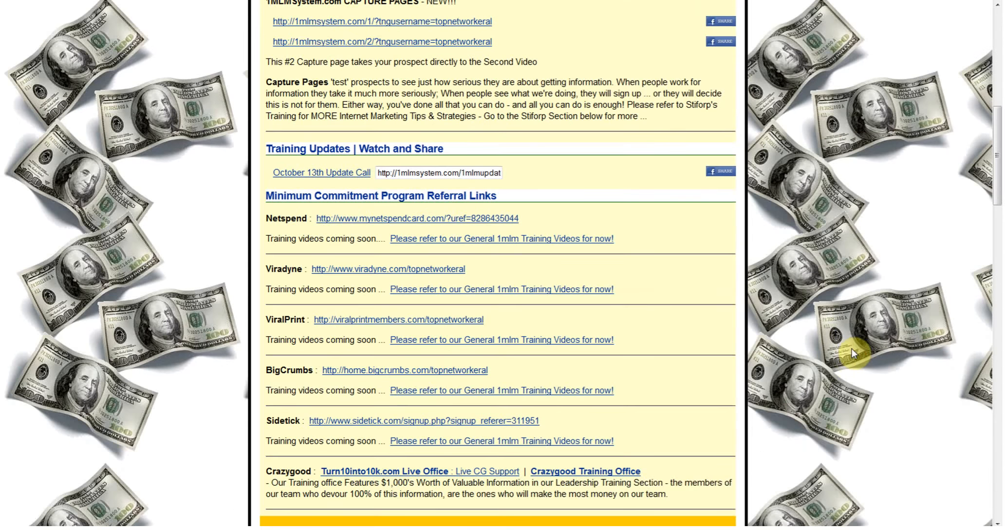
pyautogui.scroll(-3)
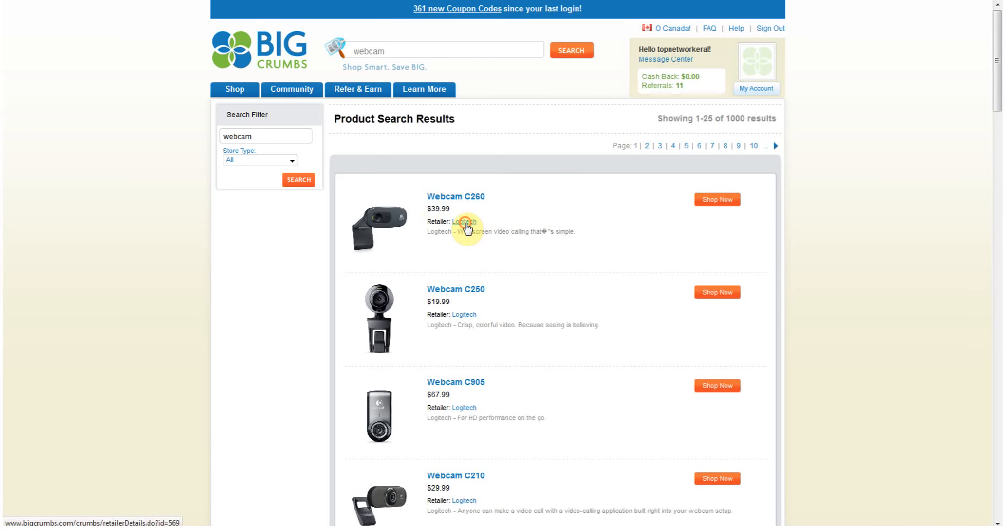
pyautogui.click(464, 222)
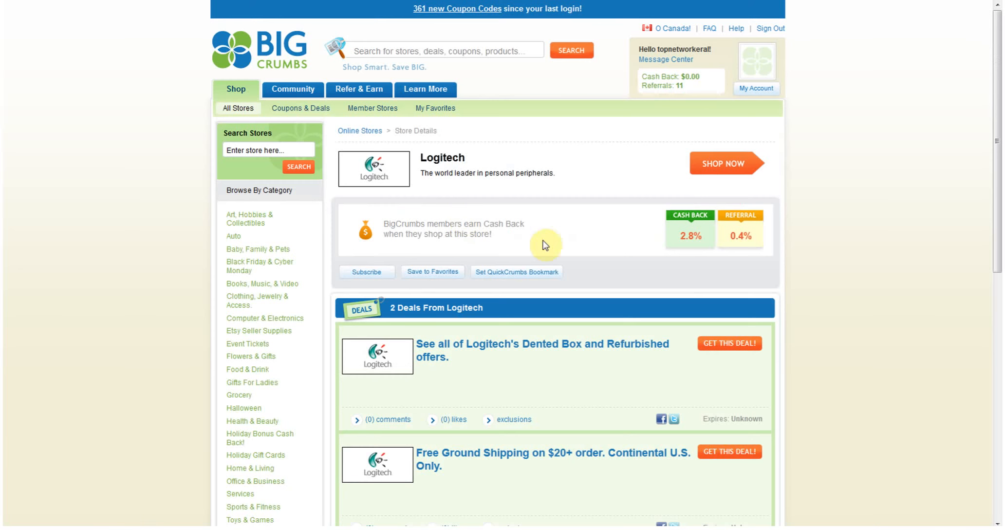
pyautogui.moveTo(692, 250)
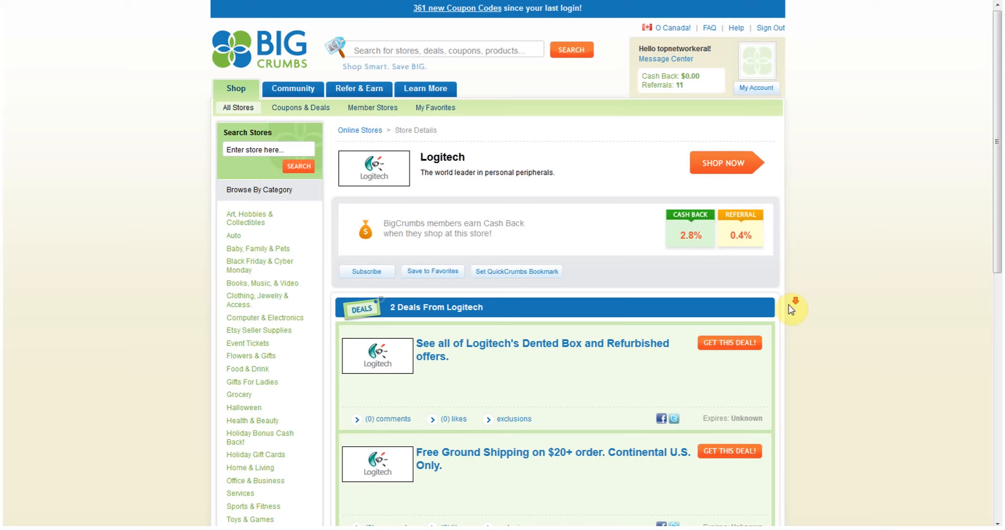
pyautogui.scroll(-3)
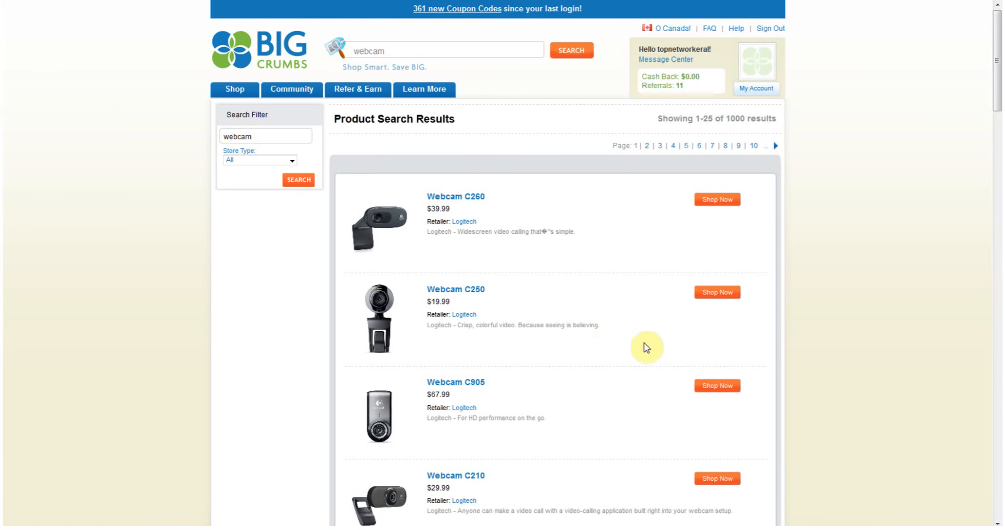
pyautogui.scroll(-3)
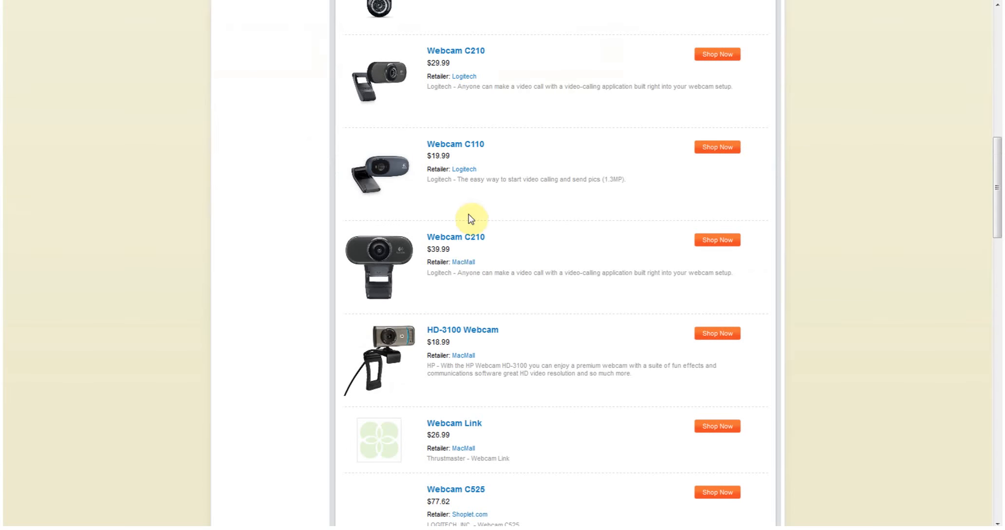
pyautogui.click(463, 262)
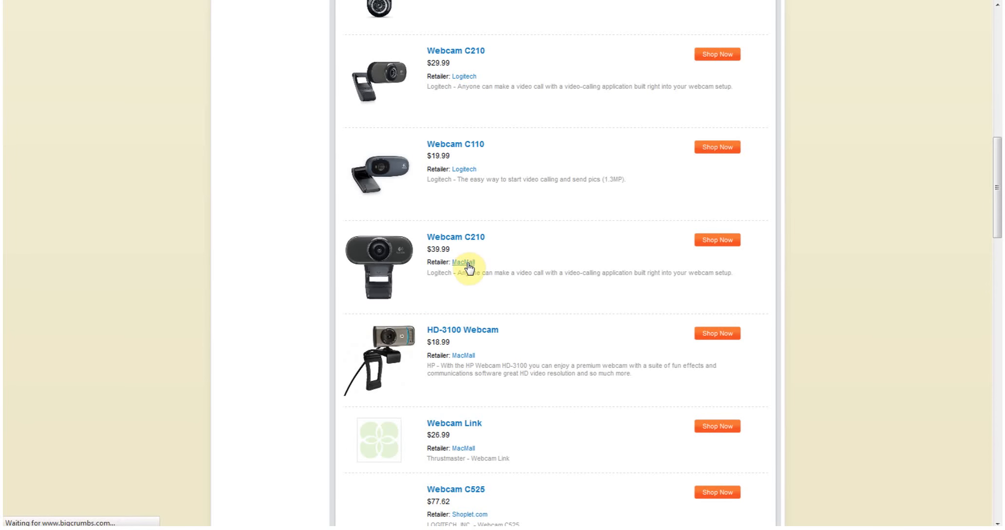
pyautogui.click(463, 263)
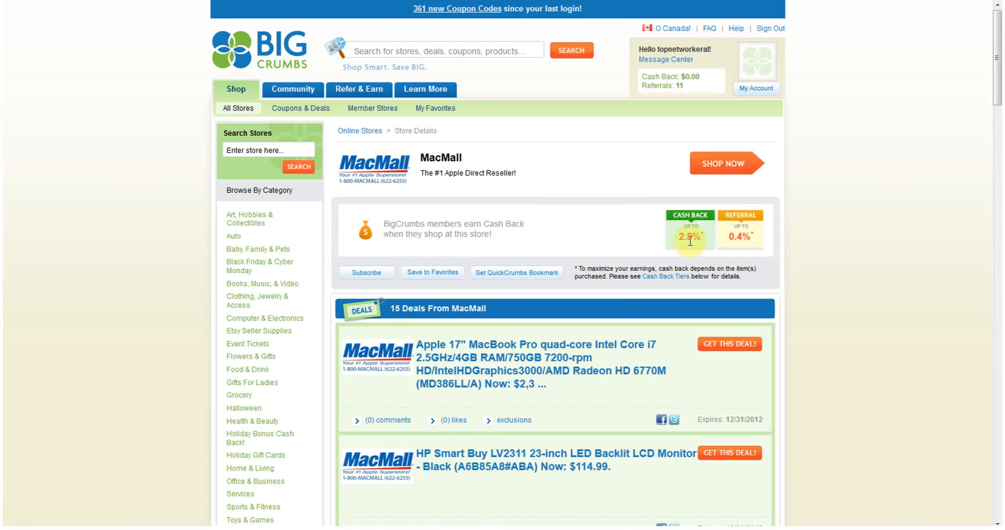
pyautogui.moveTo(571, 198)
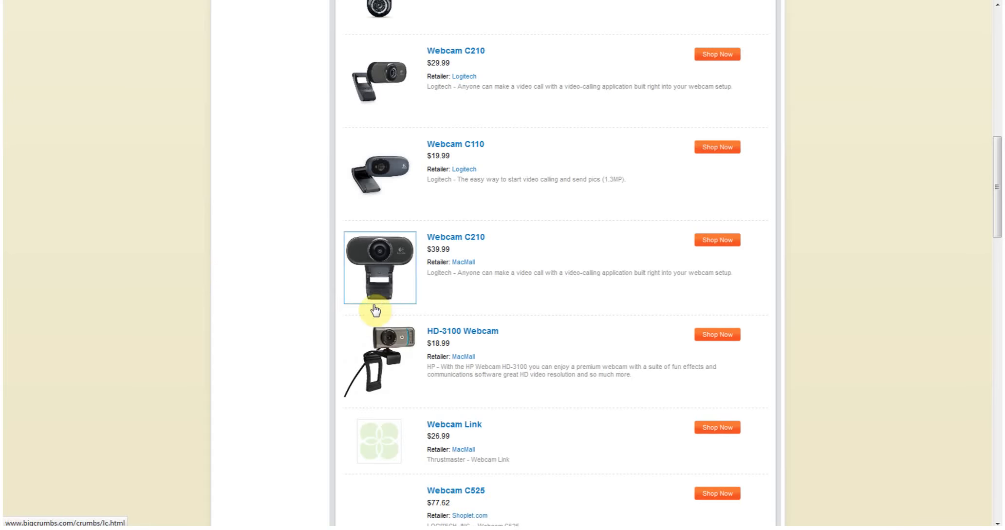
pyautogui.scroll(-3)
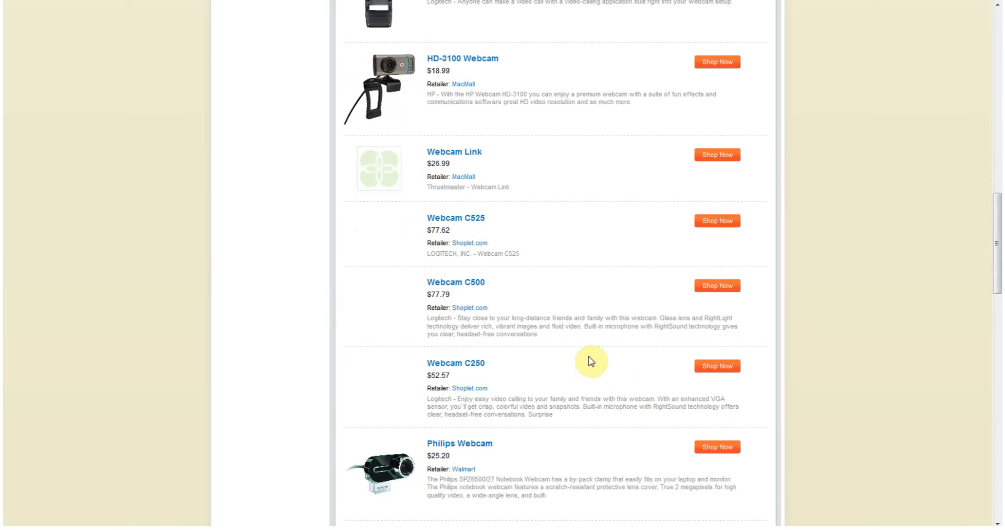
pyautogui.scroll(-3)
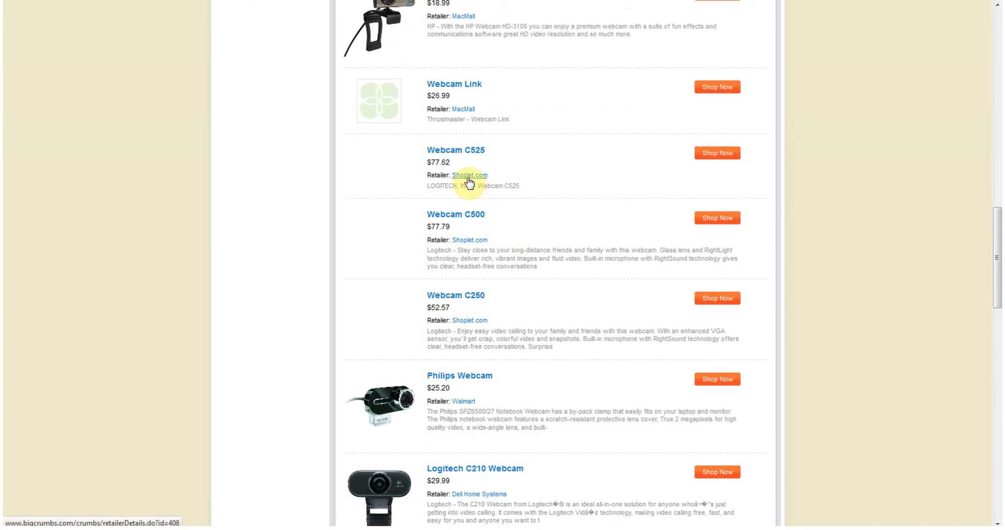
pyautogui.scroll(-3)
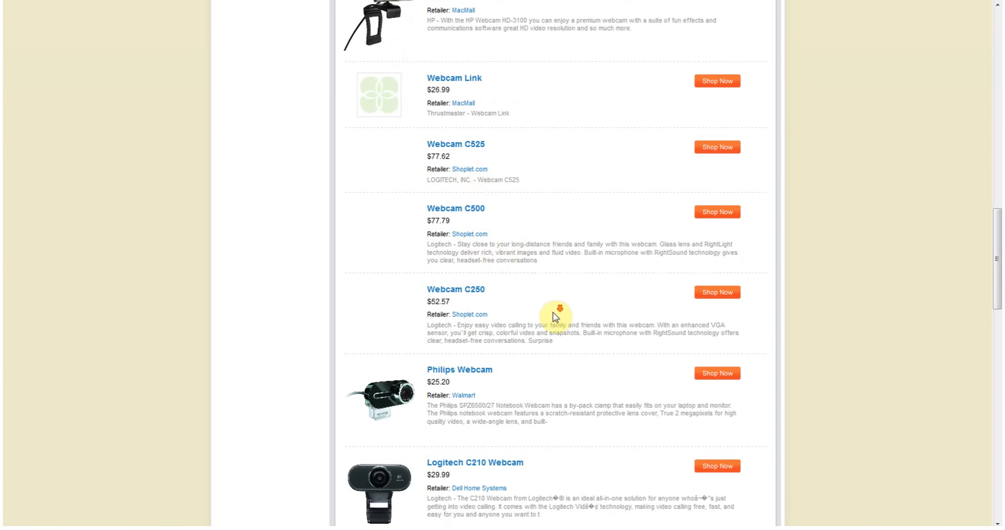
pyautogui.scroll(-3)
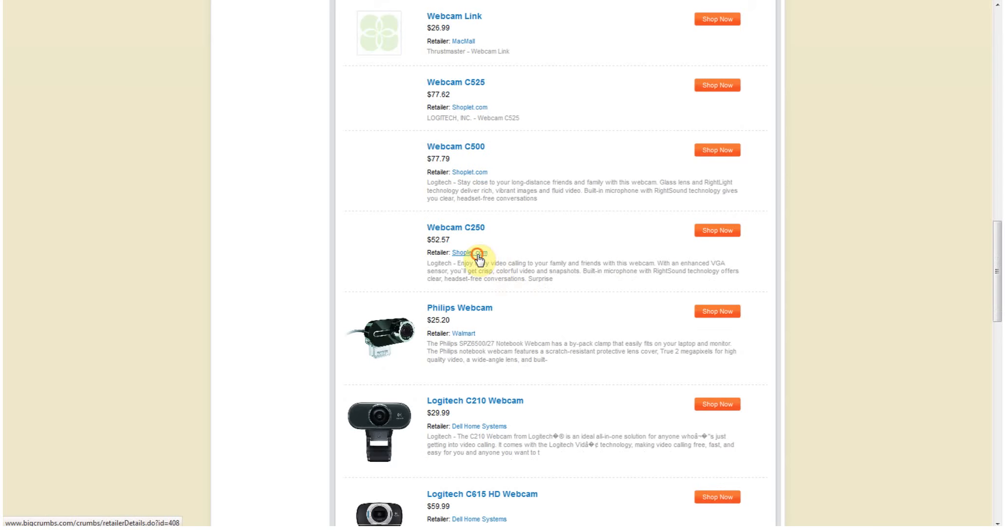
pyautogui.click(469, 252)
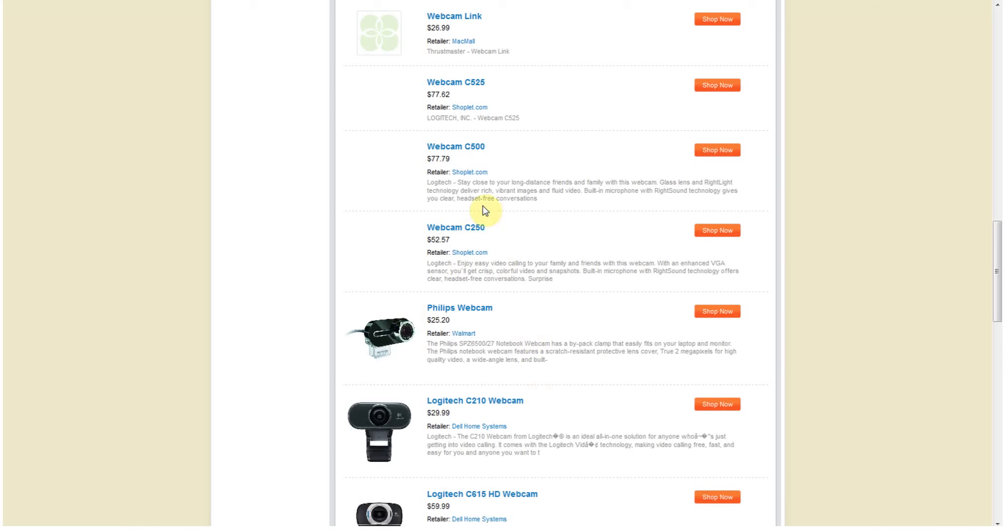
pyautogui.scroll(-3)
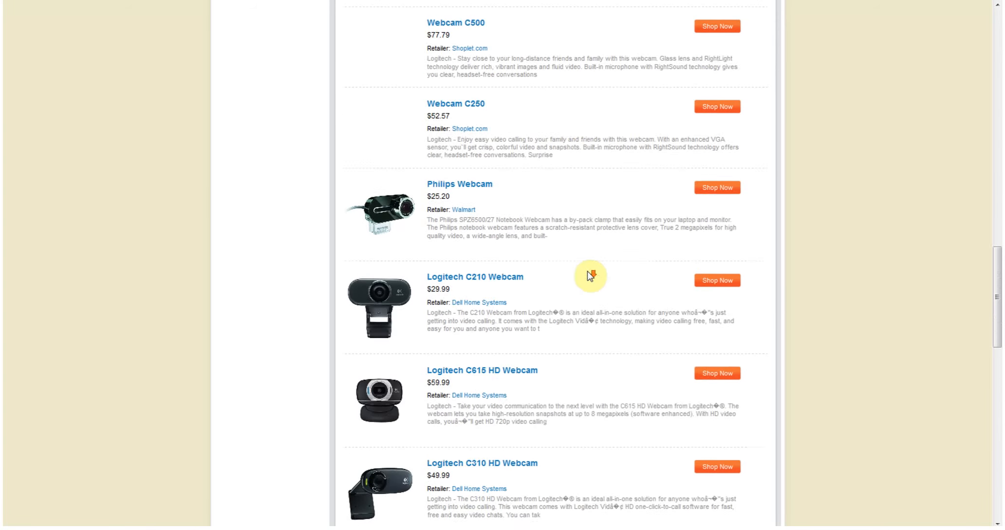
pyautogui.scroll(-3)
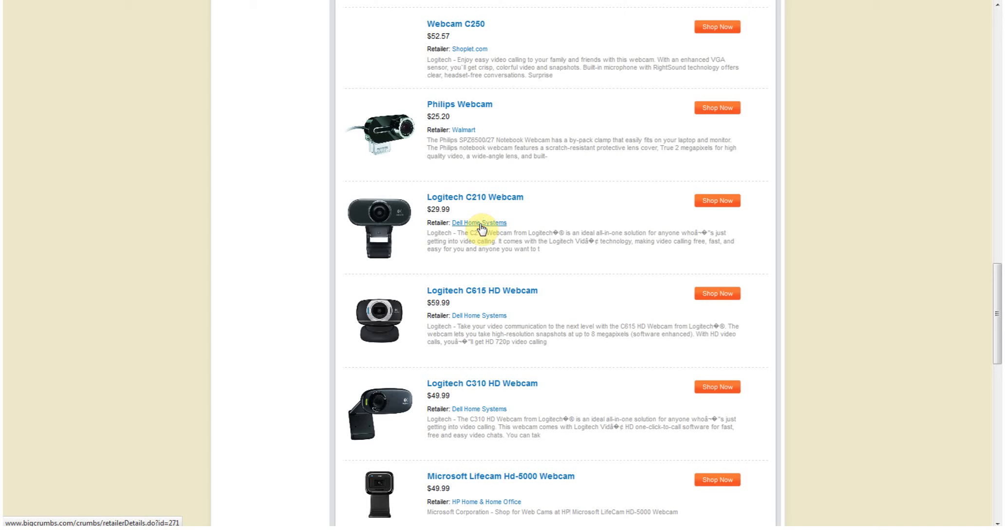
pyautogui.click(479, 223)
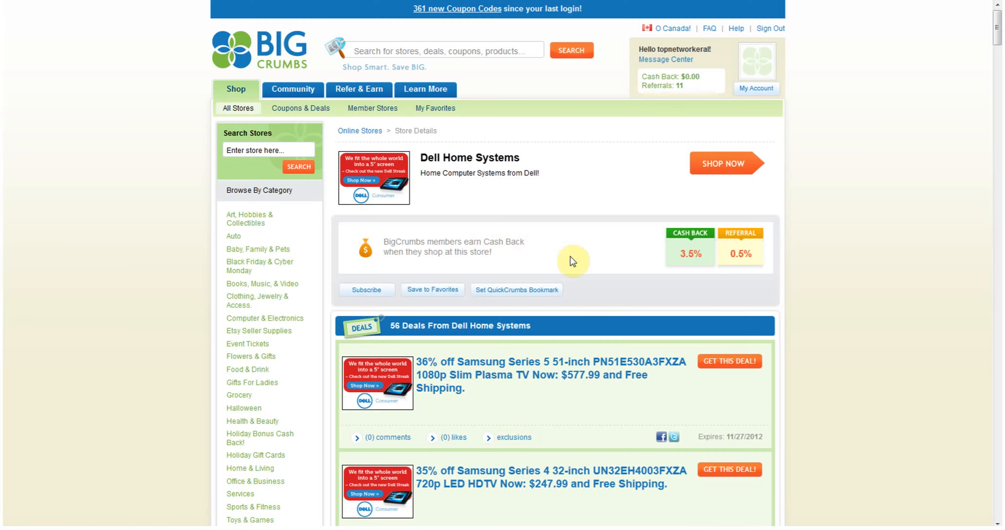
pyautogui.moveTo(683, 268)
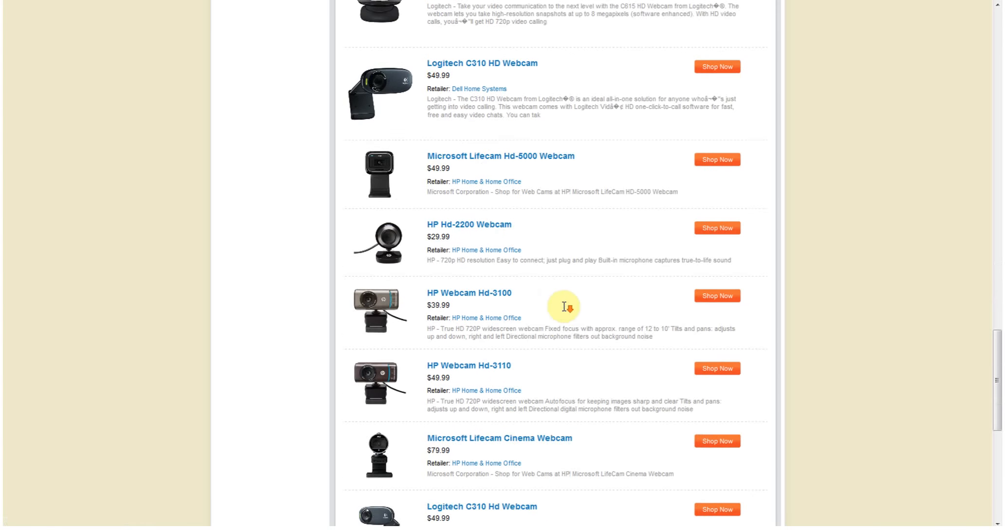
pyautogui.scroll(-3)
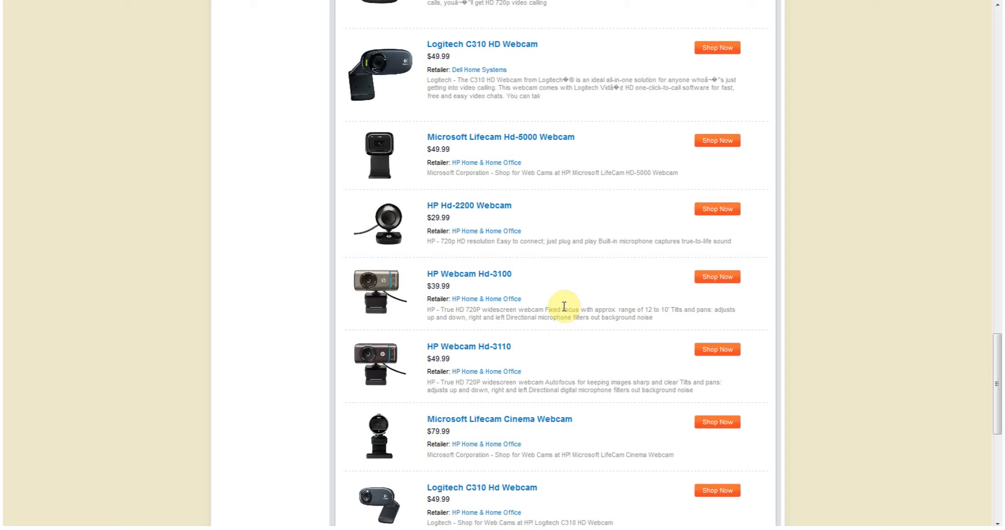
pyautogui.moveTo(564, 304)
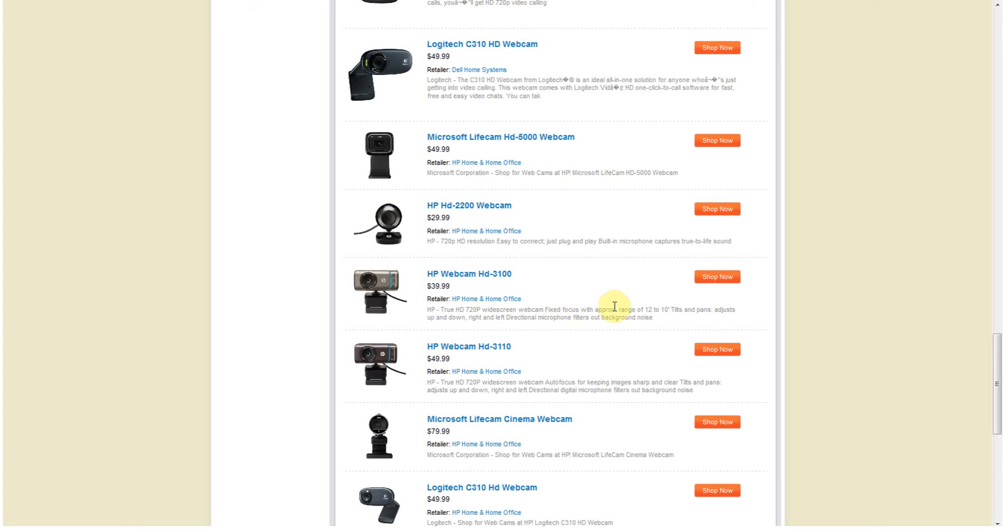
pyautogui.scroll(-3)
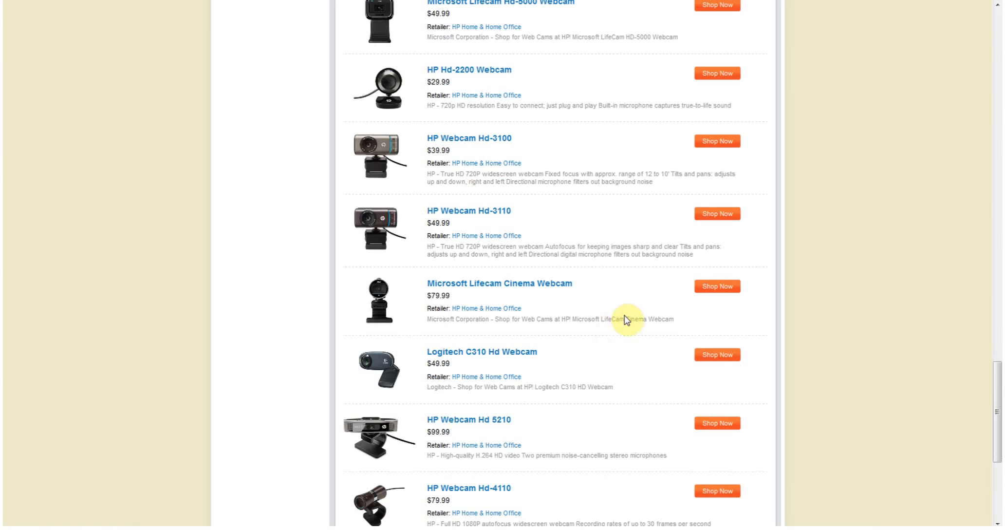
pyautogui.scroll(-3)
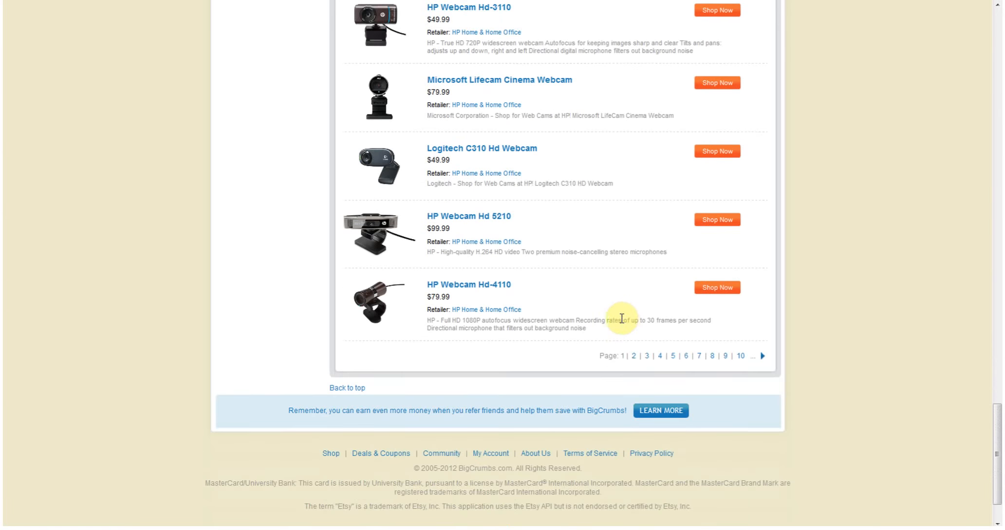
pyautogui.scroll(3)
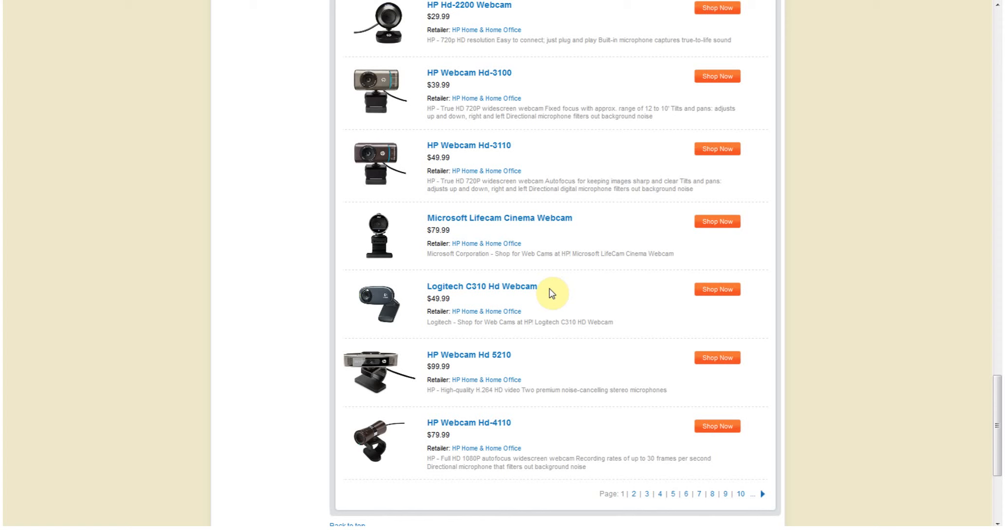
pyautogui.scroll(-3)
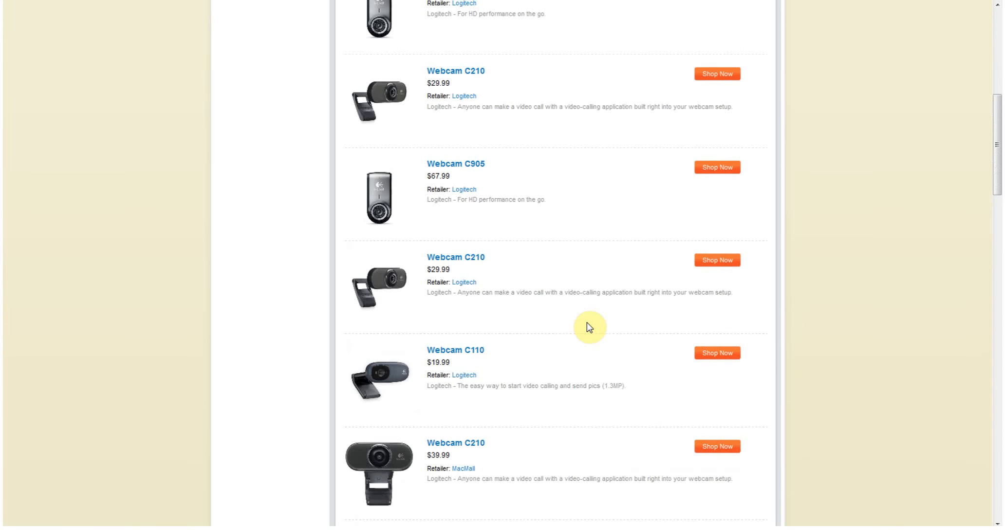
pyautogui.moveTo(525, 264)
pyautogui.write('ham')
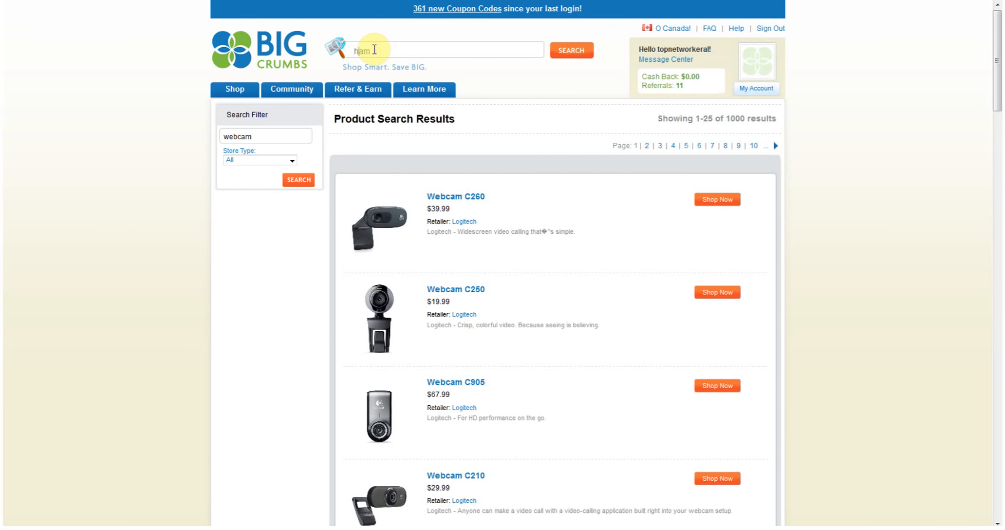
# Enter 'htc wildfire battery' in the BigCrumbs search box
pyautogui.write('htc ad')
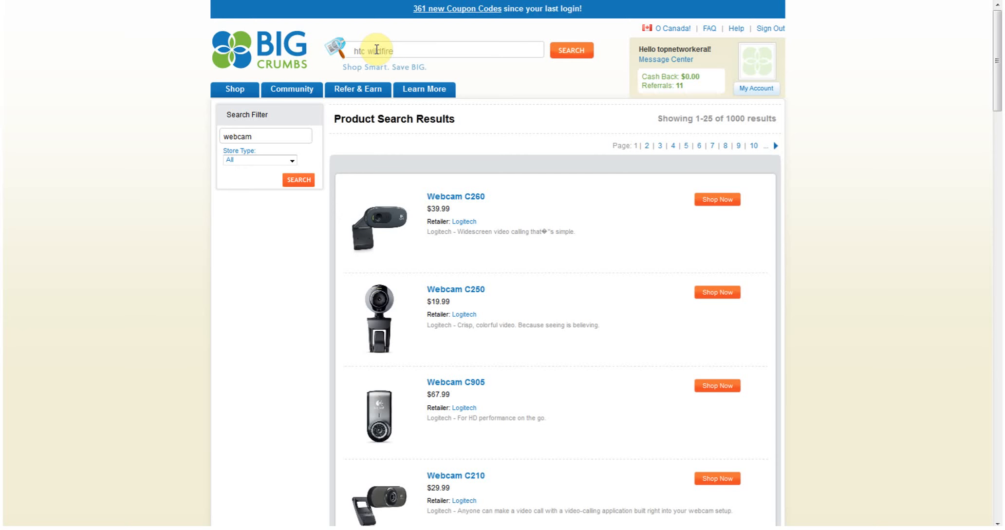
pyautogui.write('battery')
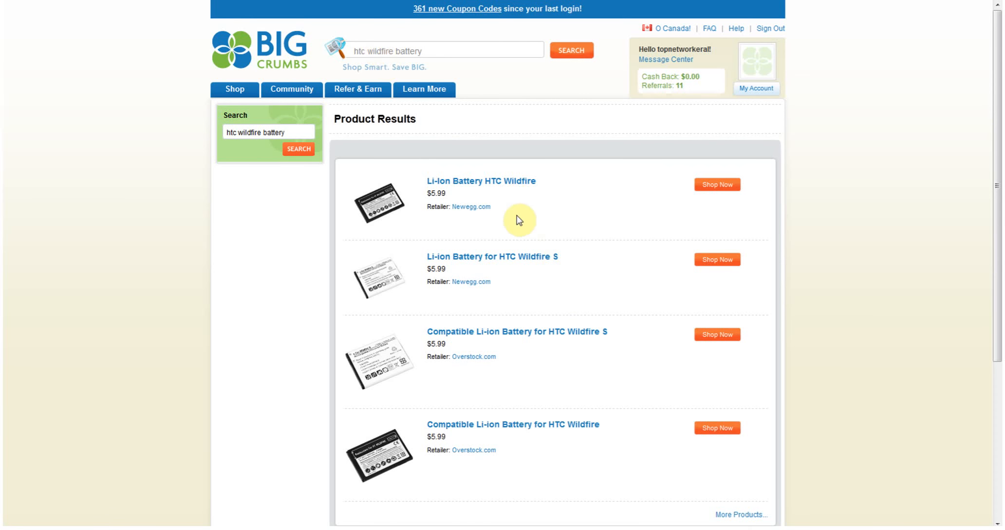
pyautogui.moveTo(468, 205)
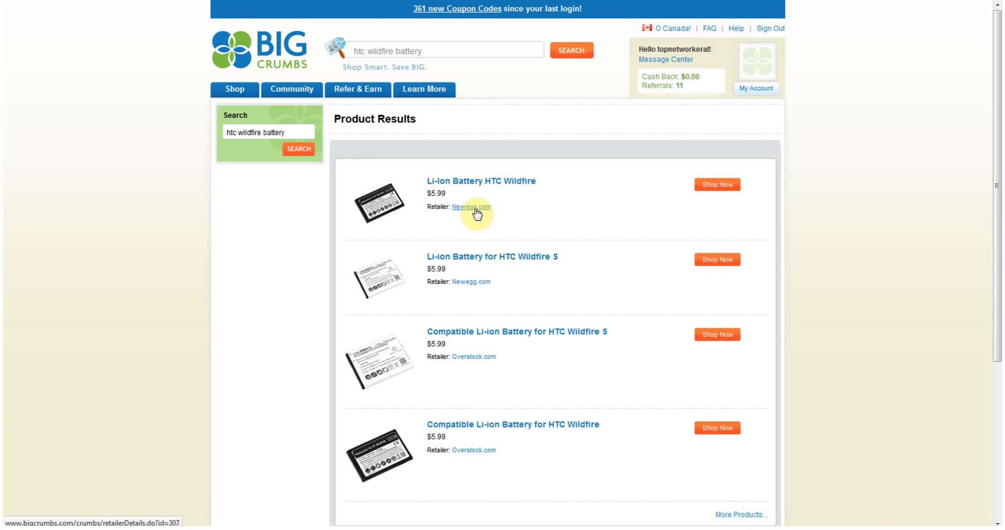
pyautogui.click(471, 207)
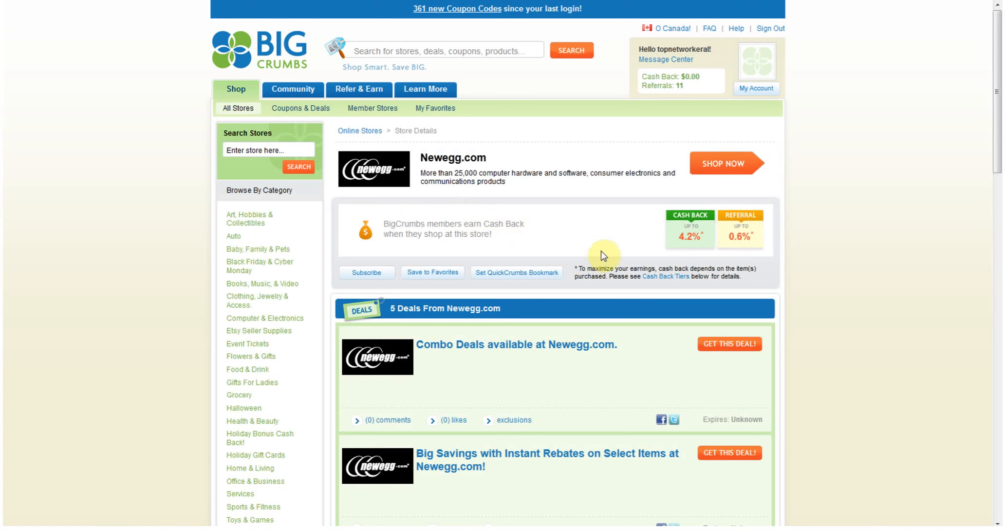
pyautogui.moveTo(685, 250)
pyautogui.write('htc wildfire battery')
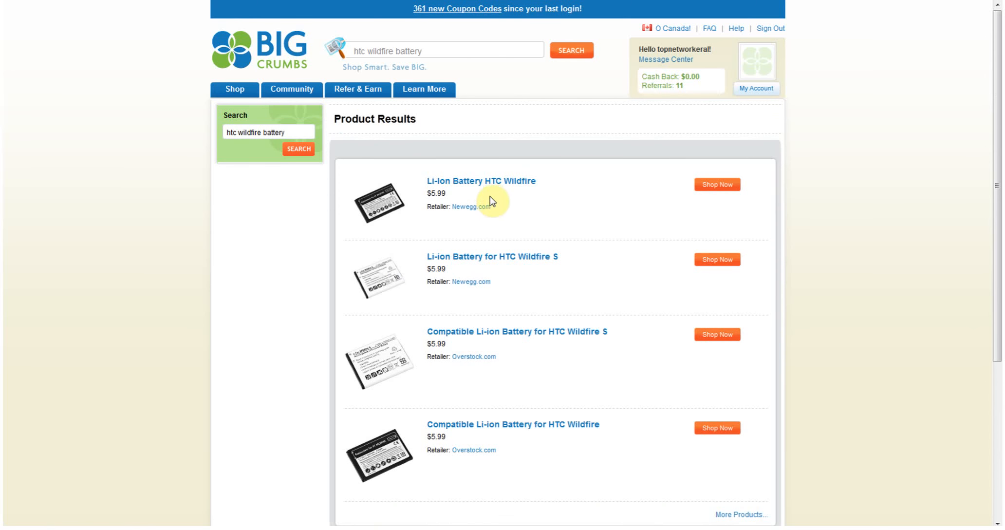
pyautogui.scroll(-3)
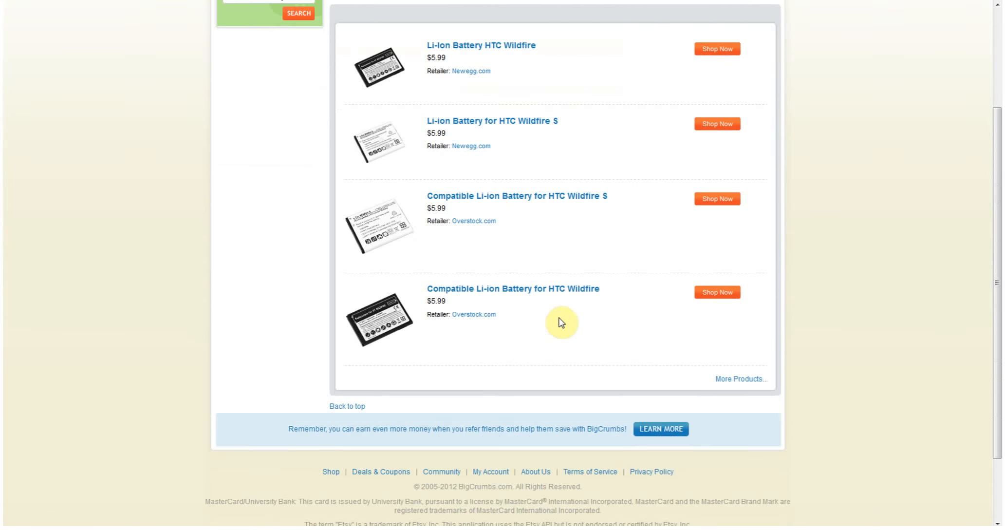
pyautogui.scroll(-3)
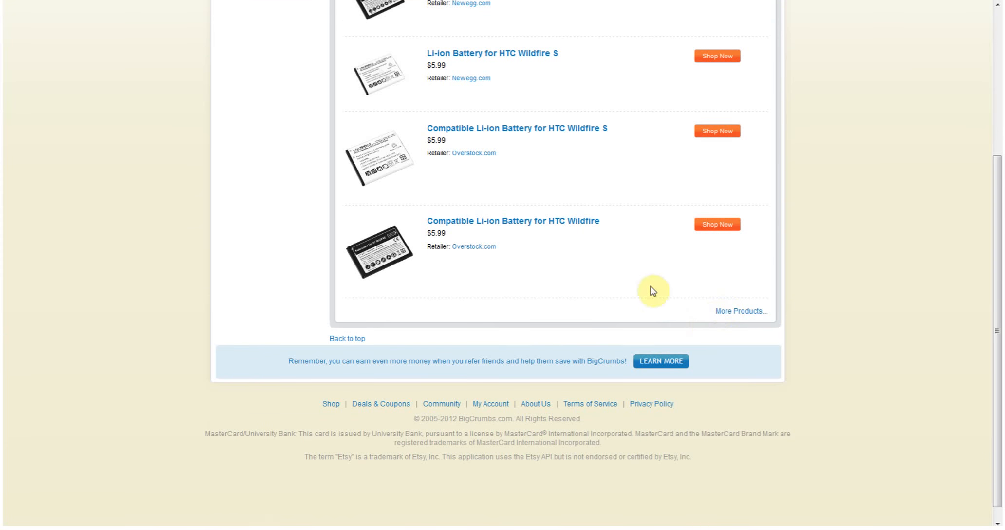
pyautogui.moveTo(473, 246)
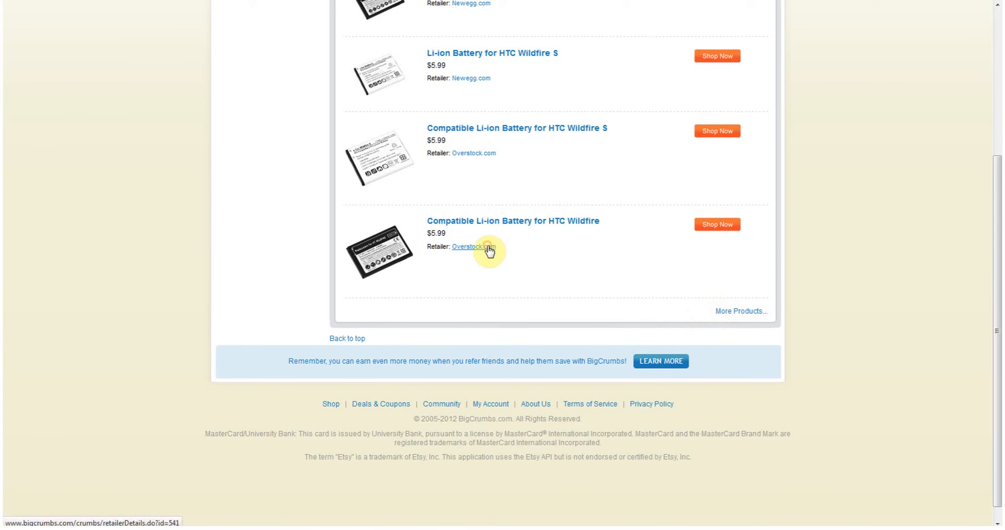
pyautogui.click(468, 247)
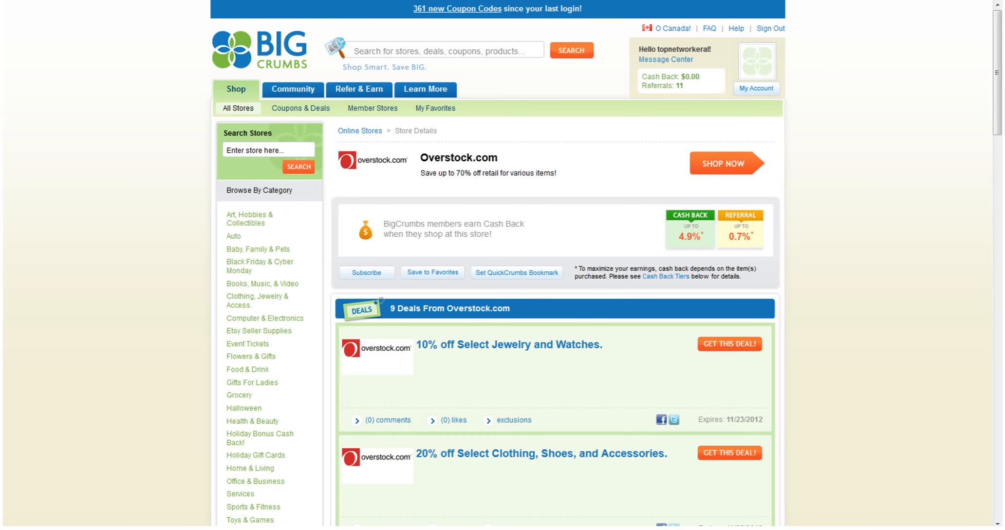
pyautogui.scroll(-3)
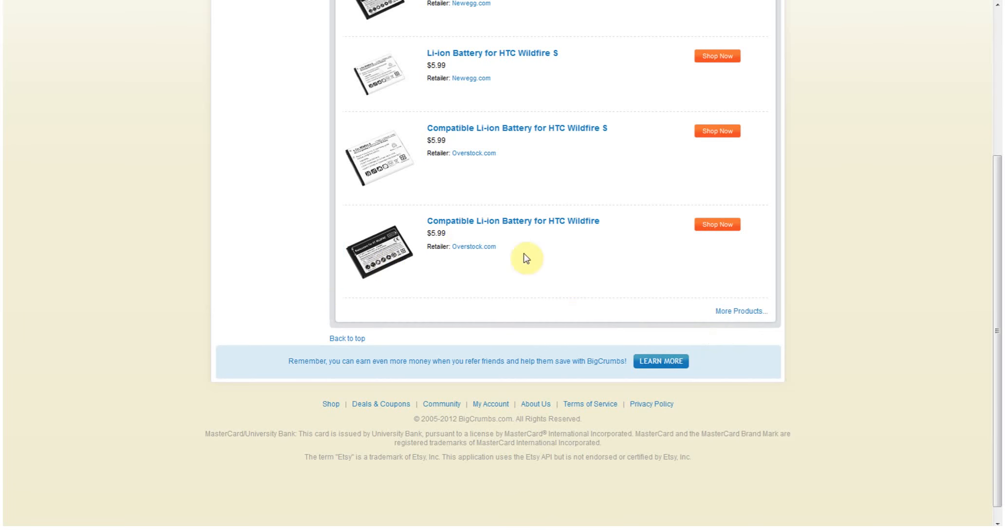
pyautogui.moveTo(772, 373)
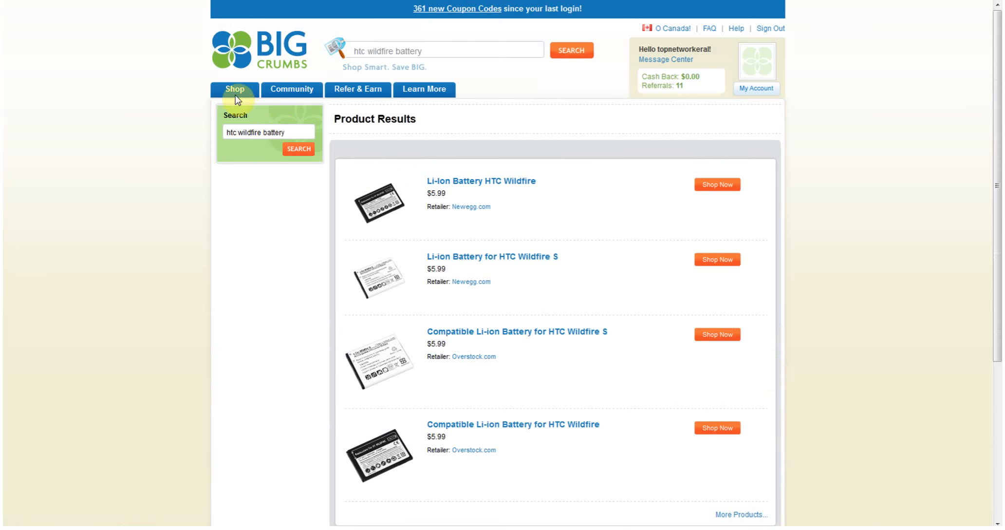
# Open All Stores from the Shop menu and browse the 1512-store list down to LEGO
pyautogui.click(235, 89)
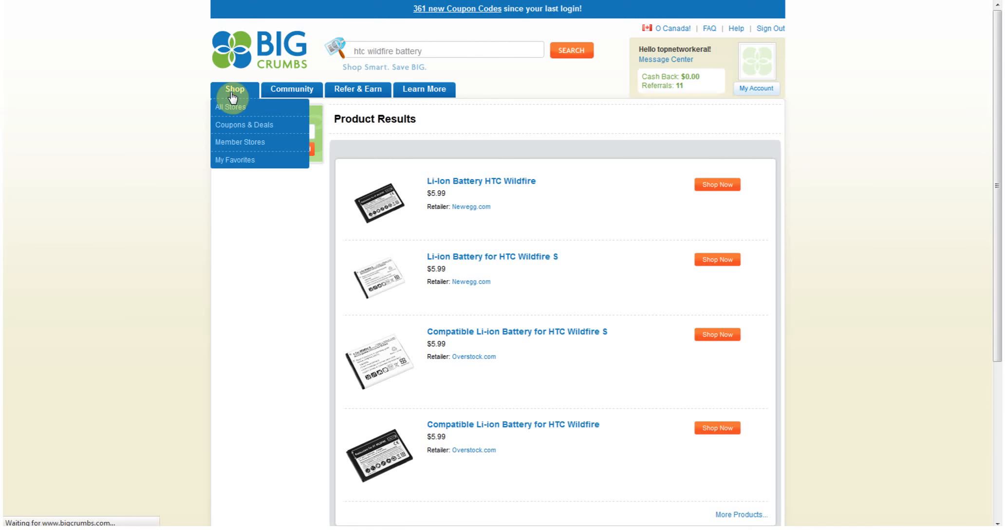
pyautogui.click(231, 107)
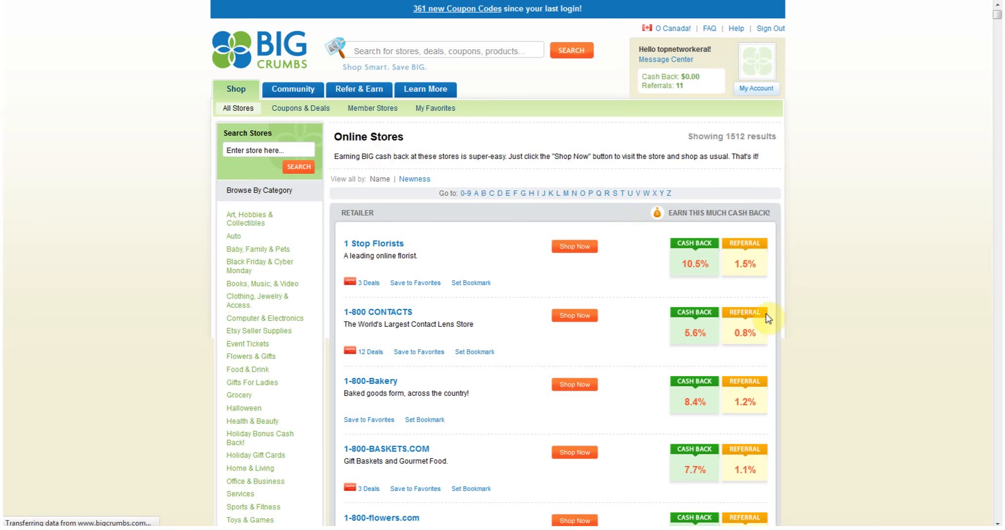
pyautogui.scroll(-3)
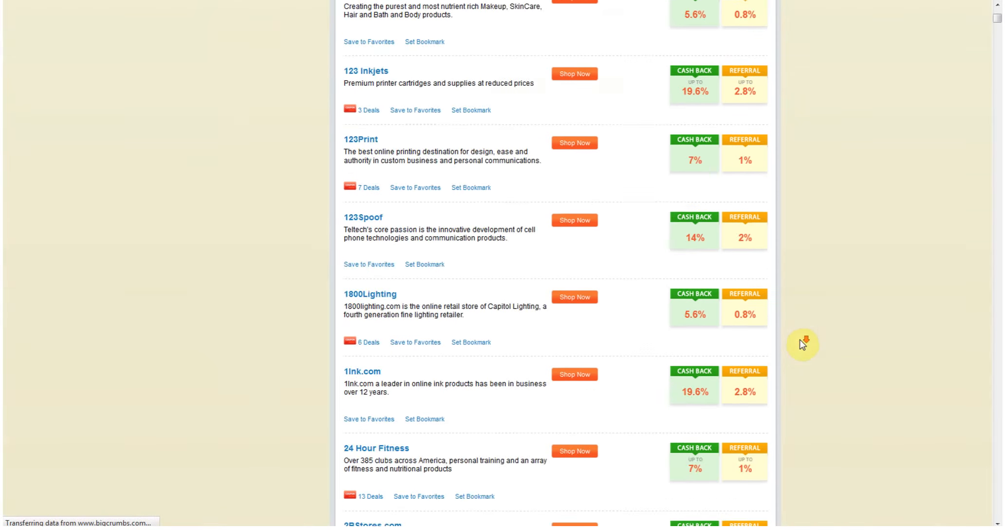
pyautogui.scroll(-3)
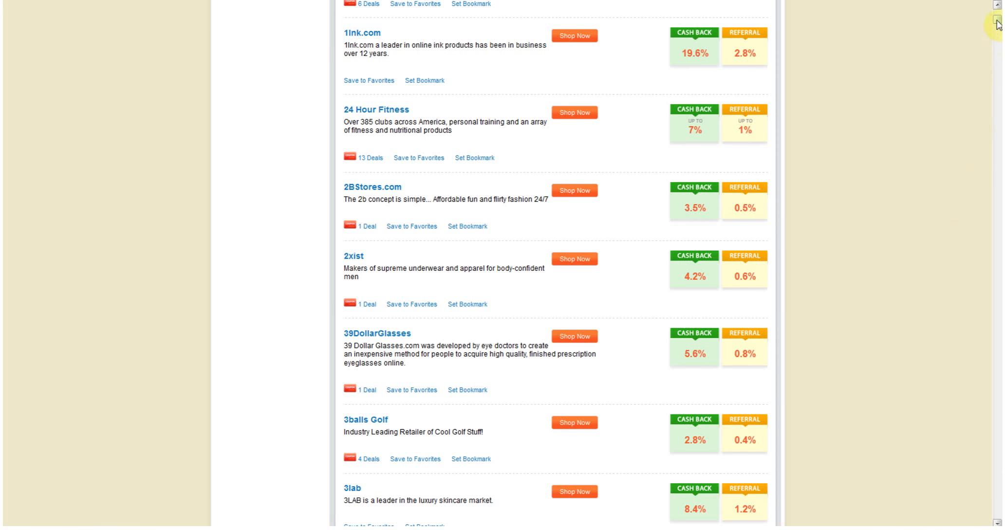
pyautogui.scroll(-3)
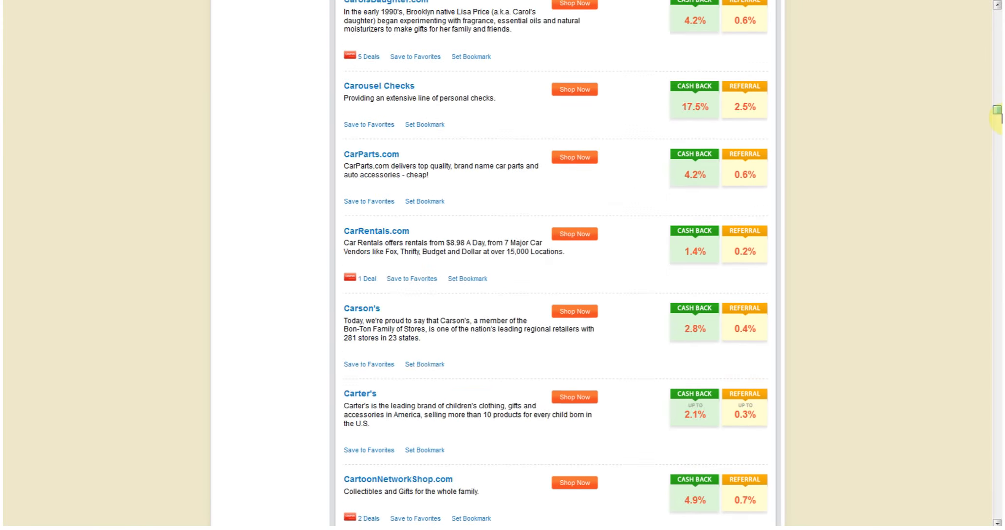
pyautogui.scroll(-3)
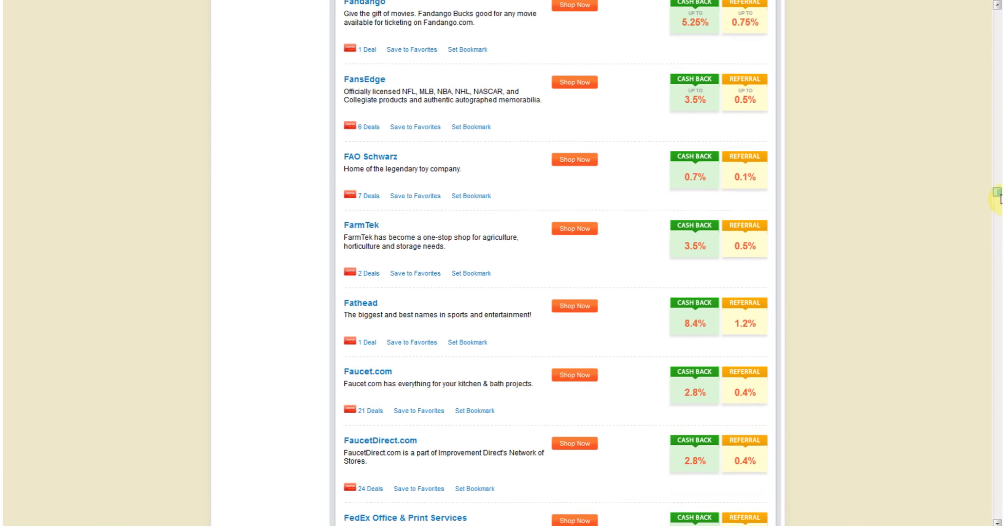
pyautogui.scroll(-3)
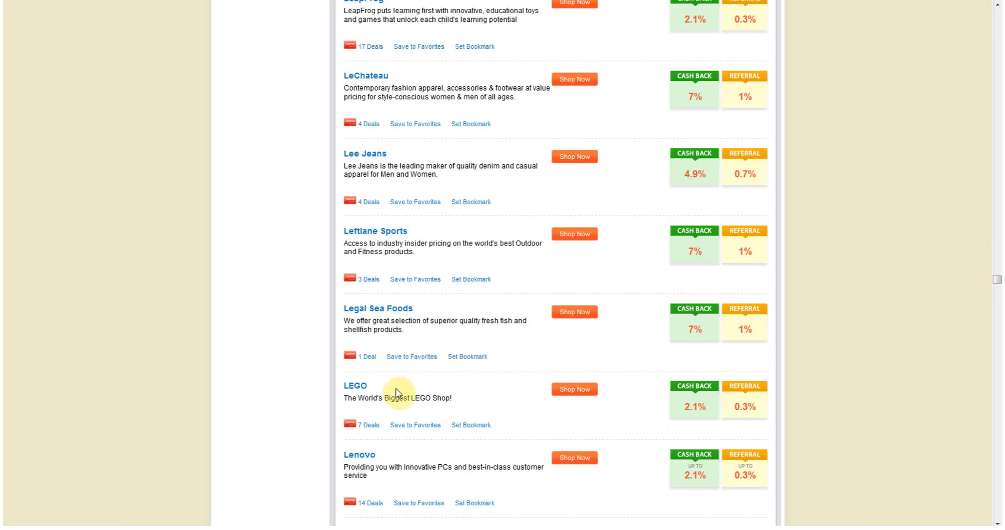
pyautogui.moveTo(356, 390)
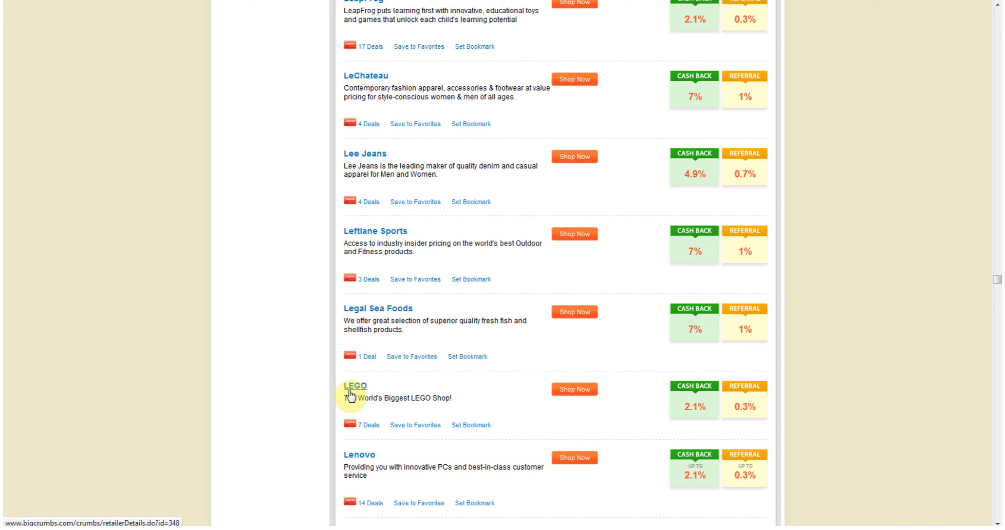
pyautogui.moveTo(378, 279)
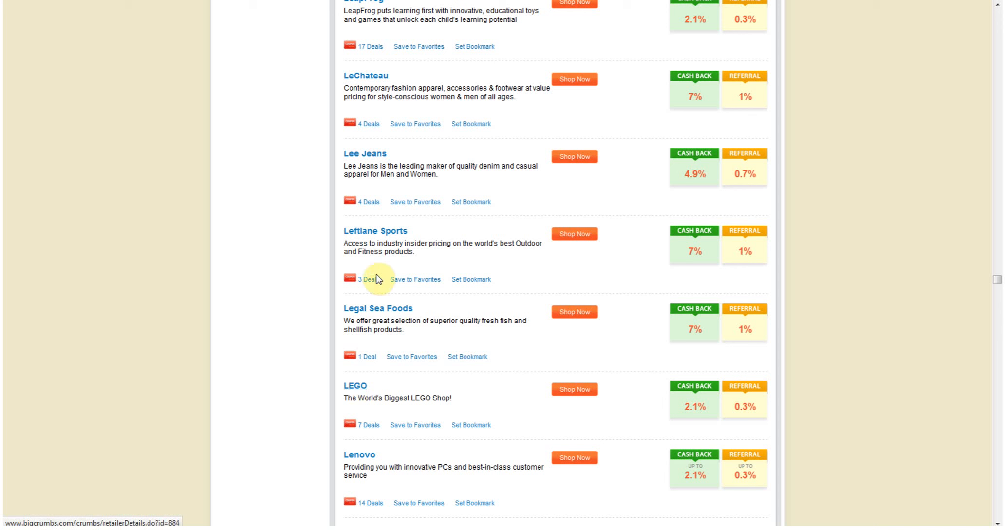
pyautogui.moveTo(371, 172)
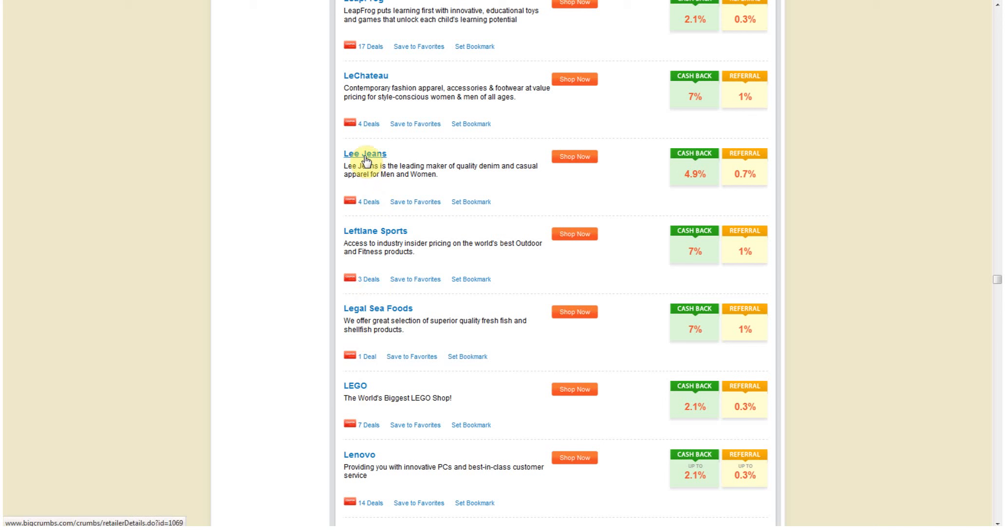
pyautogui.moveTo(484, 403)
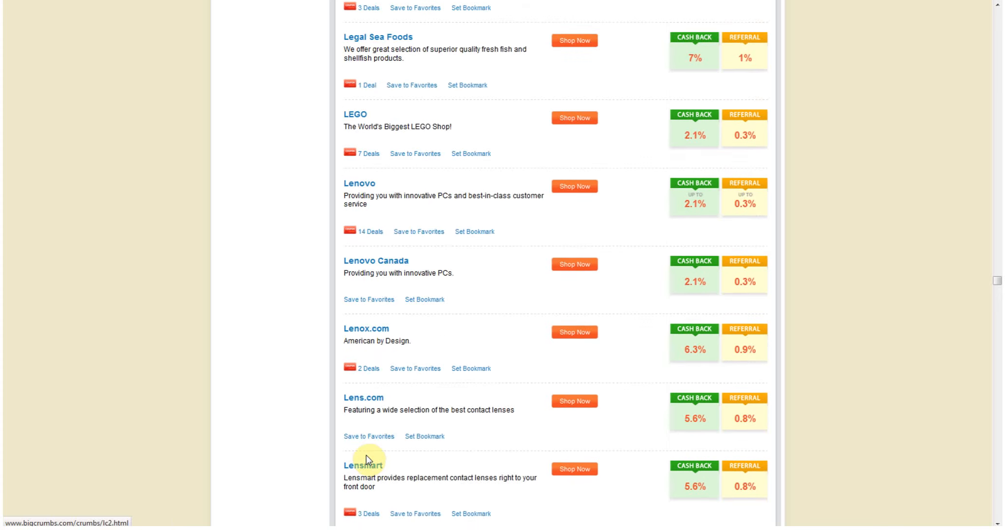
pyautogui.scroll(-3)
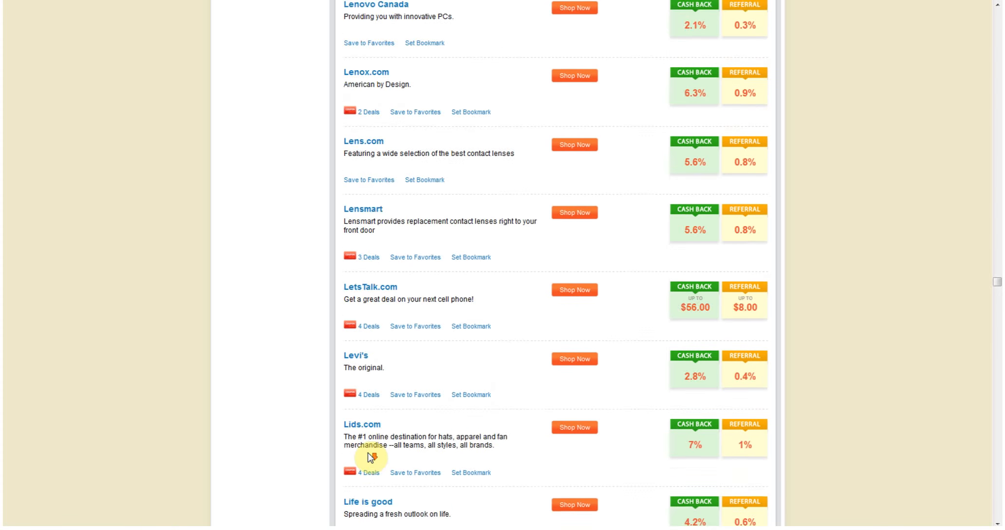
pyautogui.scroll(-3)
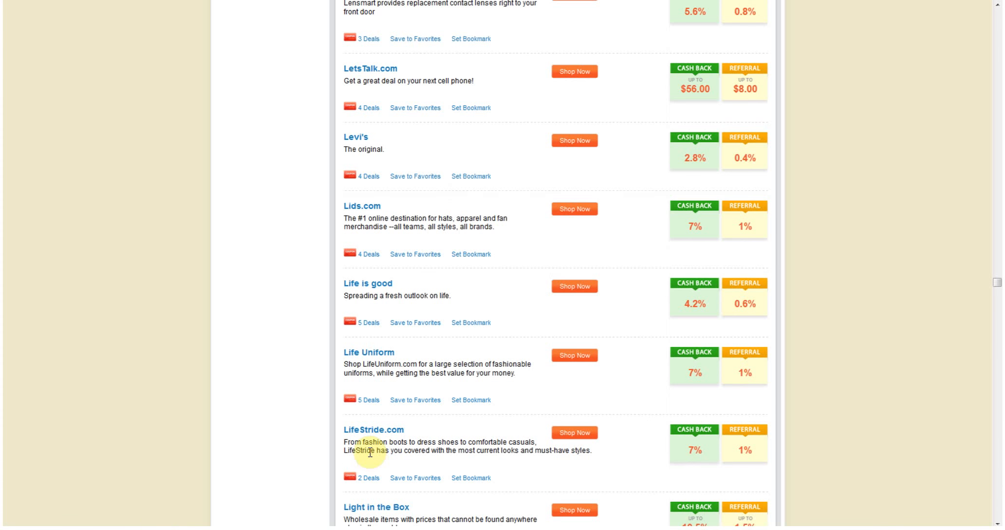
pyautogui.moveTo(401, 269)
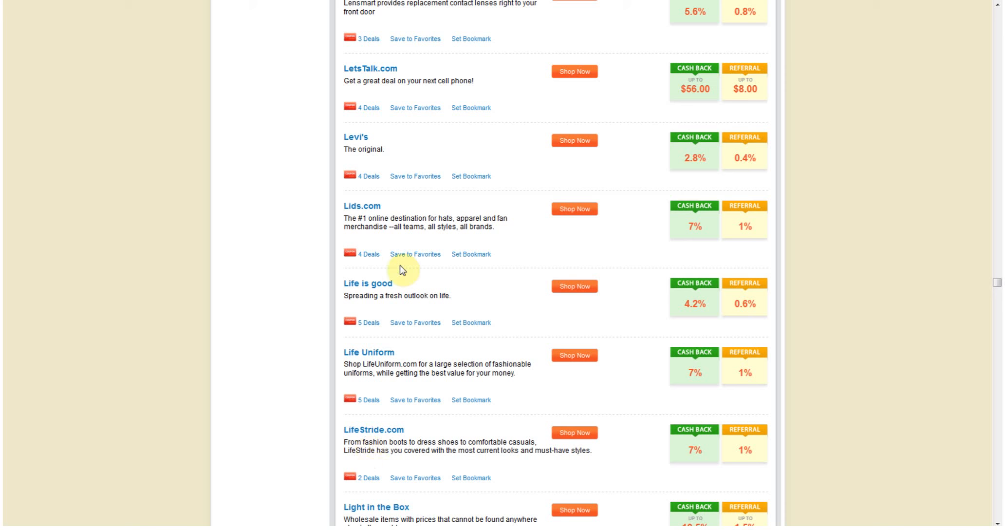
pyautogui.moveTo(439, 321)
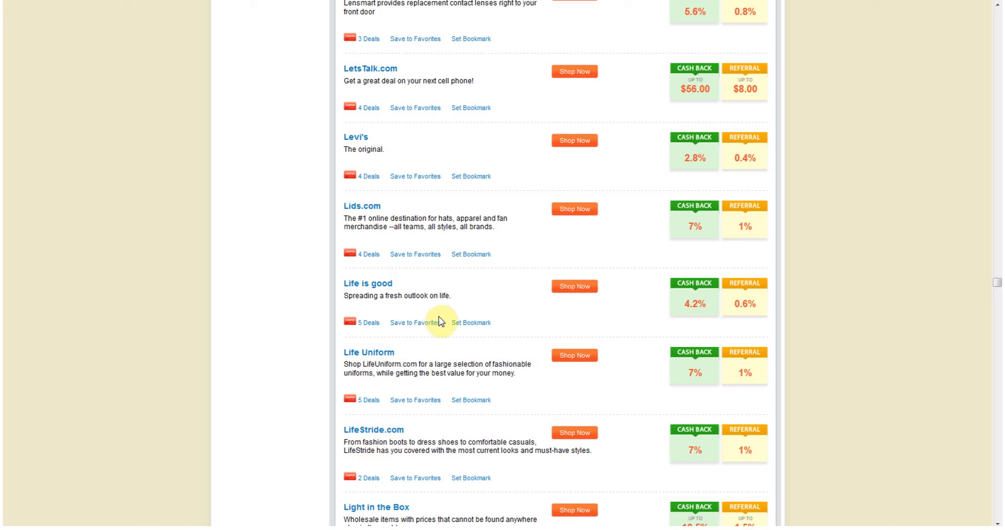
pyautogui.scroll(-3)
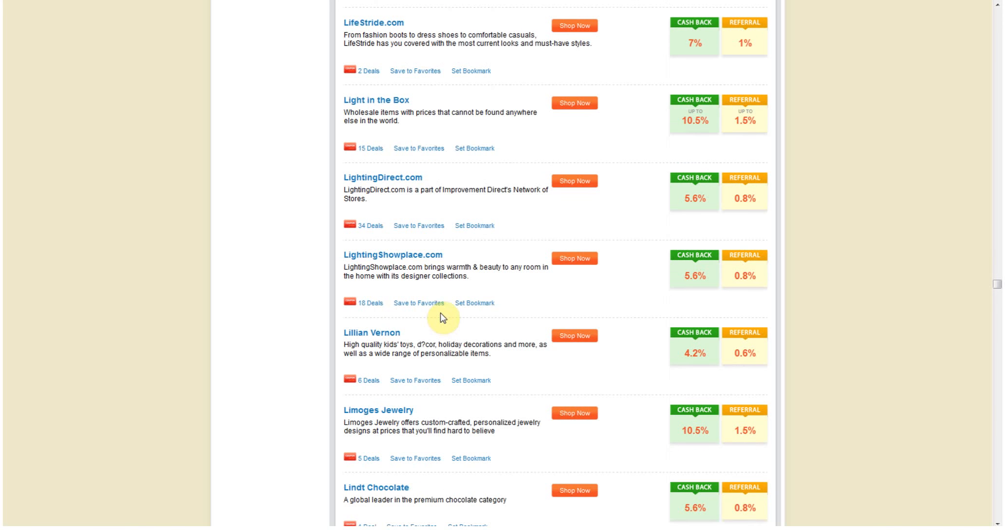
pyautogui.scroll(-3)
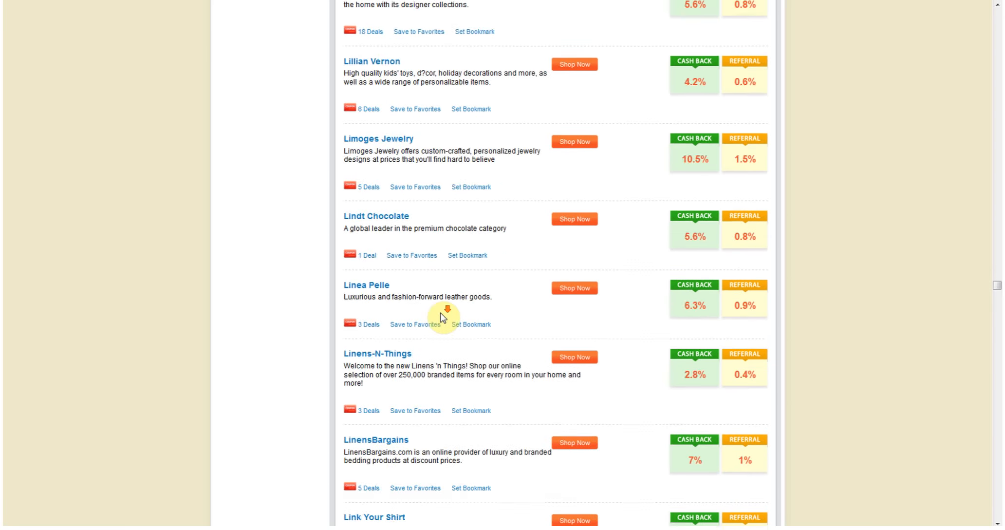
pyautogui.scroll(-3)
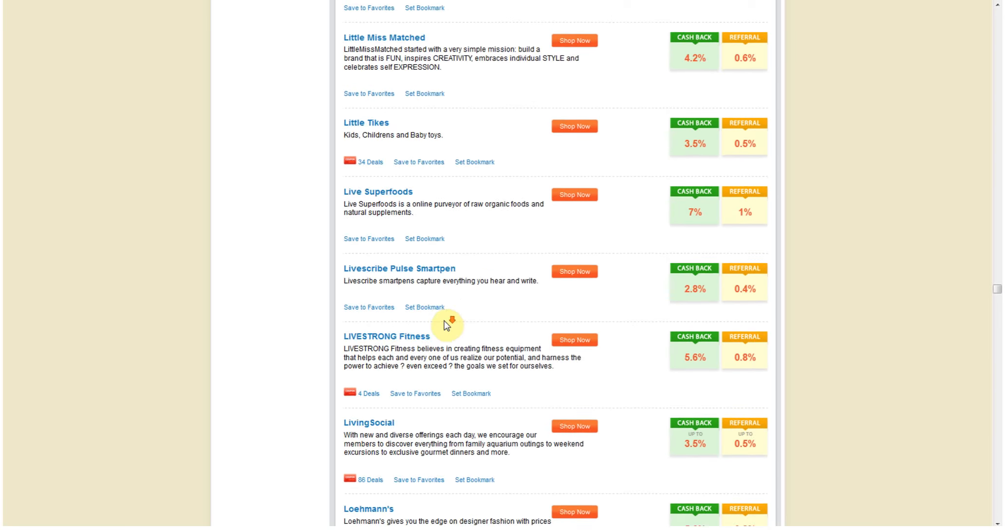
pyautogui.scroll(-3)
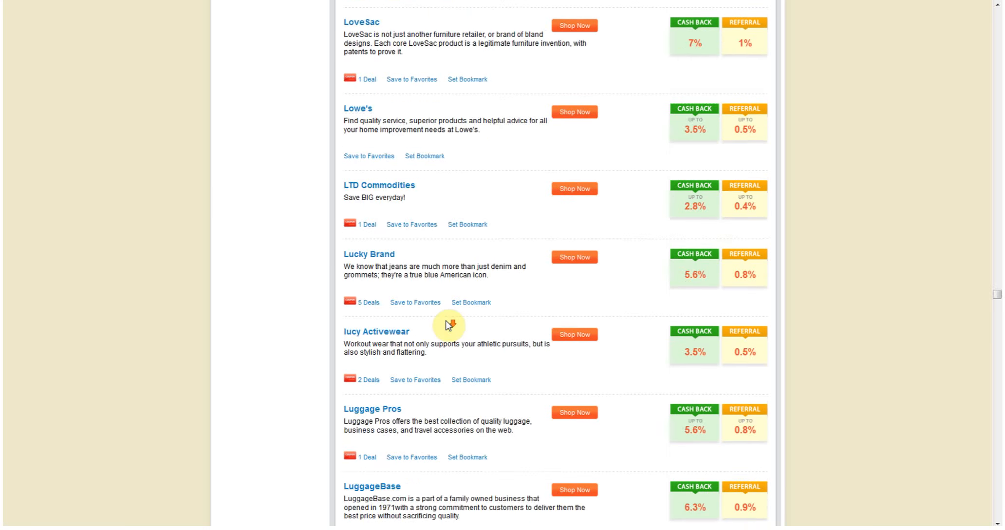
pyautogui.scroll(-3)
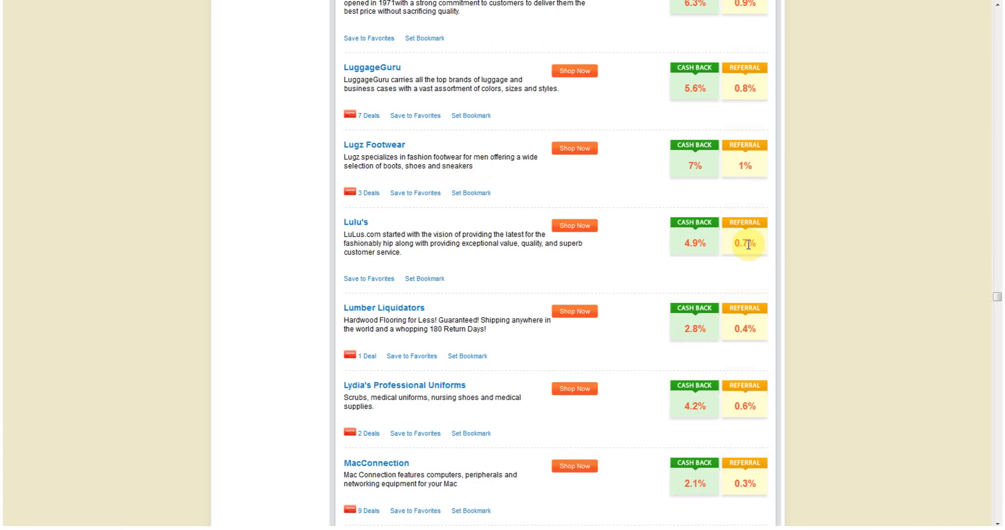
pyautogui.moveTo(759, 279)
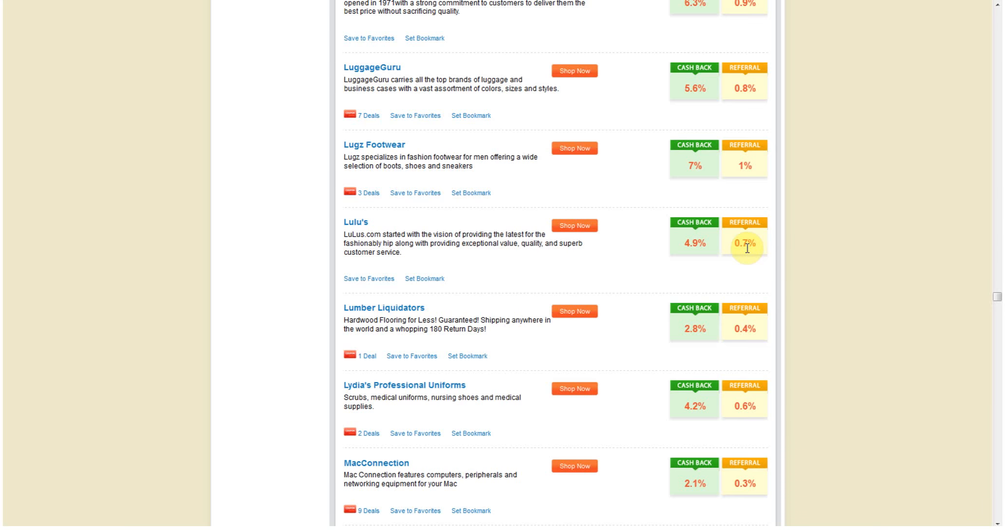
pyautogui.scroll(-3)
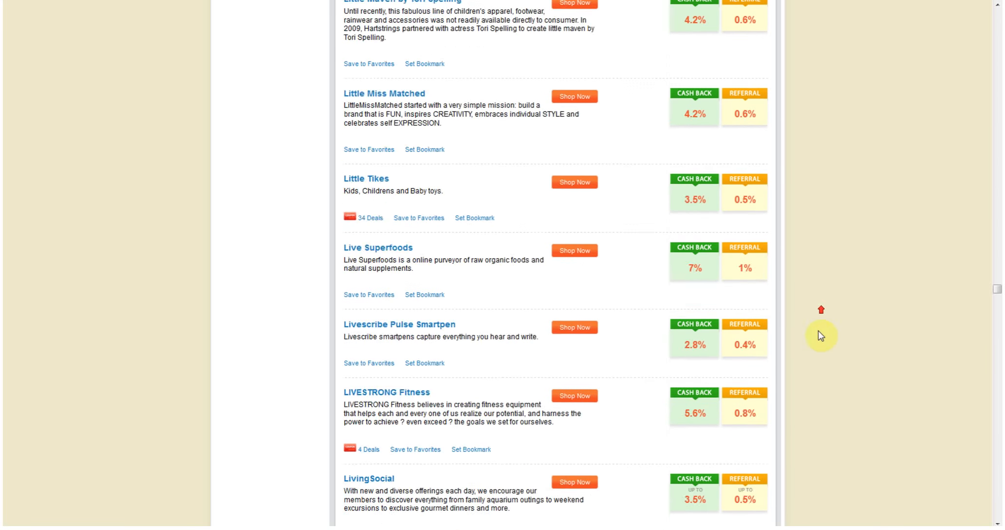
pyautogui.scroll(3)
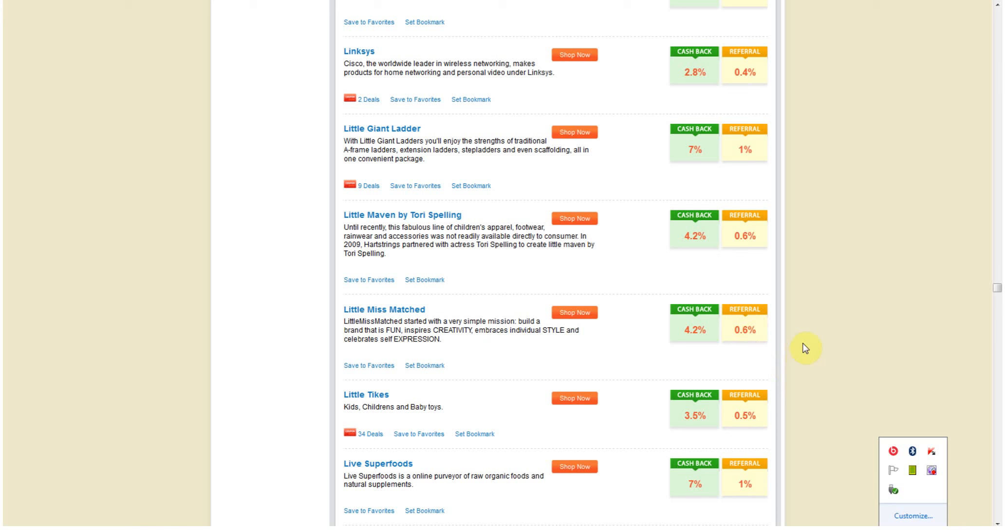
pyautogui.moveTo(789, 359)
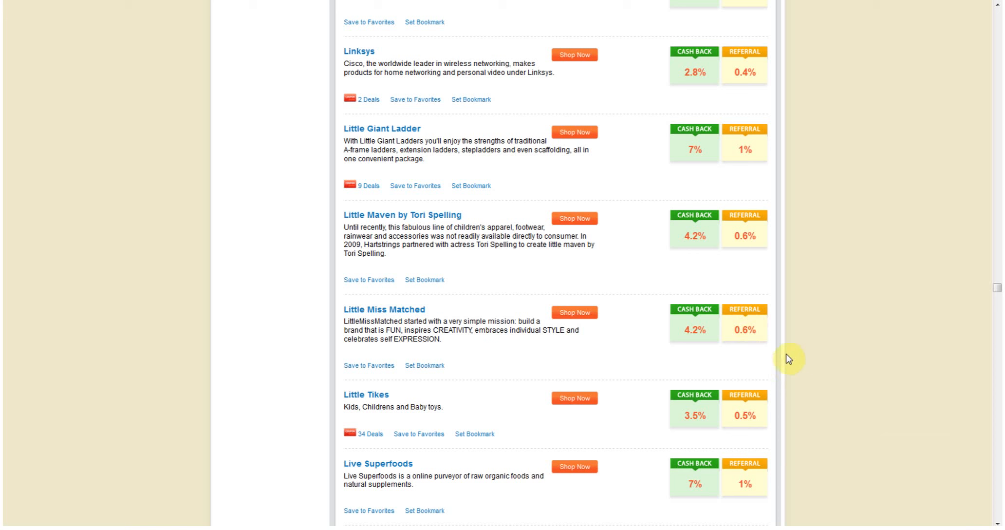